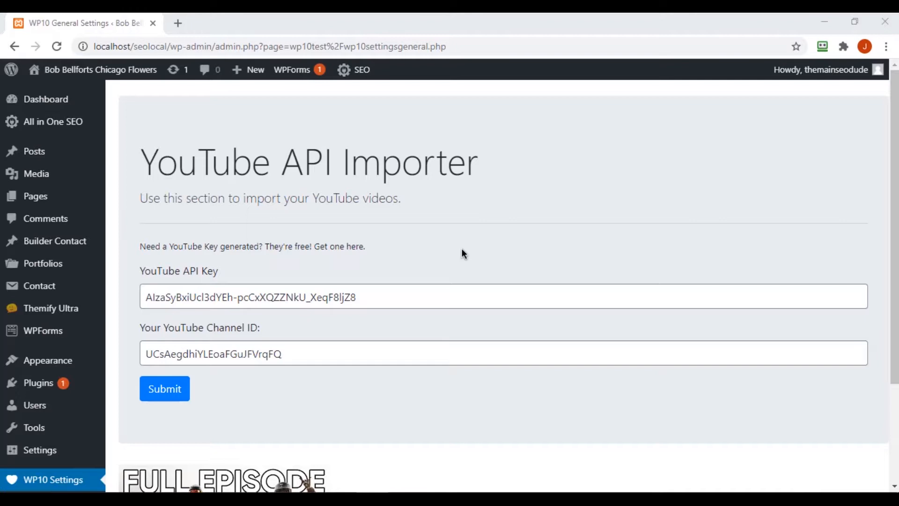
mouse_move(470, 222)
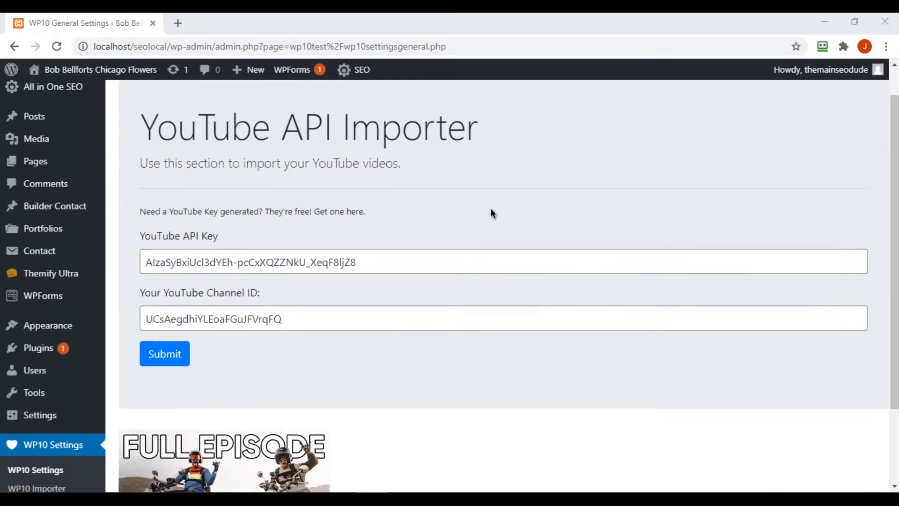
- Scroll through the open plugin code to review the settings callback
scroll(up, 3)
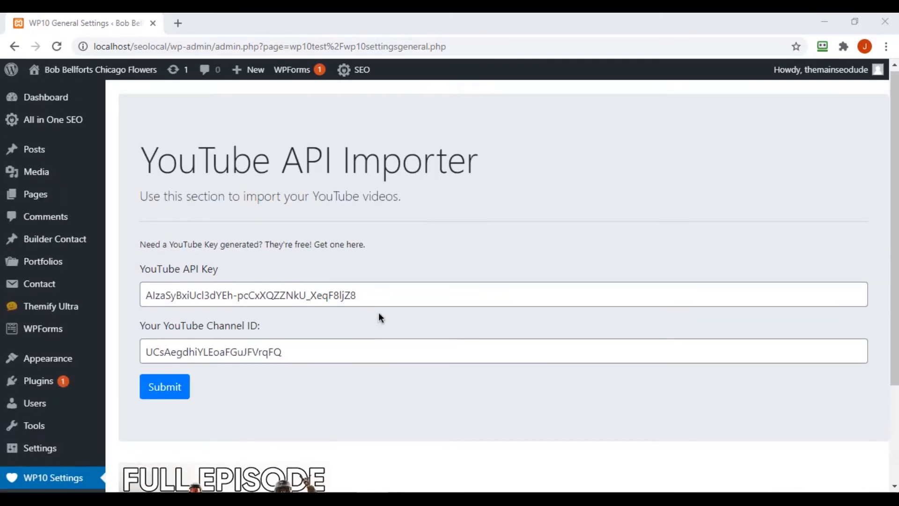
scroll(down, 3)
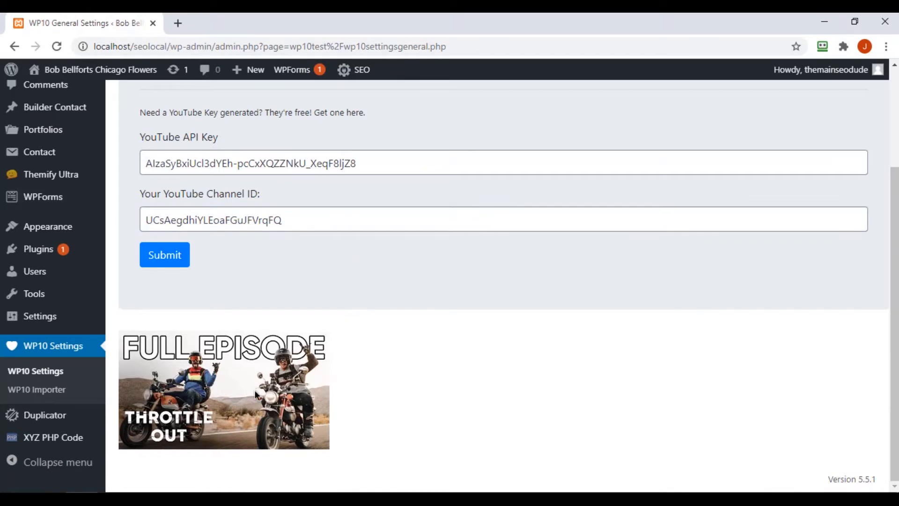
mouse_move(321, 417)
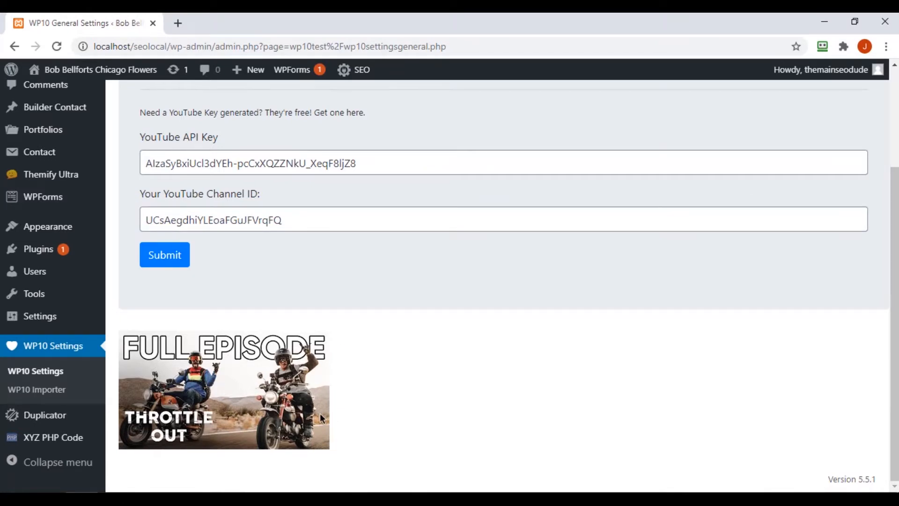
mouse_move(408, 349)
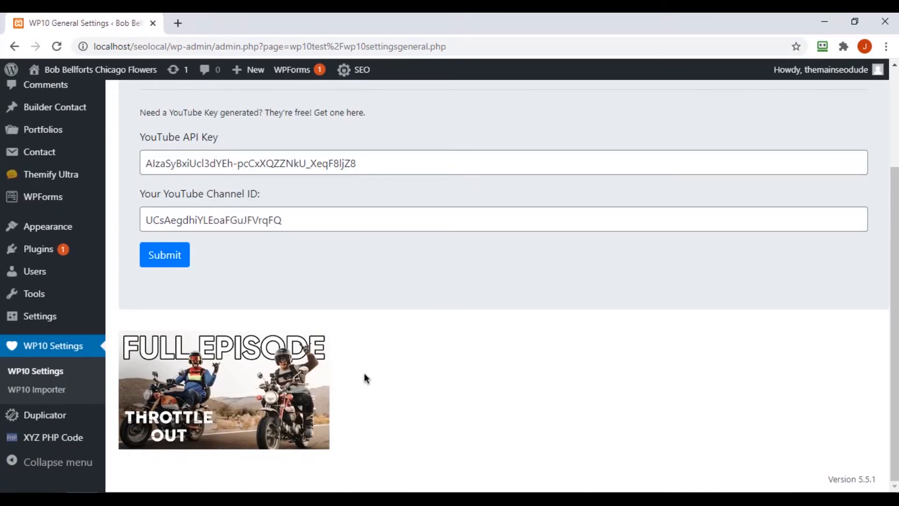
mouse_move(352, 369)
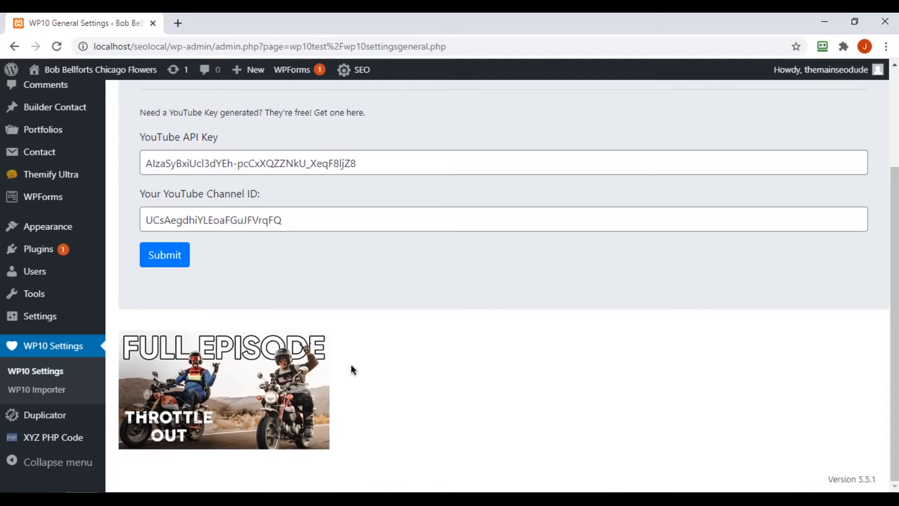
scroll(up, 3)
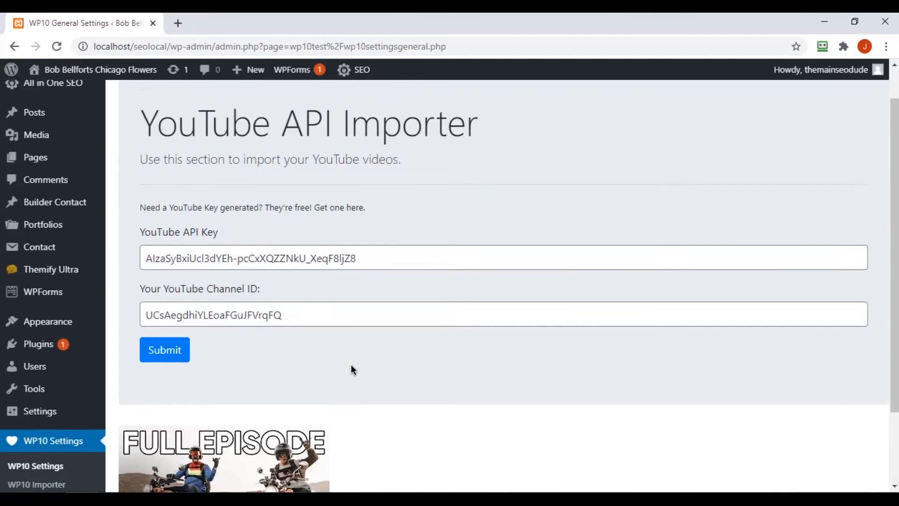
scroll(up, 3)
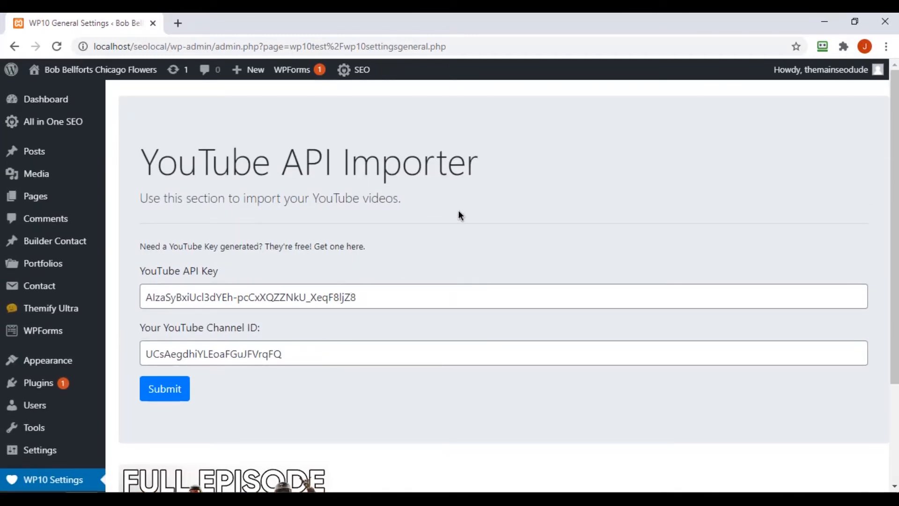
scroll(down, 3)
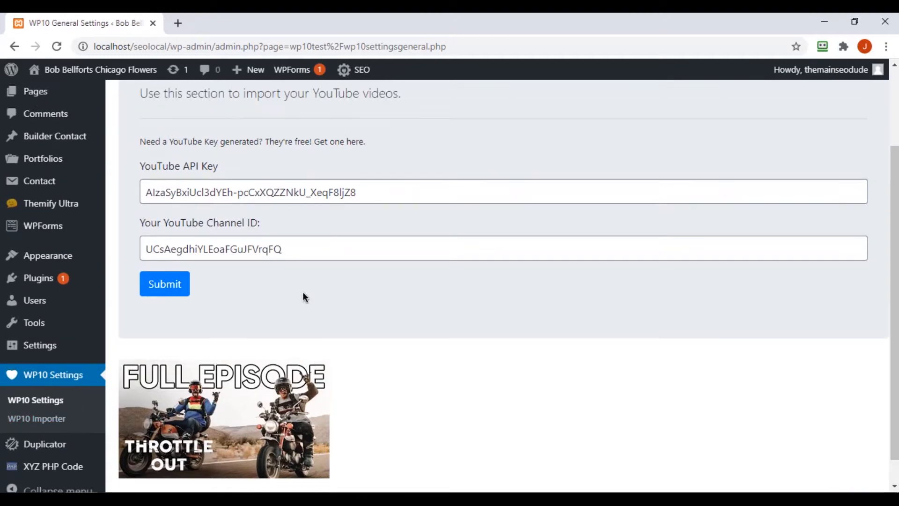
scroll(down, 3)
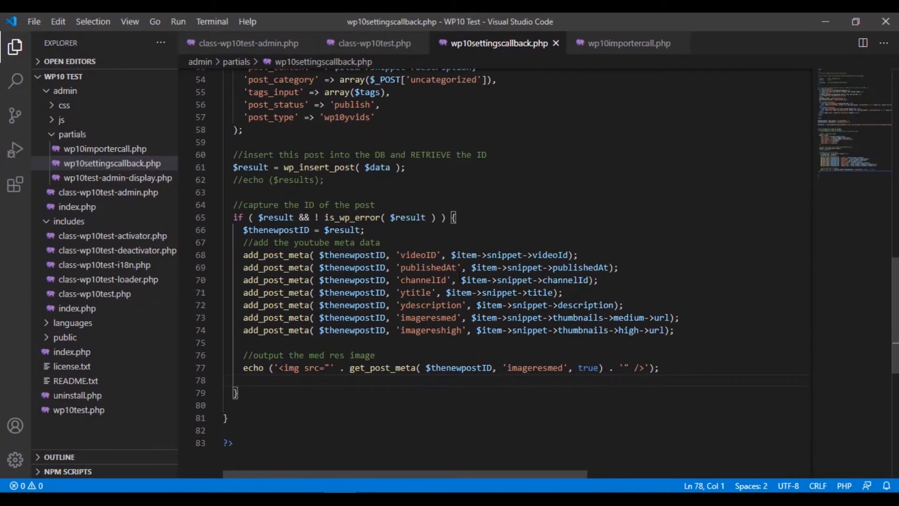
scroll(up, 3)
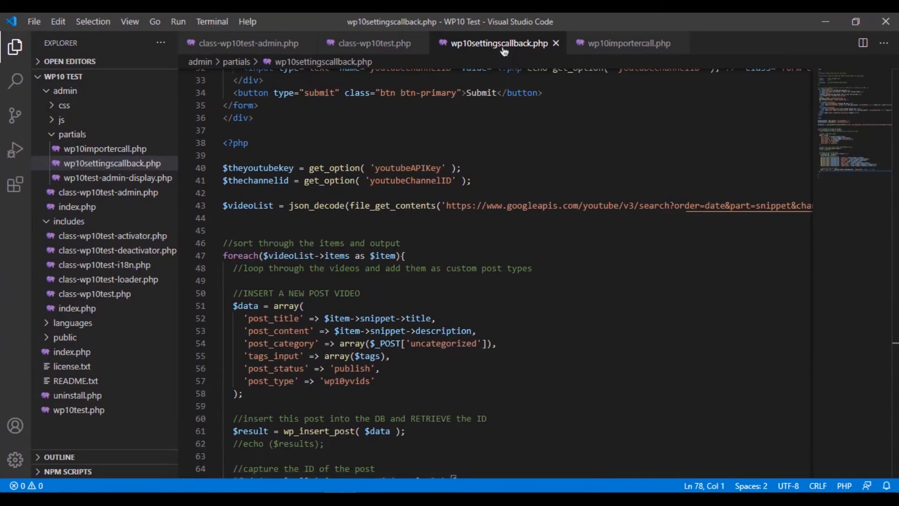
- Look over wp10importercall.php and the neighbouring file, scrolling through their code
click(624, 43)
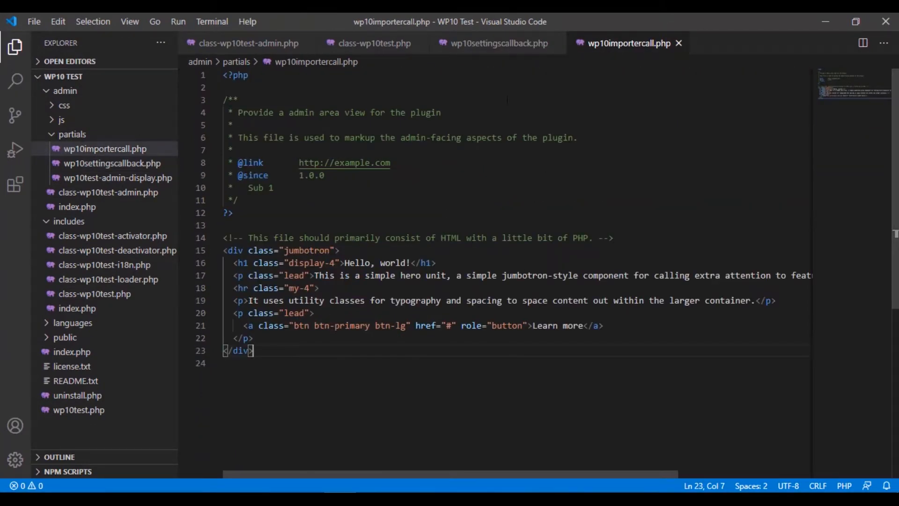
click(495, 43)
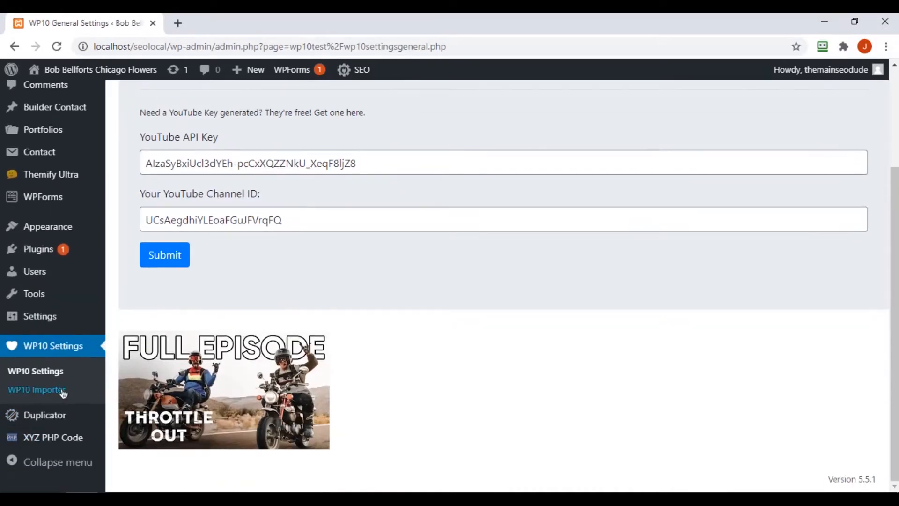
mouse_move(36, 371)
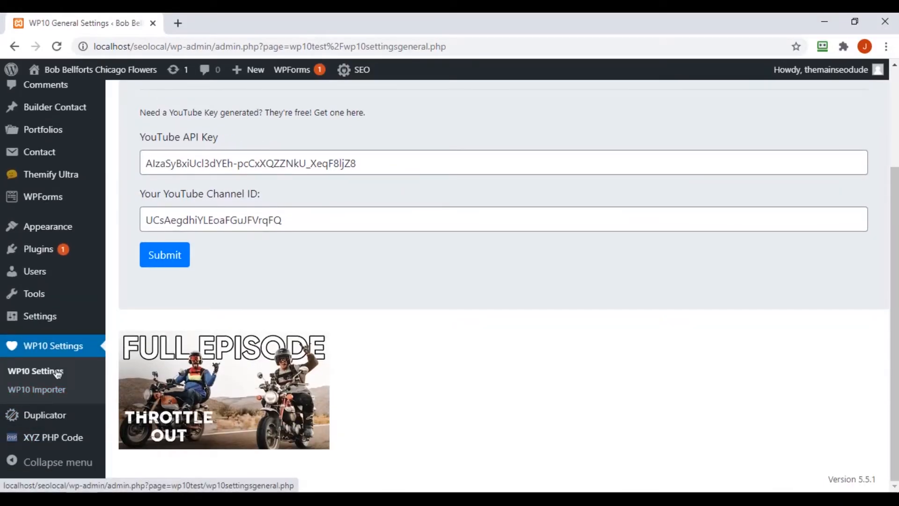
scroll(up, 3)
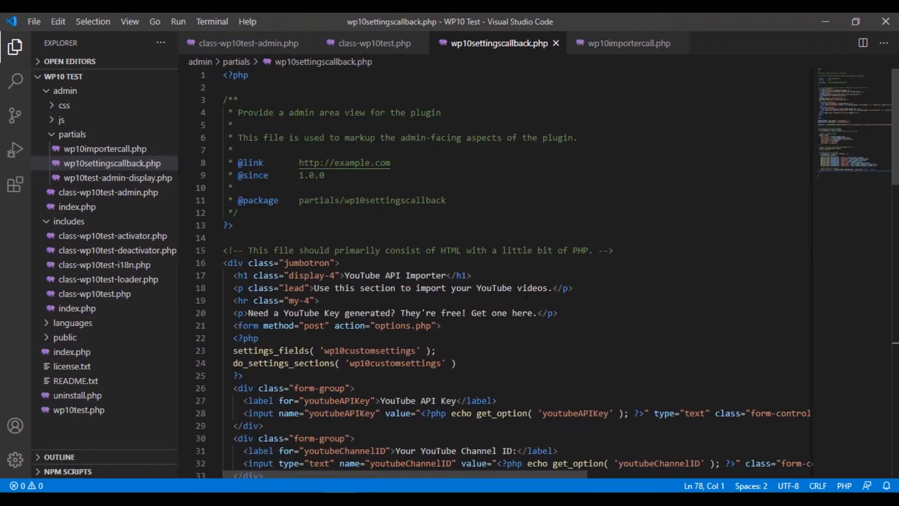
scroll(down, 3)
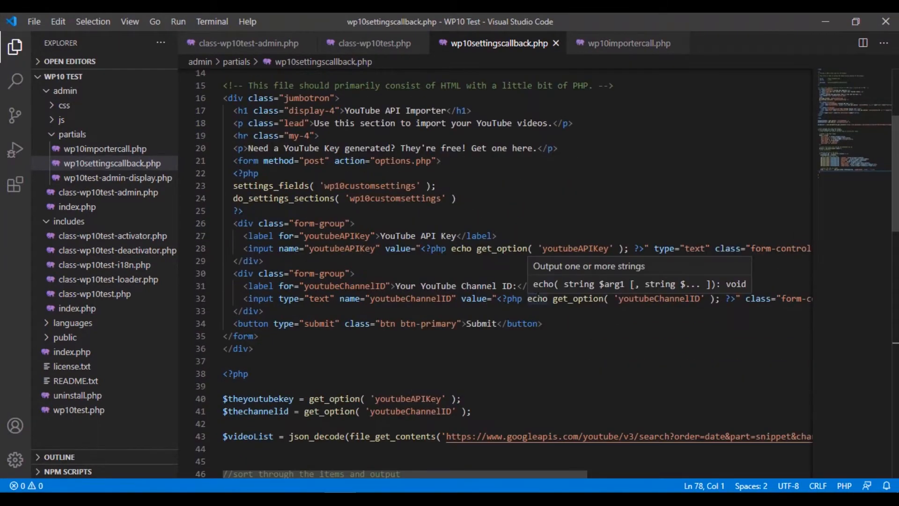
scroll(down, 3)
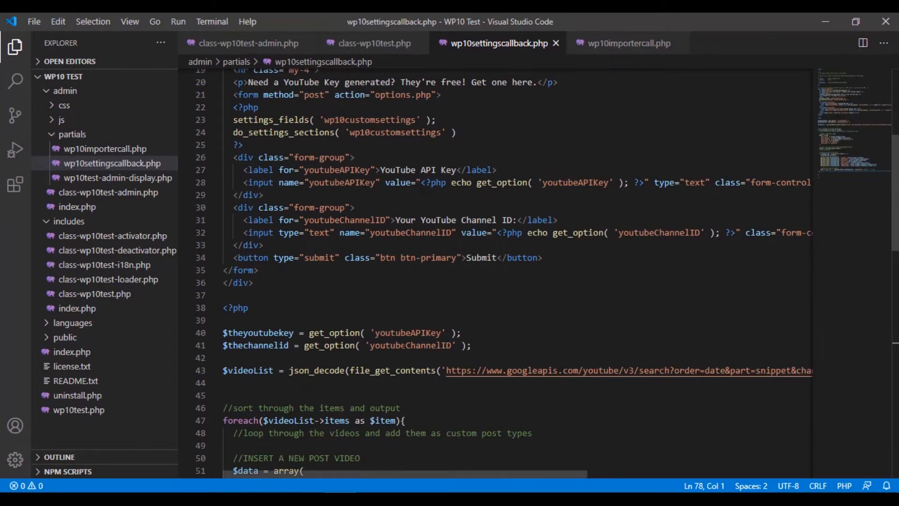
scroll(down, 3)
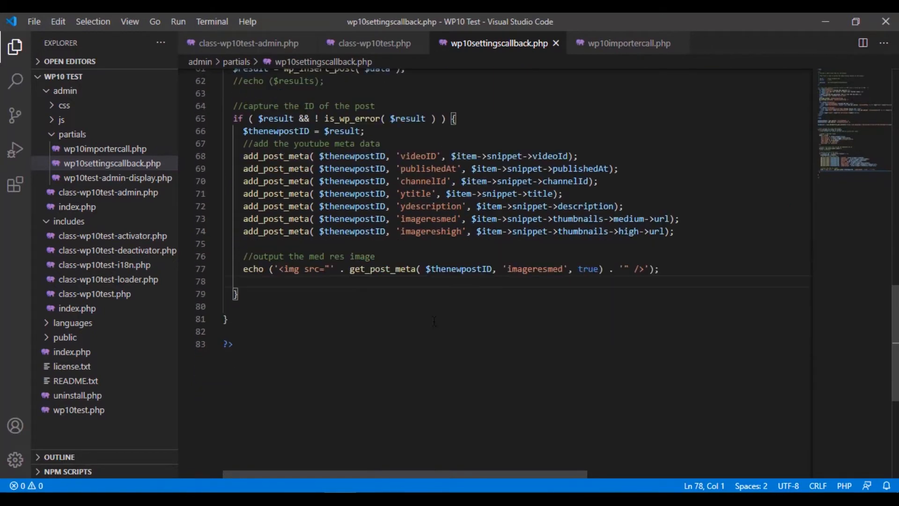
scroll(up, 3)
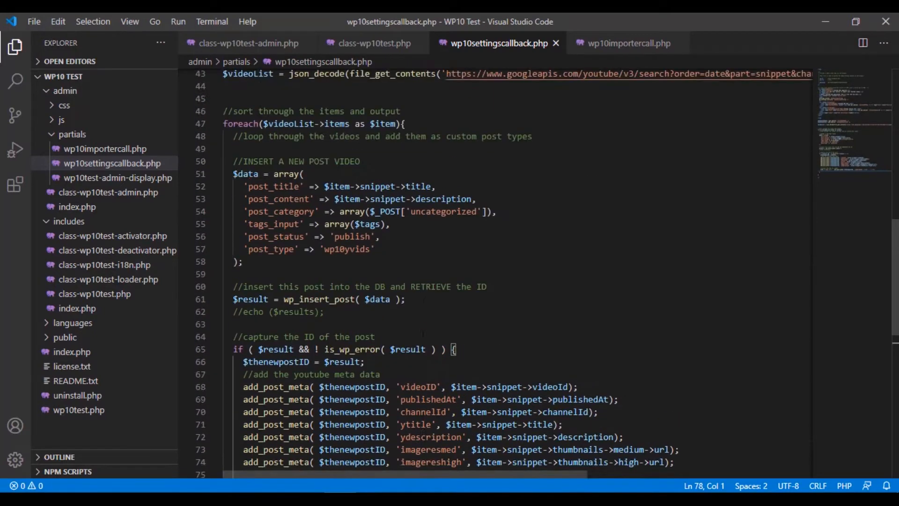
scroll(up, 3)
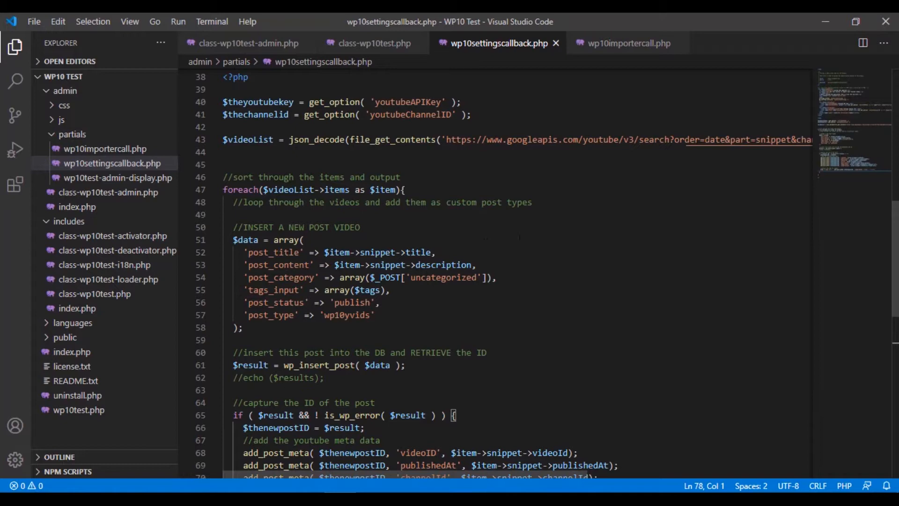
mouse_move(519, 238)
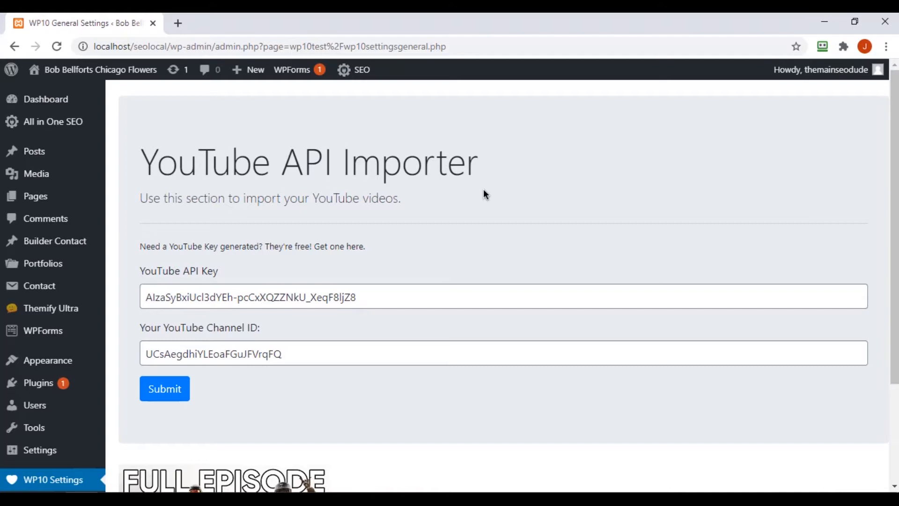
mouse_move(483, 189)
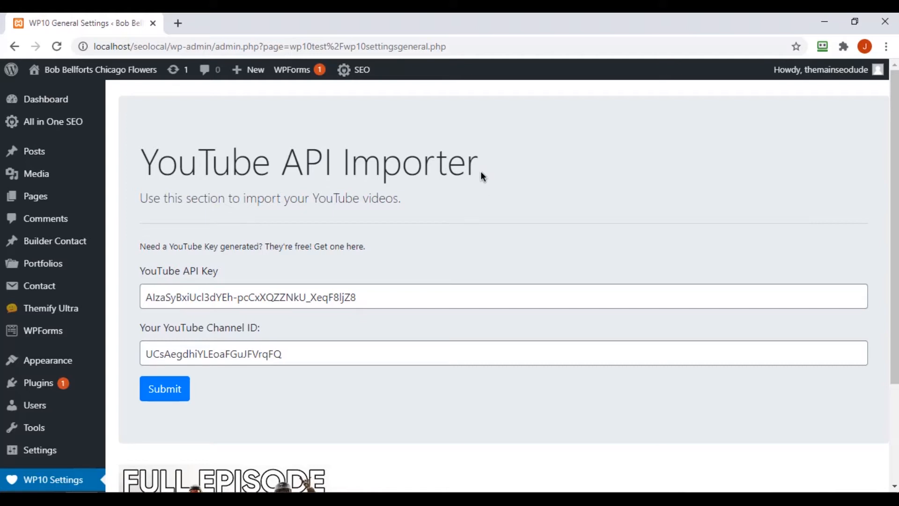
mouse_move(395, 349)
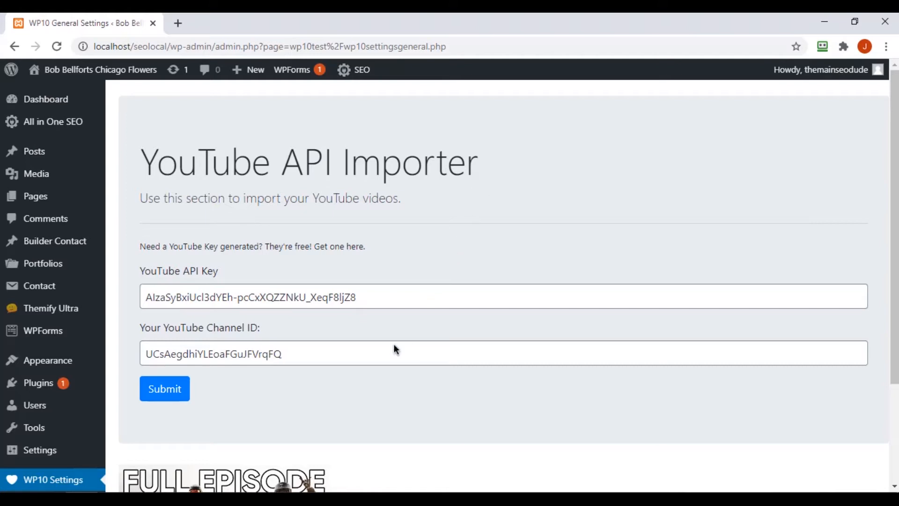
mouse_move(194, 489)
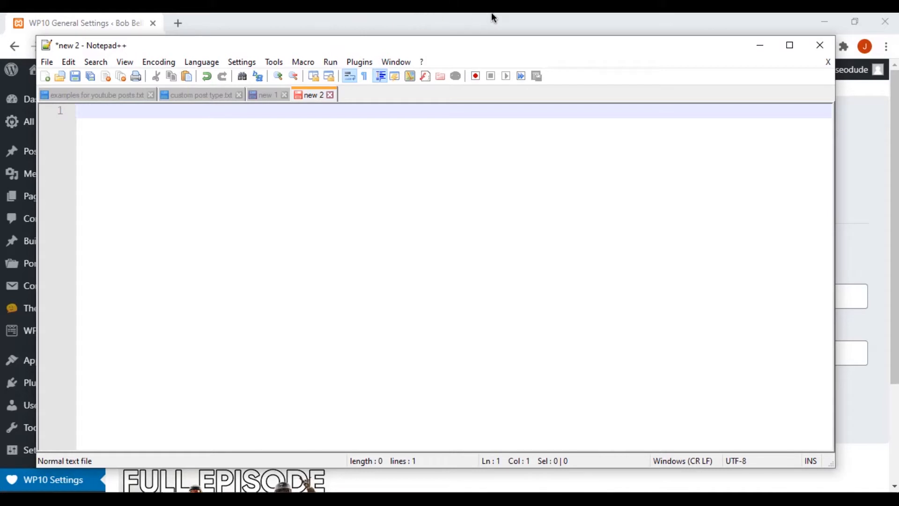
mouse_move(415, 160)
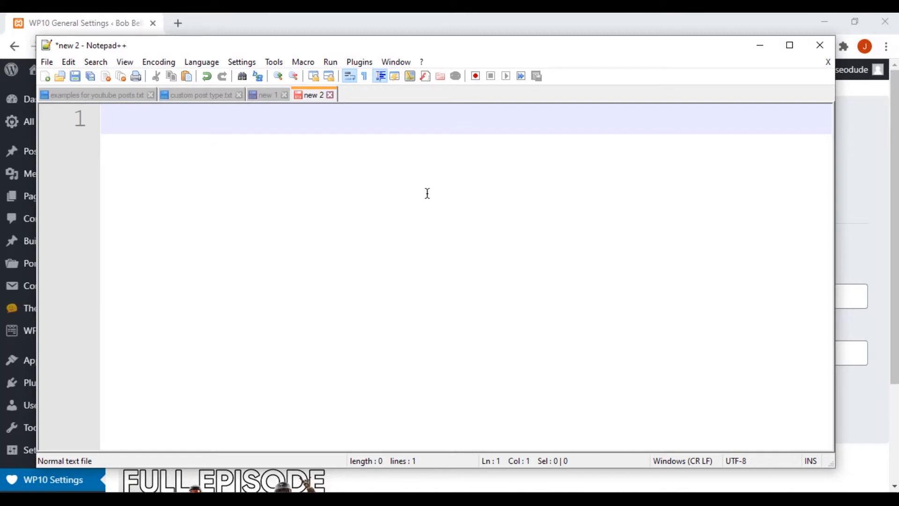
- Note the site address wordpressin10orless.com and a GET label
text(wp)
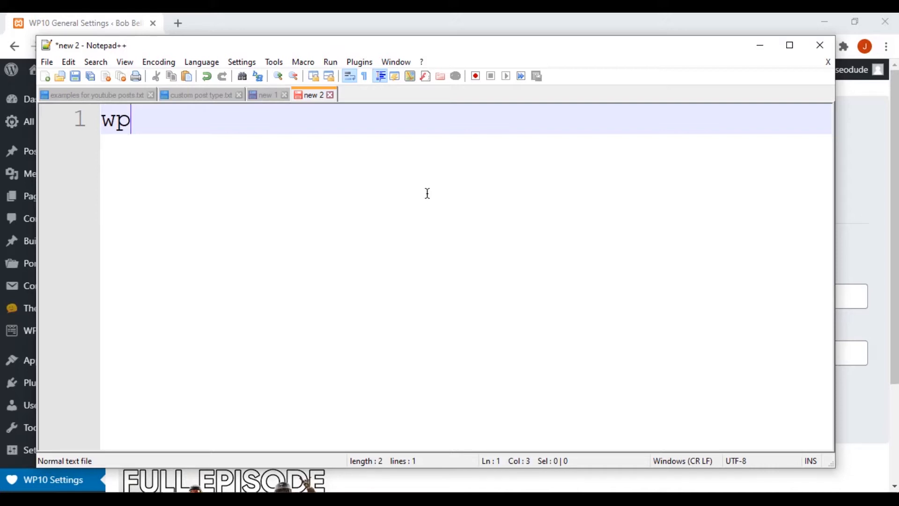
text(ordpressi)
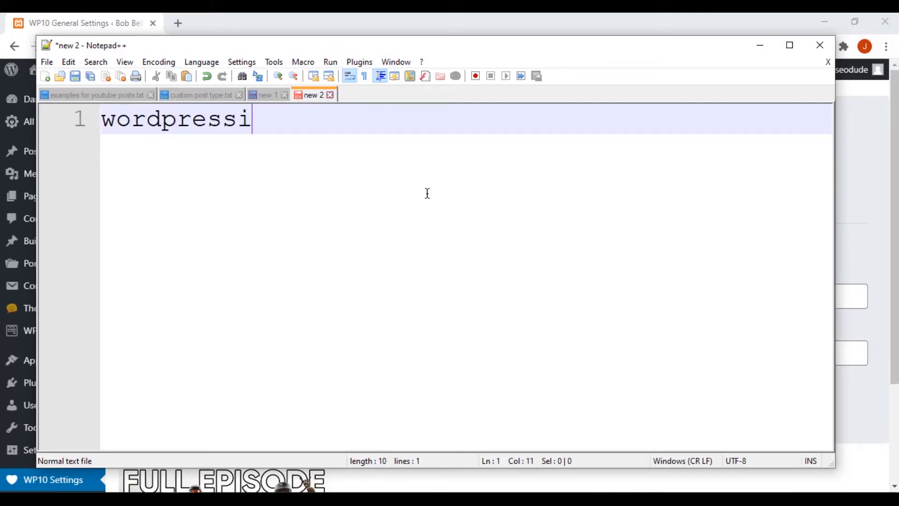
text(n10orles)
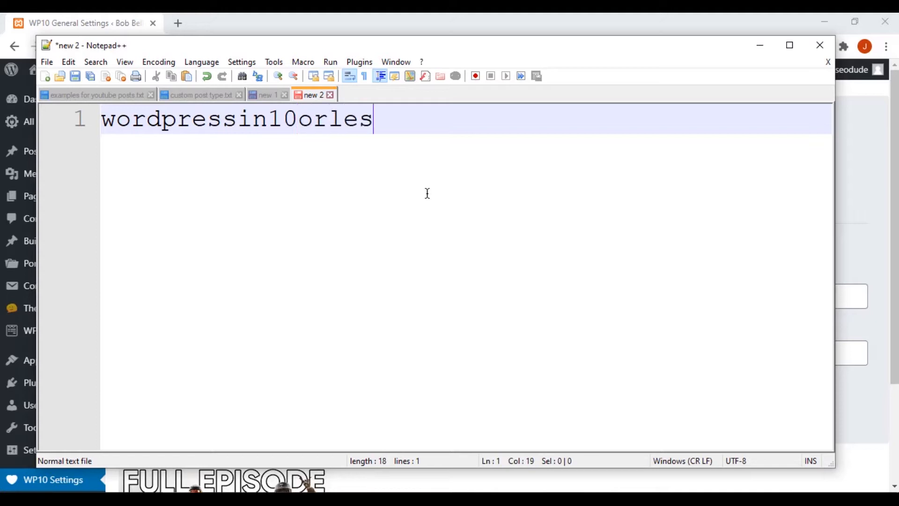
text(s.com)
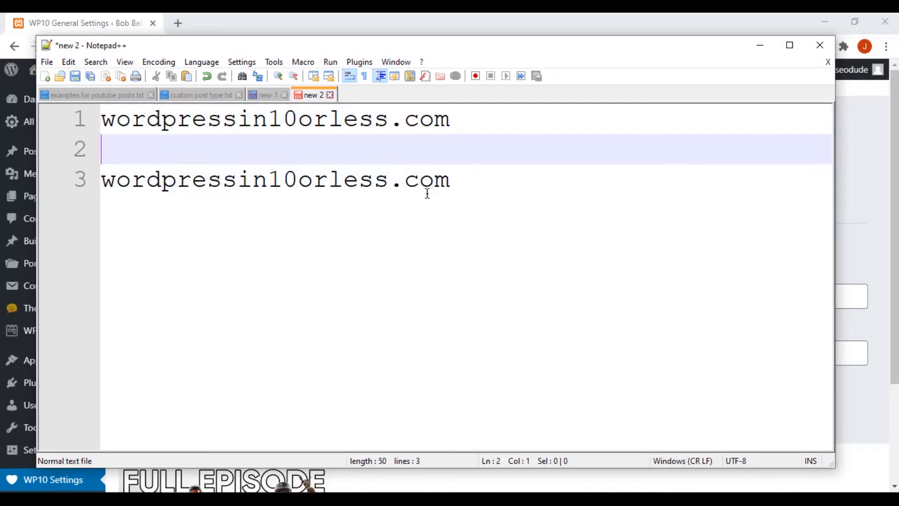
text(GET)
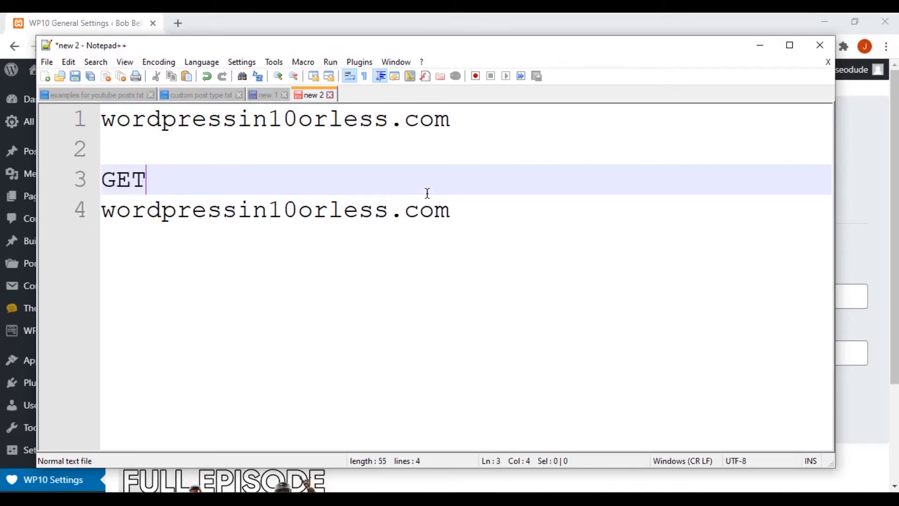
- Extend the copied address with the query string ?var1=yes&var2=maybe
click(276, 209)
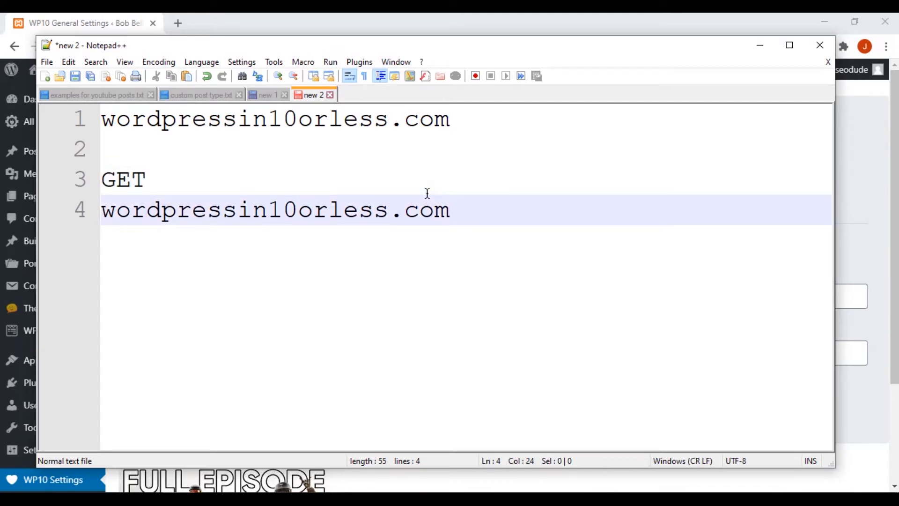
click(451, 209)
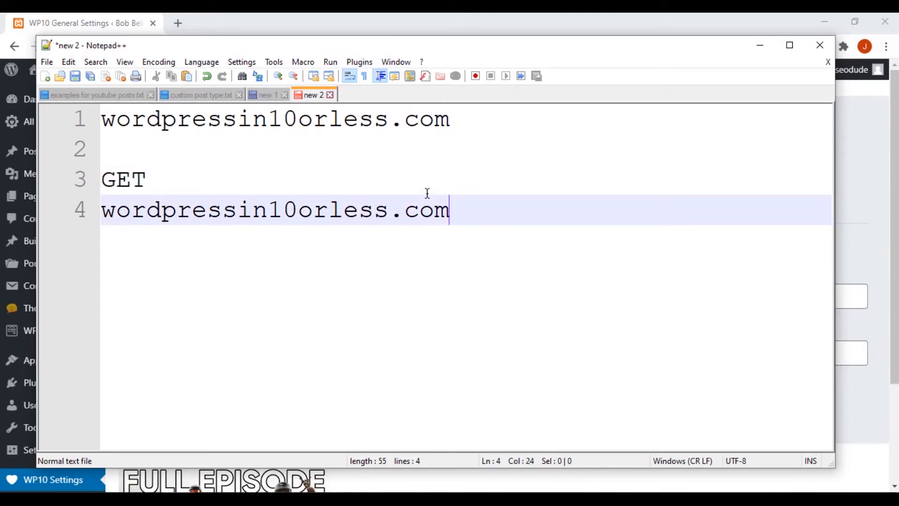
text(?)
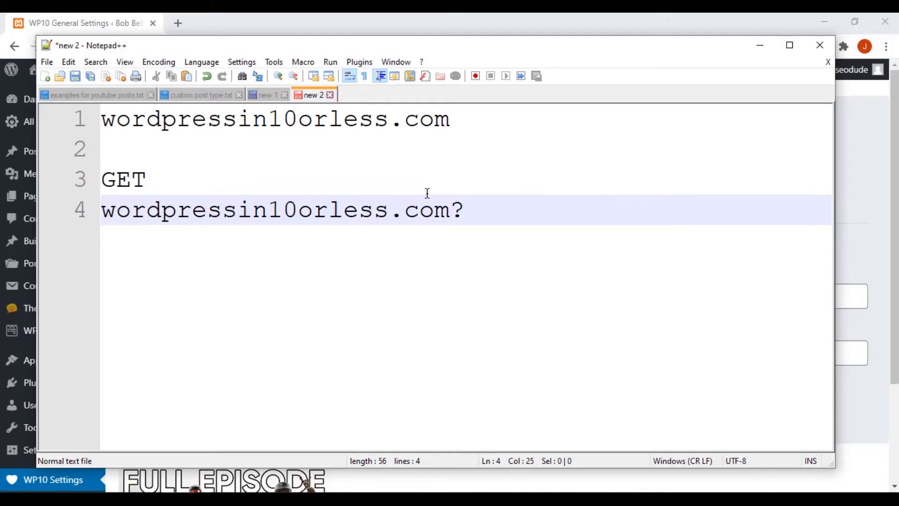
click(465, 209)
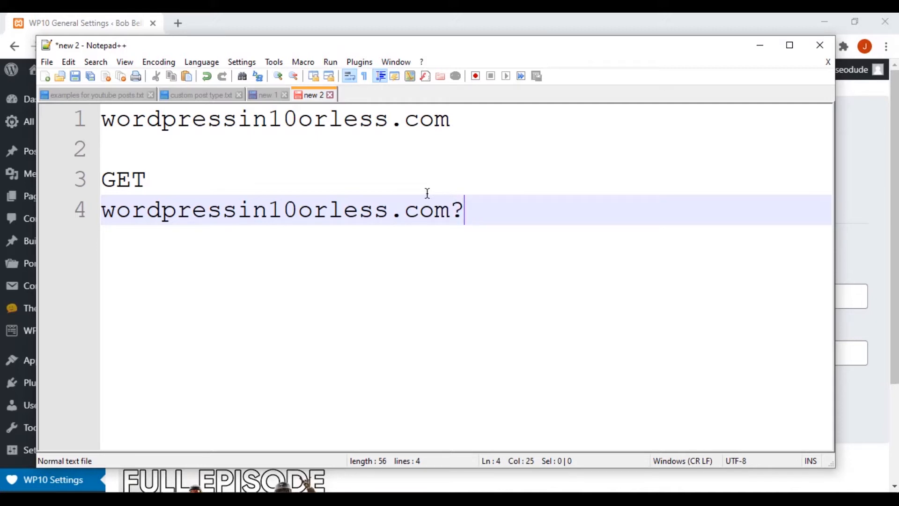
text(var1=)
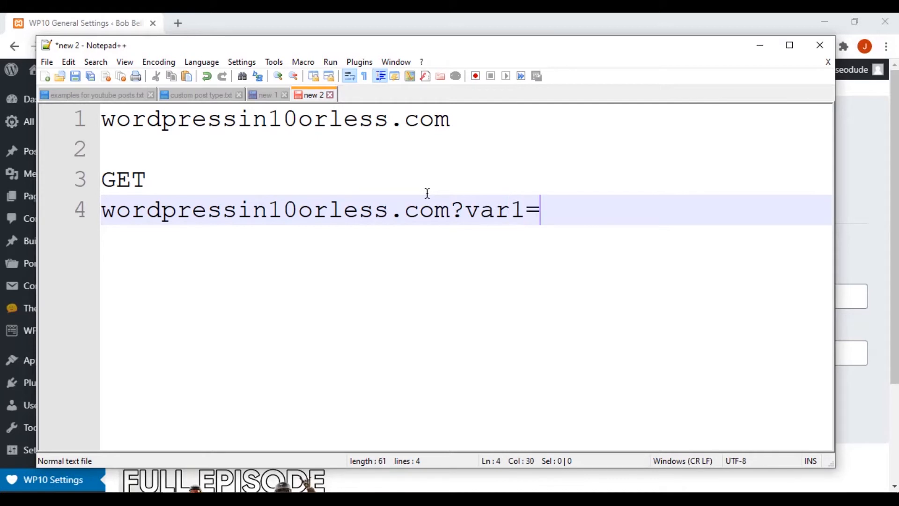
text(yes)
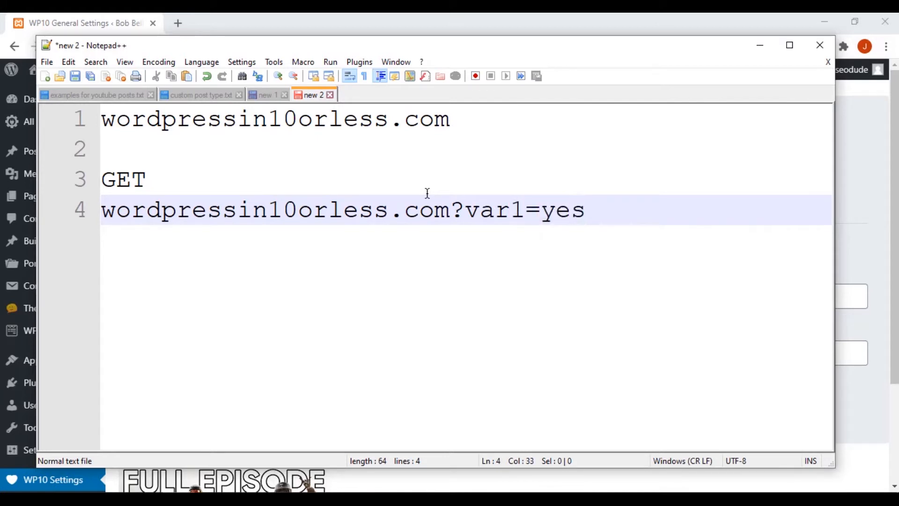
text(&v)
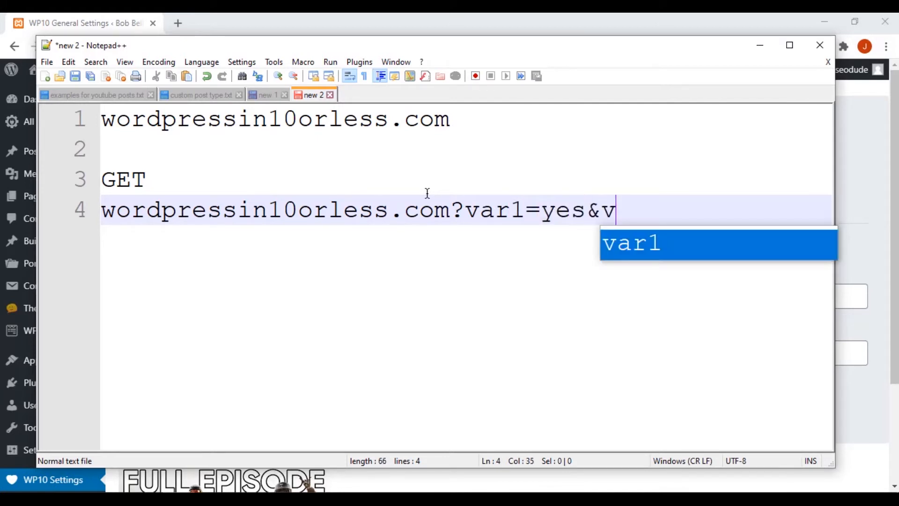
text(ar2=m)
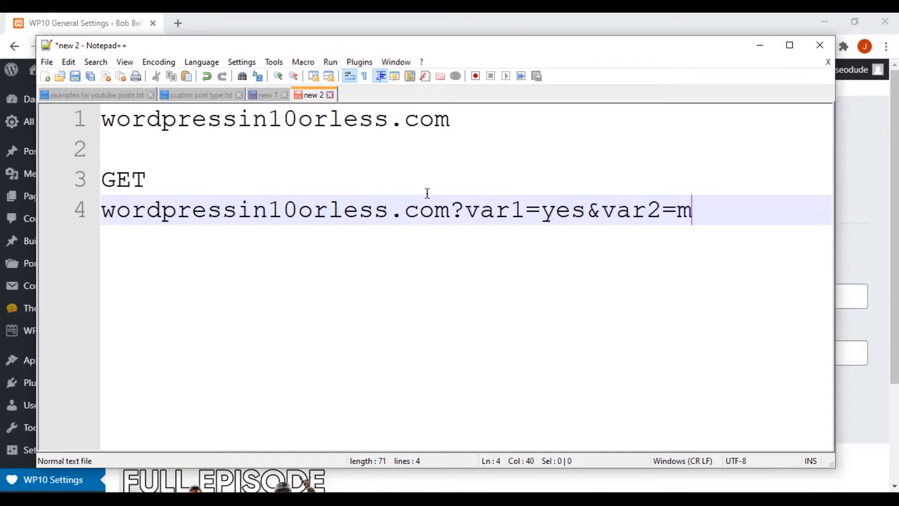
text(aybe)
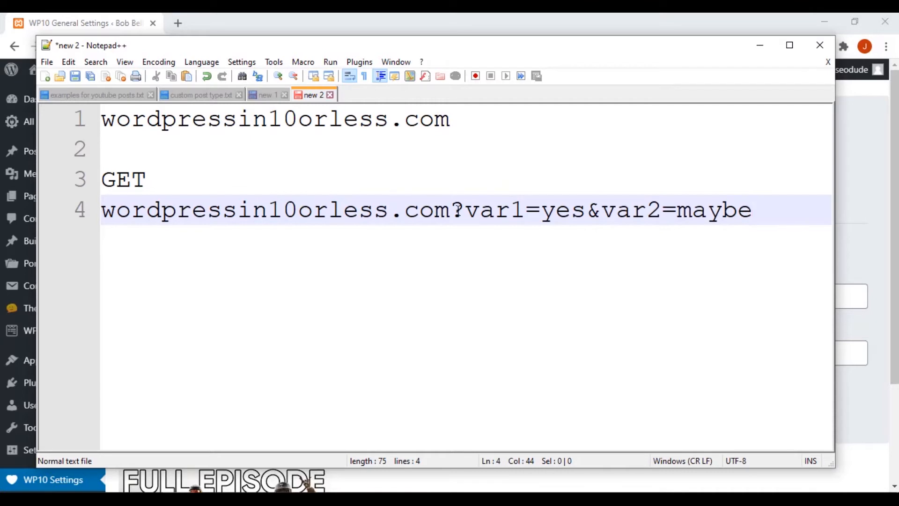
- Point out the ?, the var2 and var1 parameter names and the value maybe in the example URL
click(457, 210)
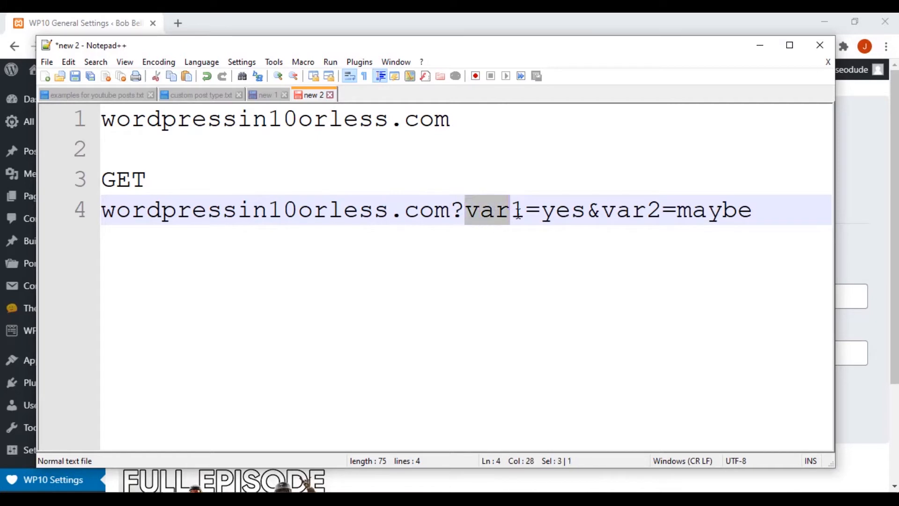
double_click(631, 210)
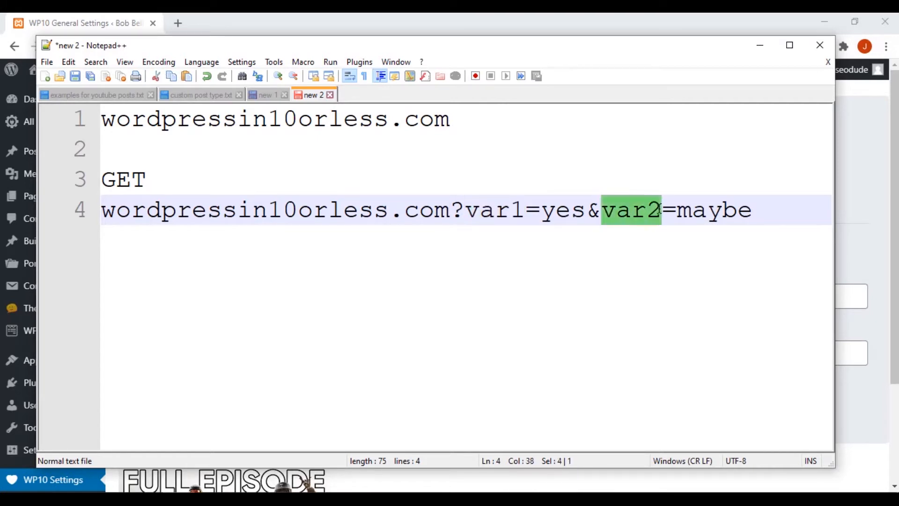
click(751, 210)
text(&)
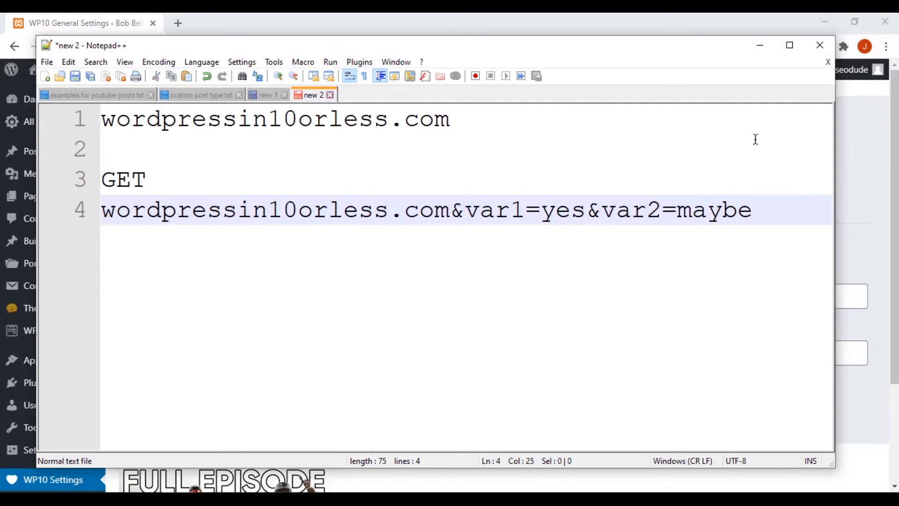
text(?)
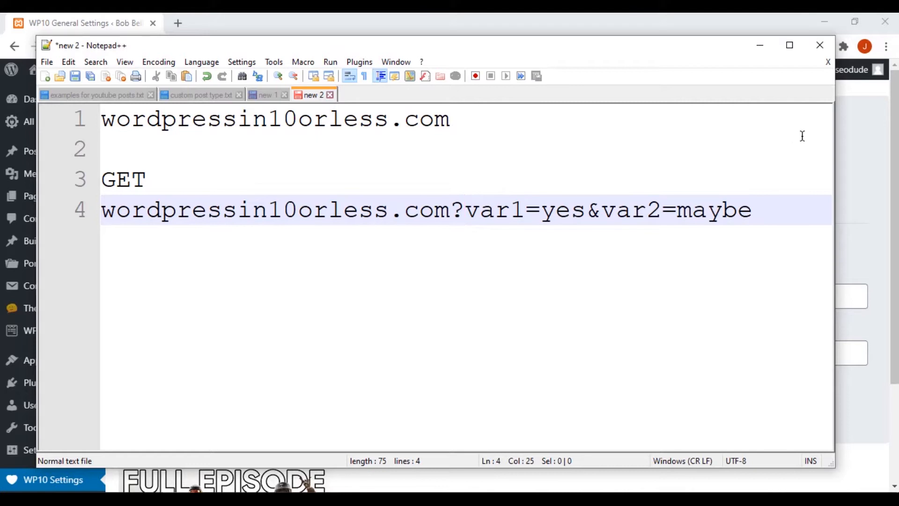
double_click(495, 210)
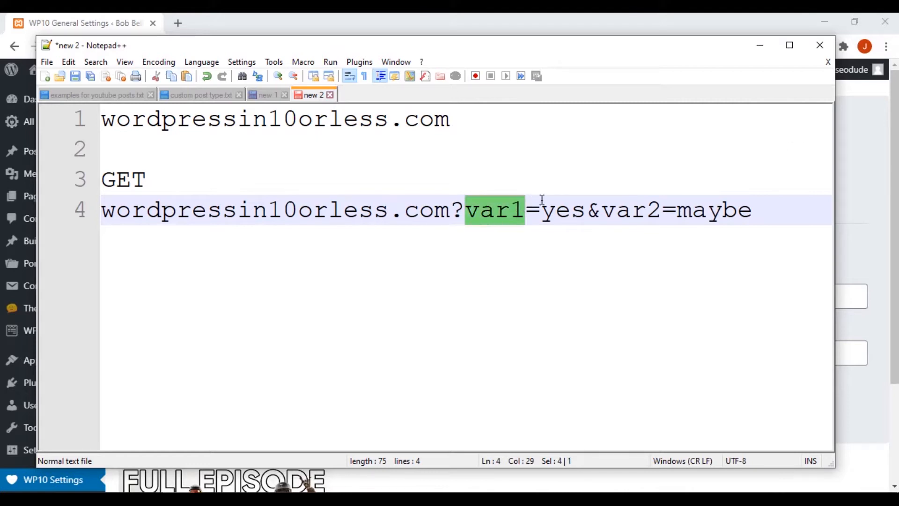
mouse_move(554, 216)
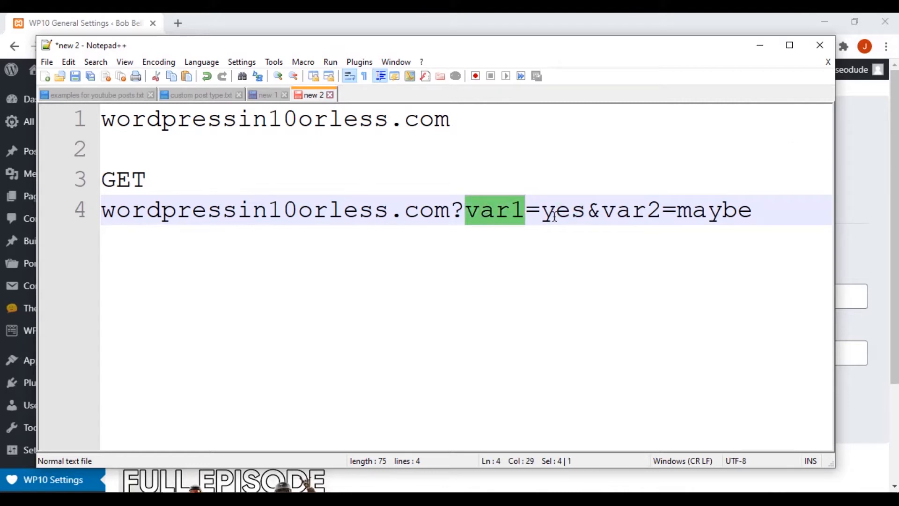
double_click(713, 209)
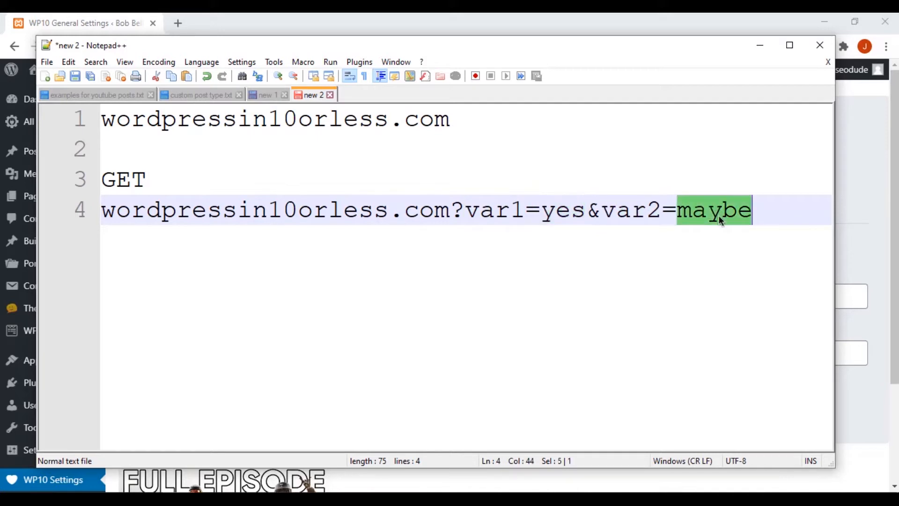
click(820, 259)
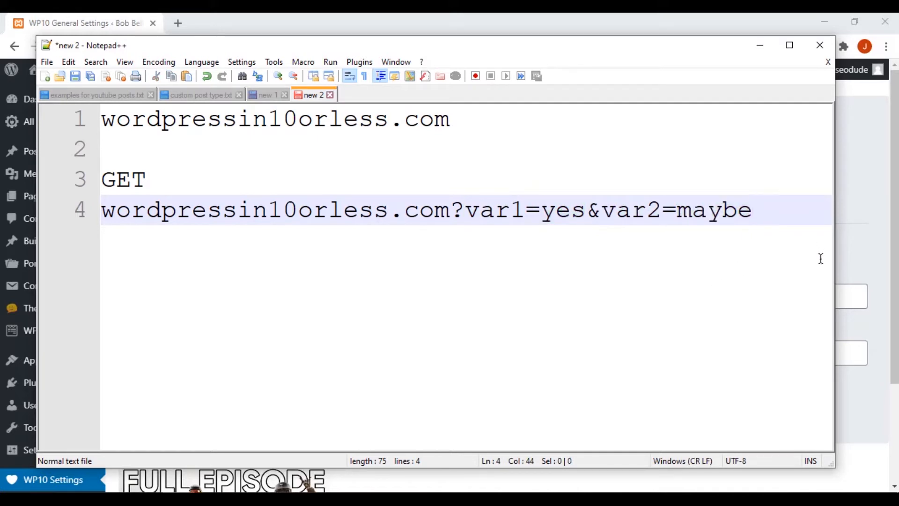
key(Enter)
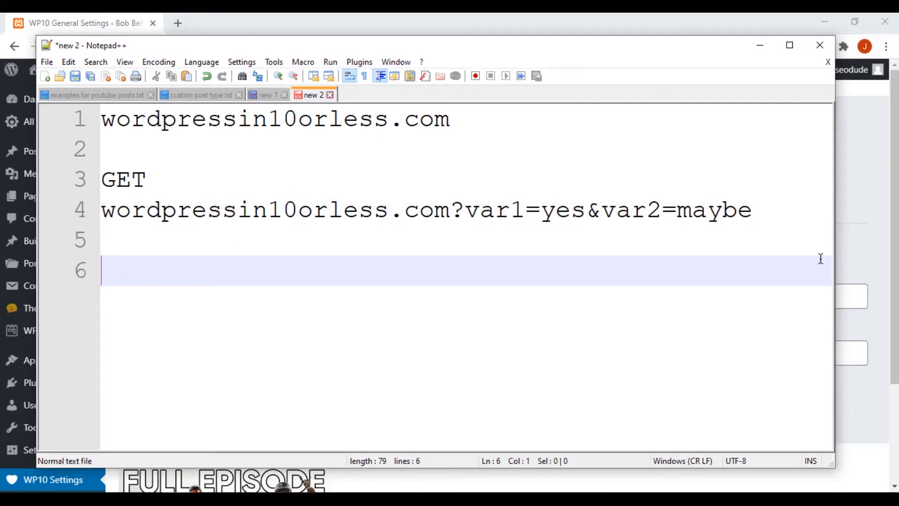
text($_GE)
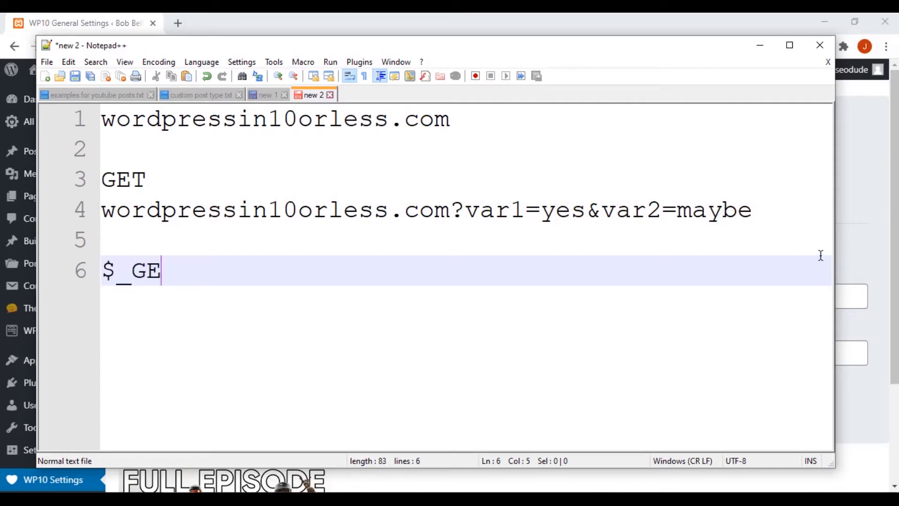
text(T)
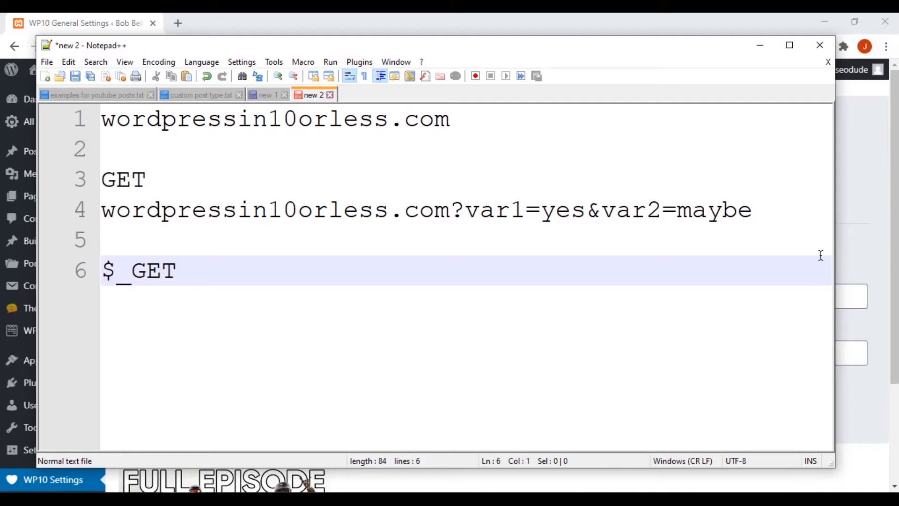
text($)
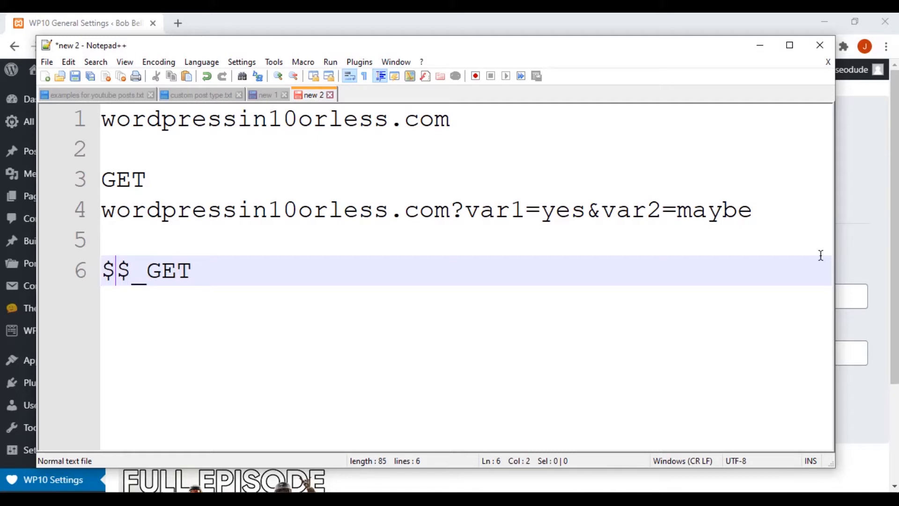
text(thevar1 =)
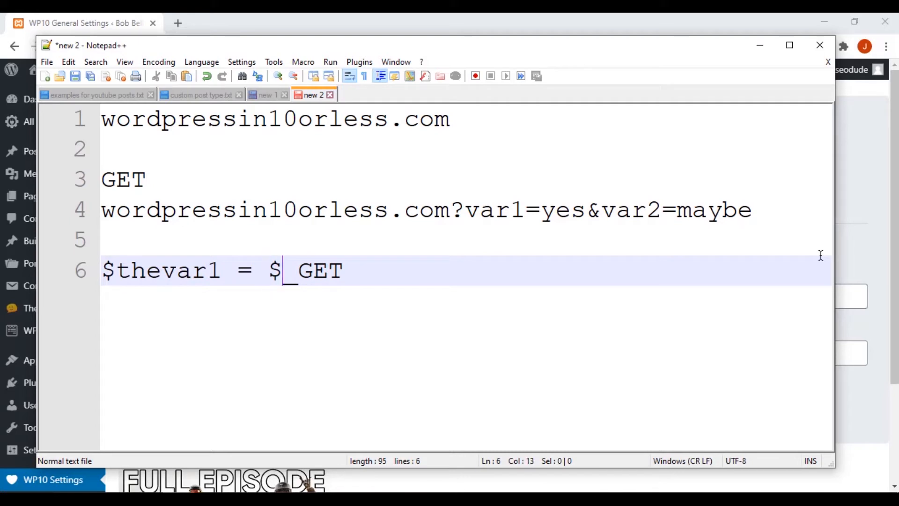
text([])
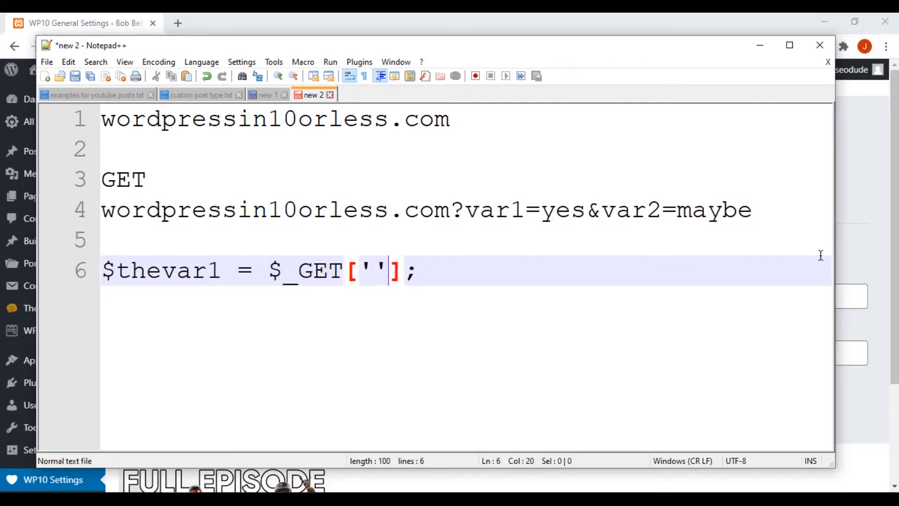
double_click(494, 210)
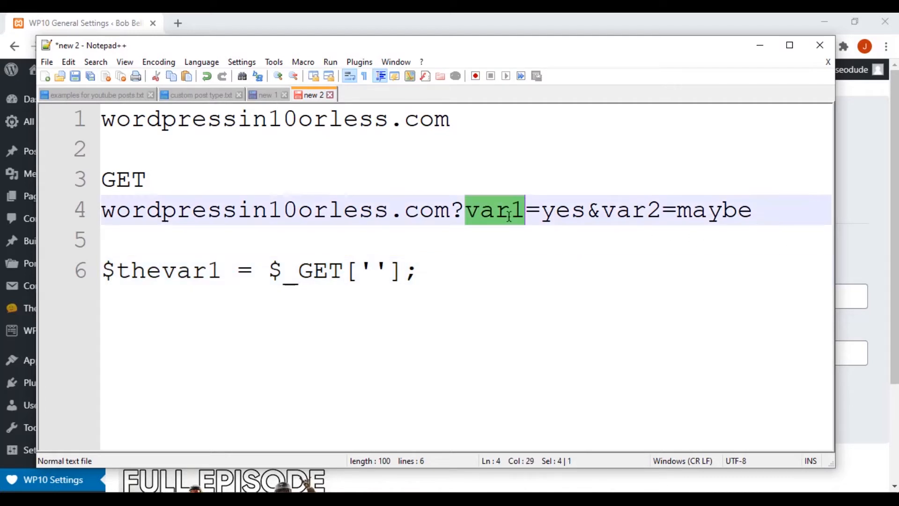
text(var1)
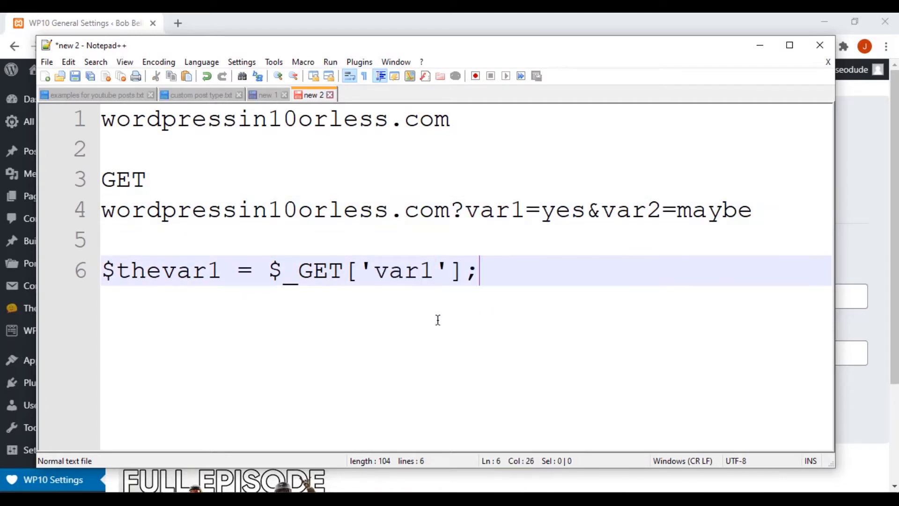
double_click(160, 271)
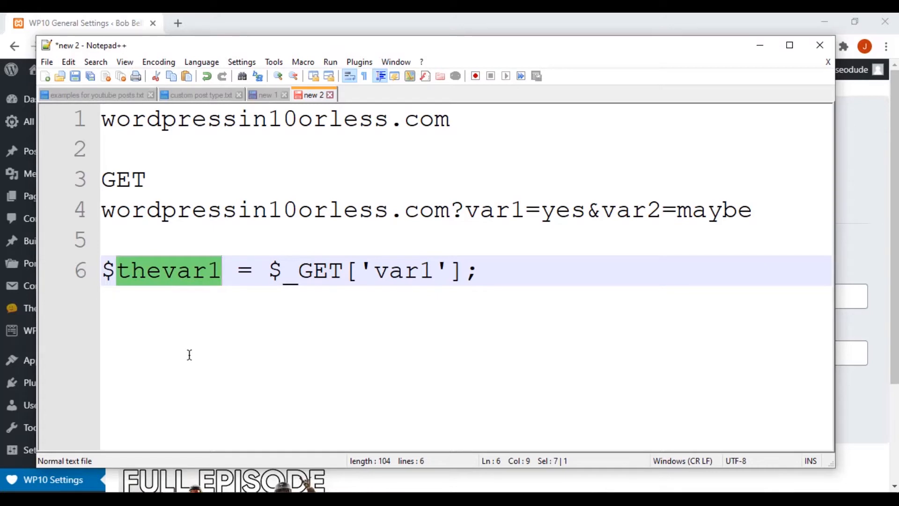
click(556, 209)
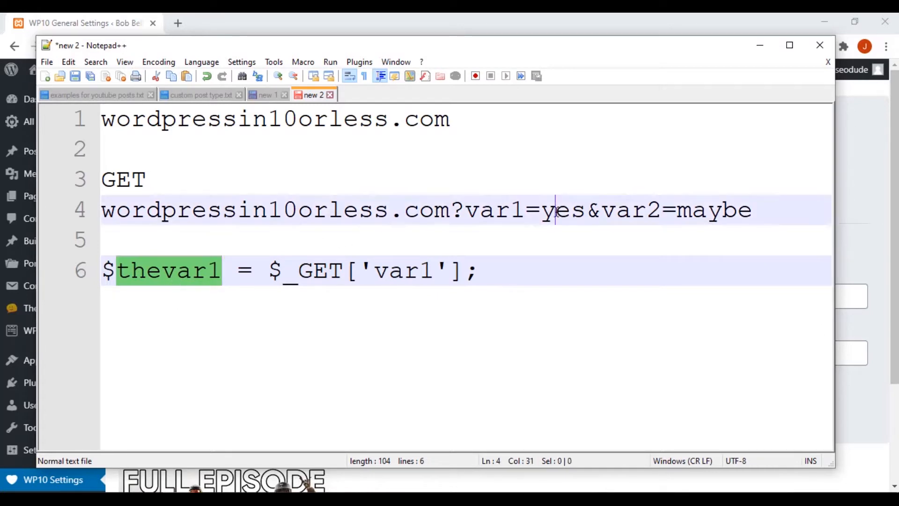
double_click(563, 209)
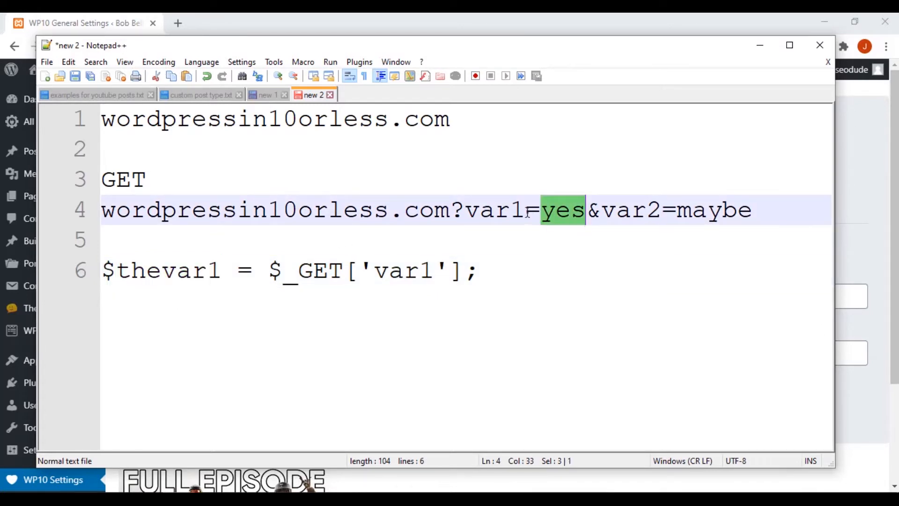
double_click(164, 270)
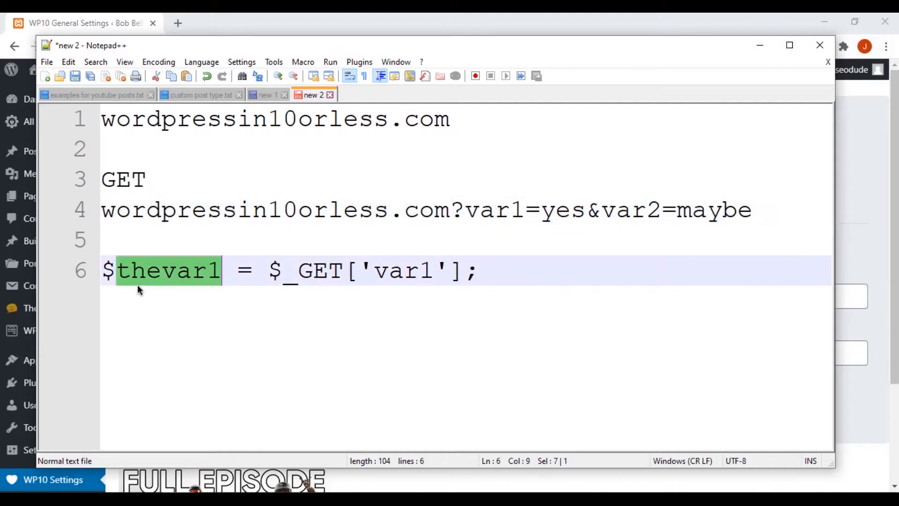
mouse_move(402, 255)
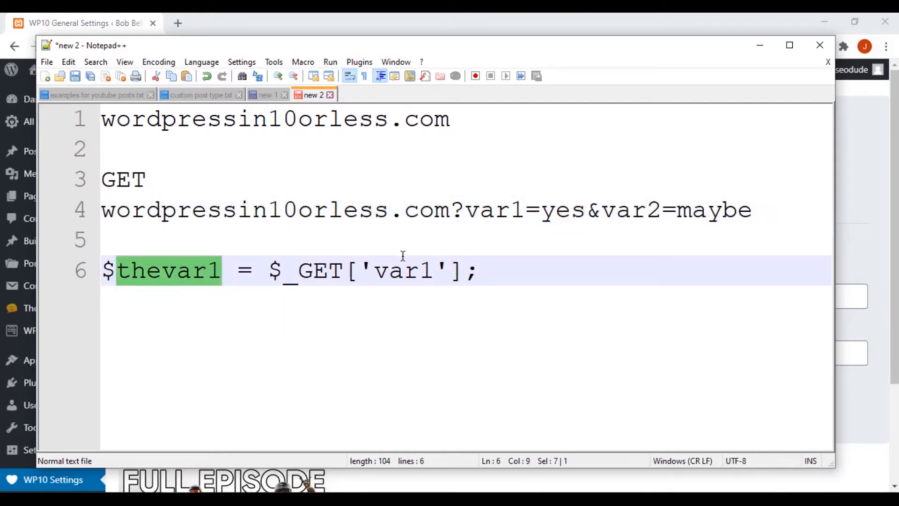
click(476, 270)
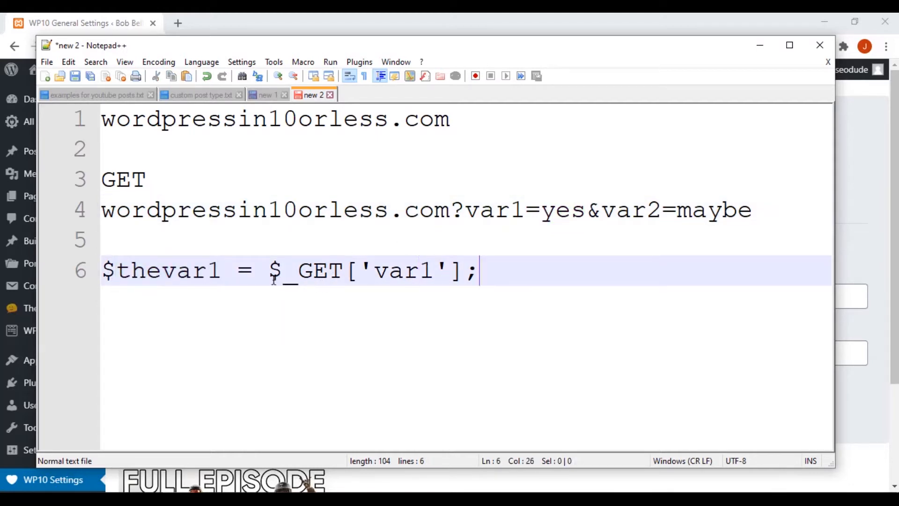
click(269, 240)
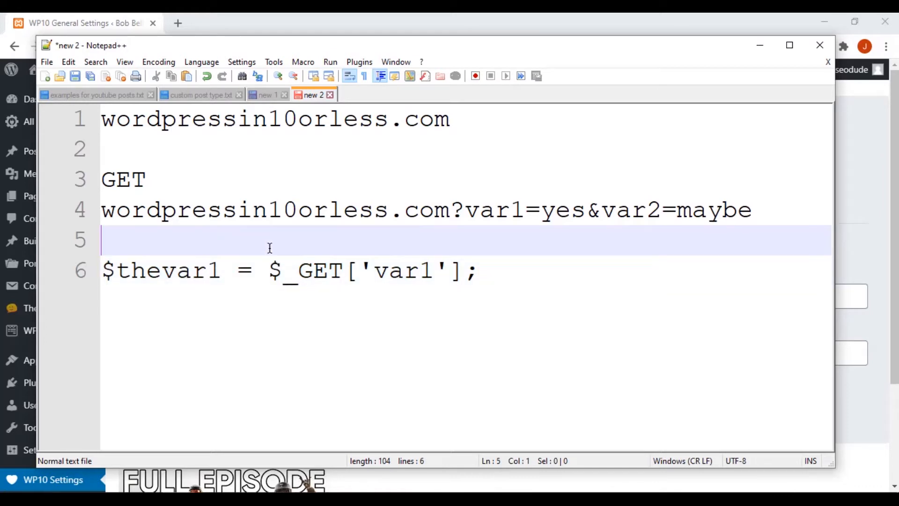
click(513, 271)
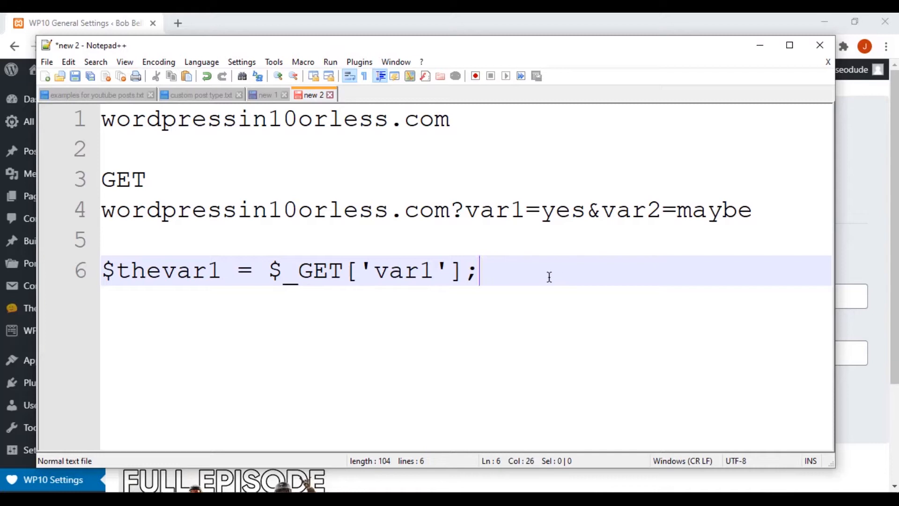
mouse_move(527, 247)
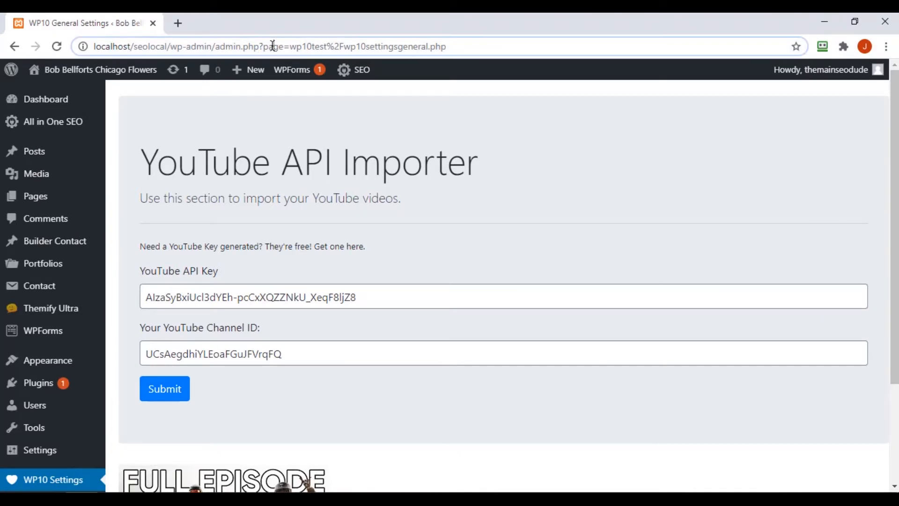
- Review the WP10 Settings page address and scroll over the importer form
double_click(274, 47)
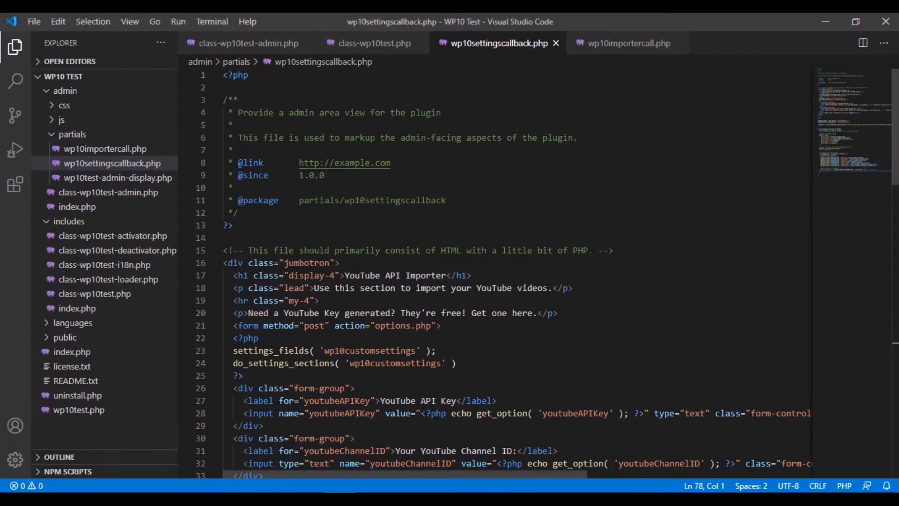
mouse_move(826, 21)
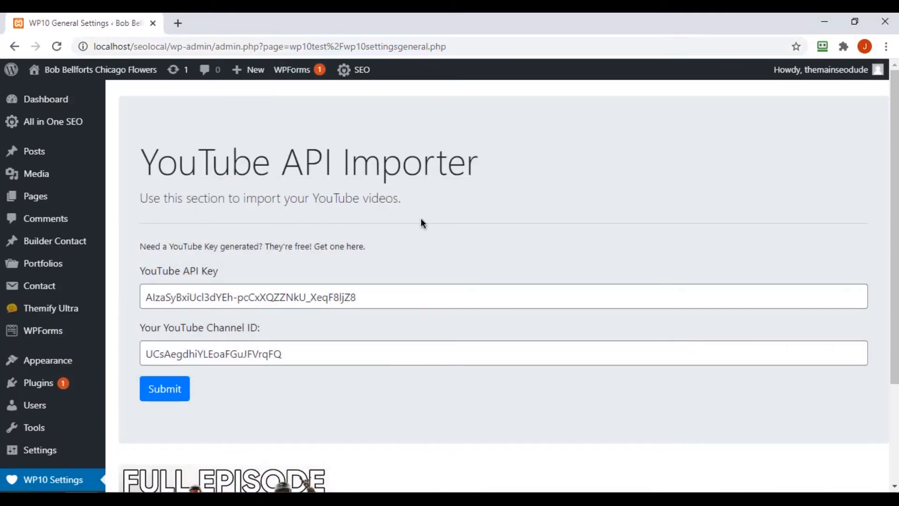
mouse_move(350, 473)
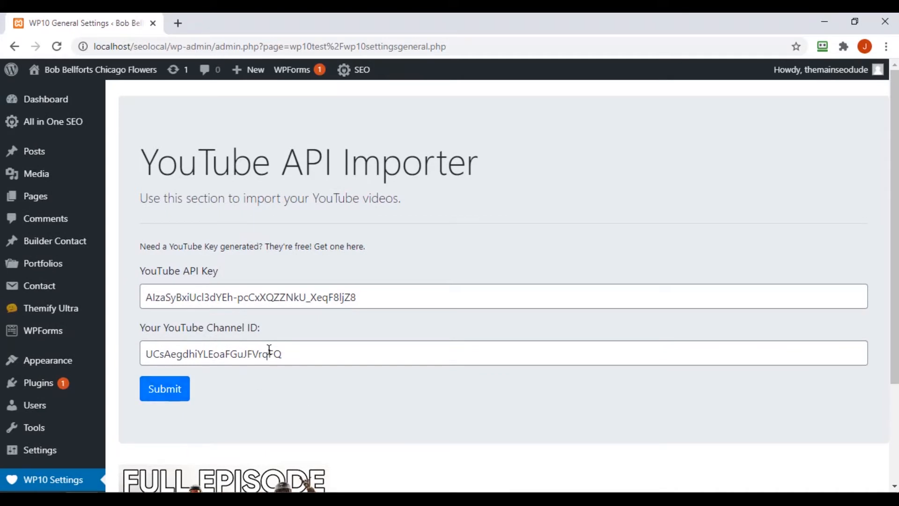
scroll(down, 3)
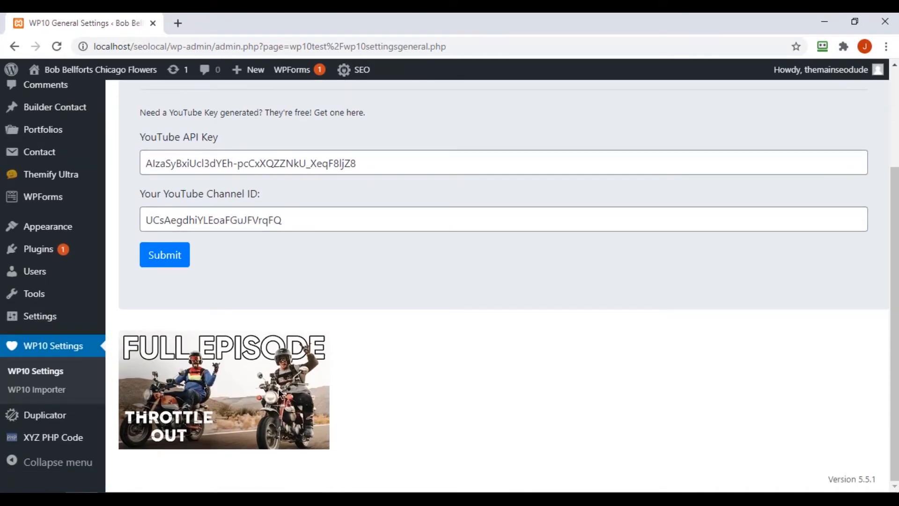
mouse_move(425, 343)
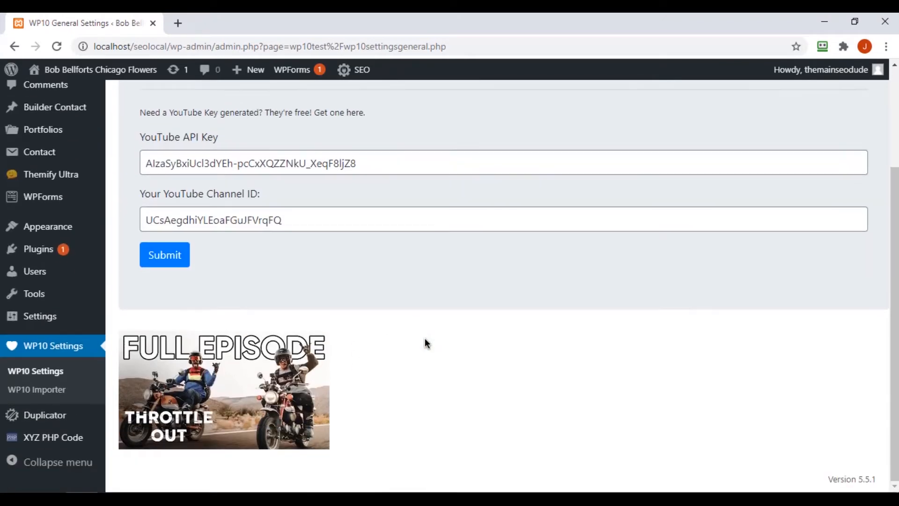
scroll(up, 3)
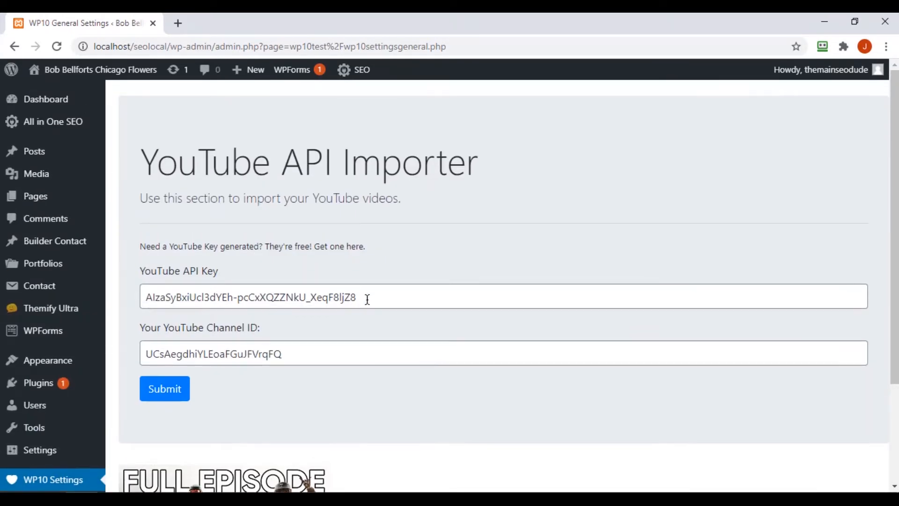
mouse_move(527, 277)
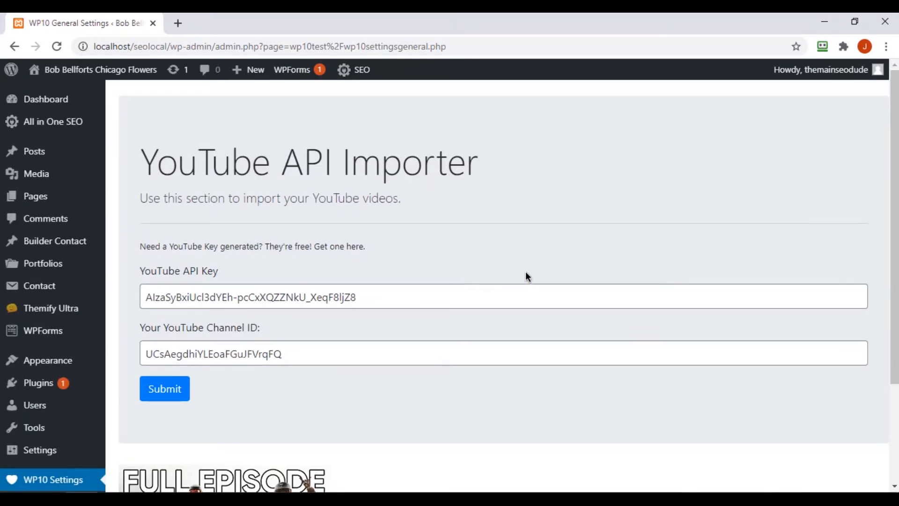
mouse_move(608, 363)
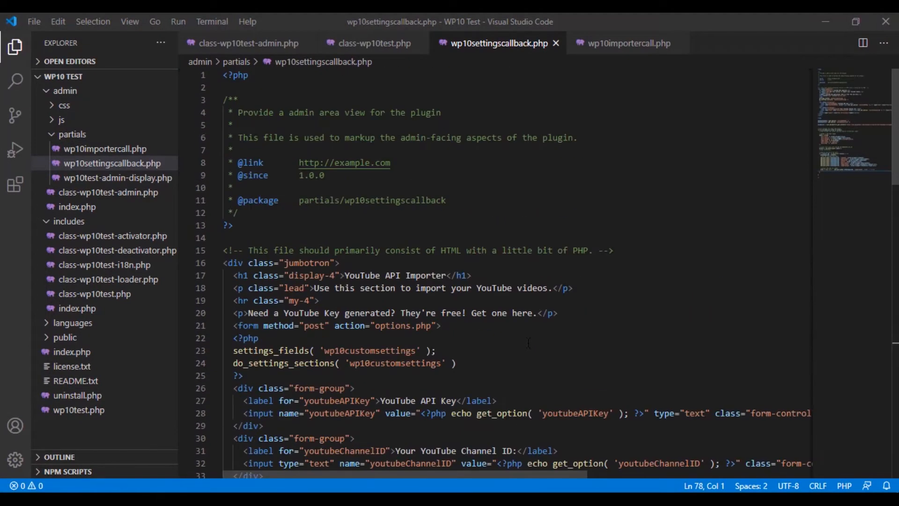
- Wrap the video import code after the form in a /* ... */ block comment
scroll(down, 3)
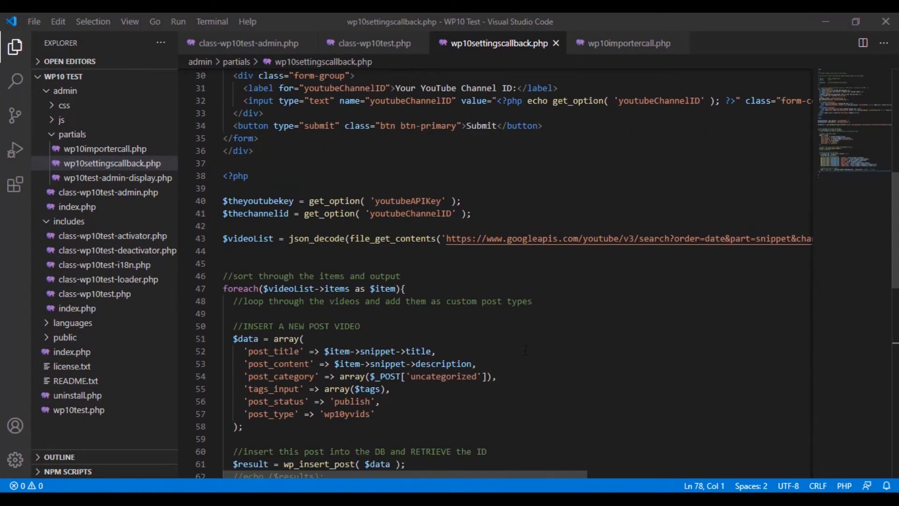
scroll(down, 3)
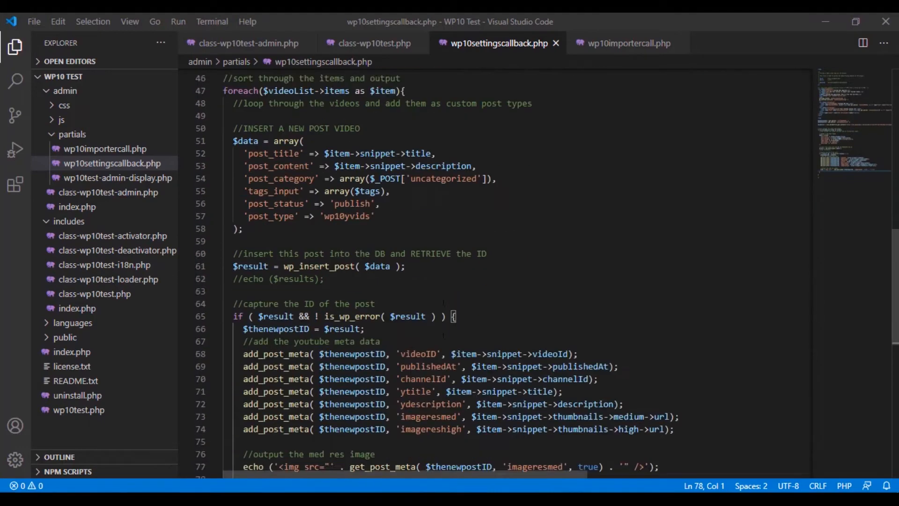
scroll(up, 3)
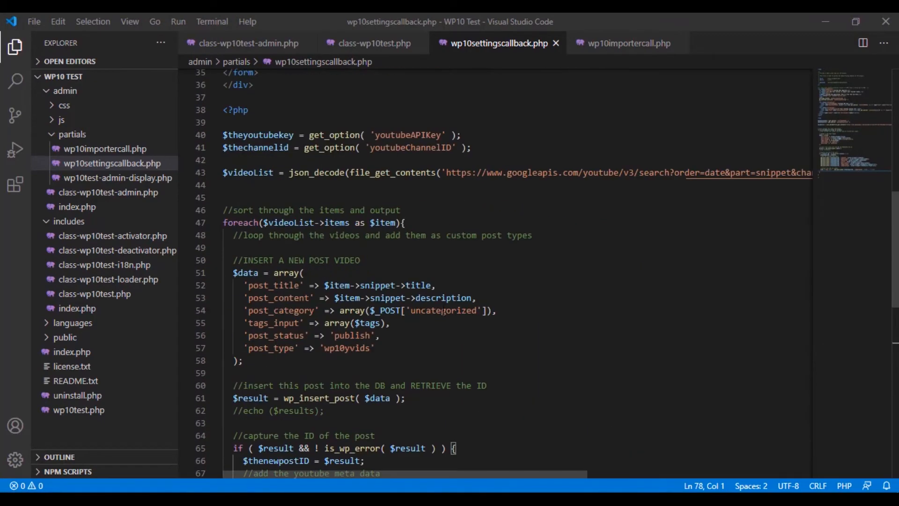
scroll(up, 3)
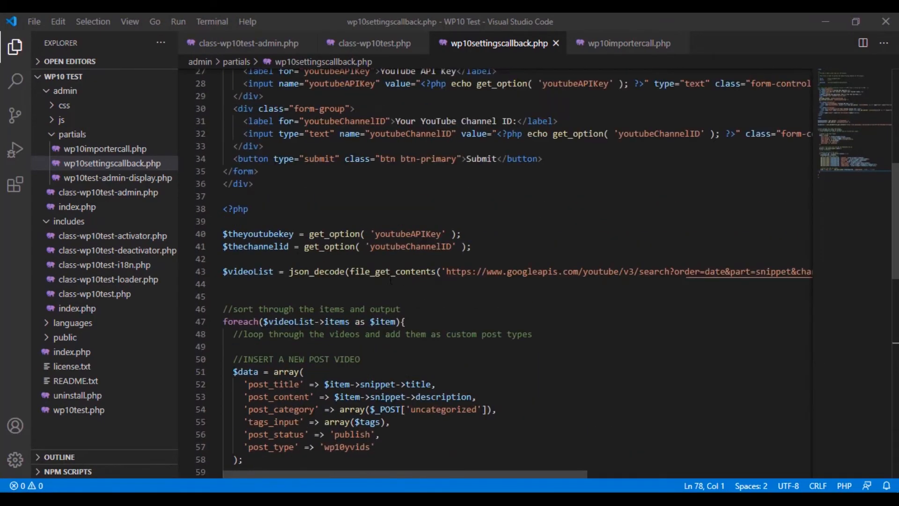
scroll(up, 3)
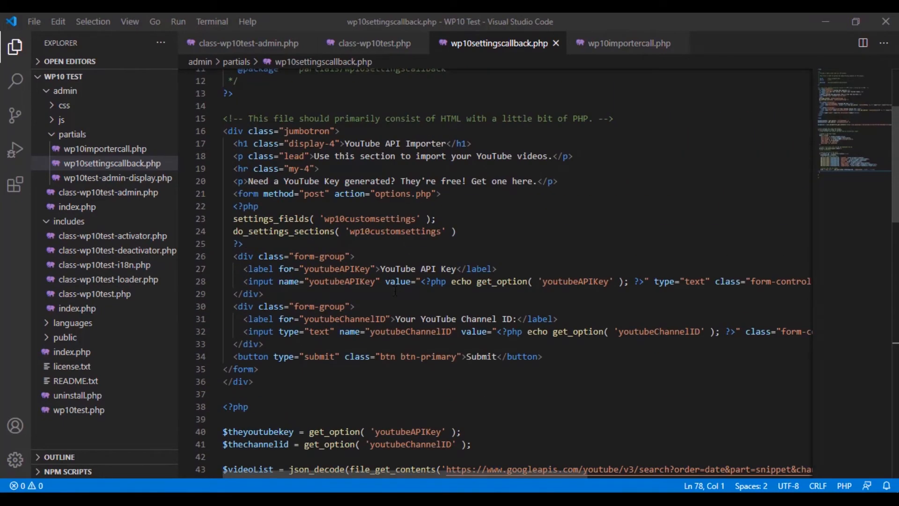
scroll(down, 3)
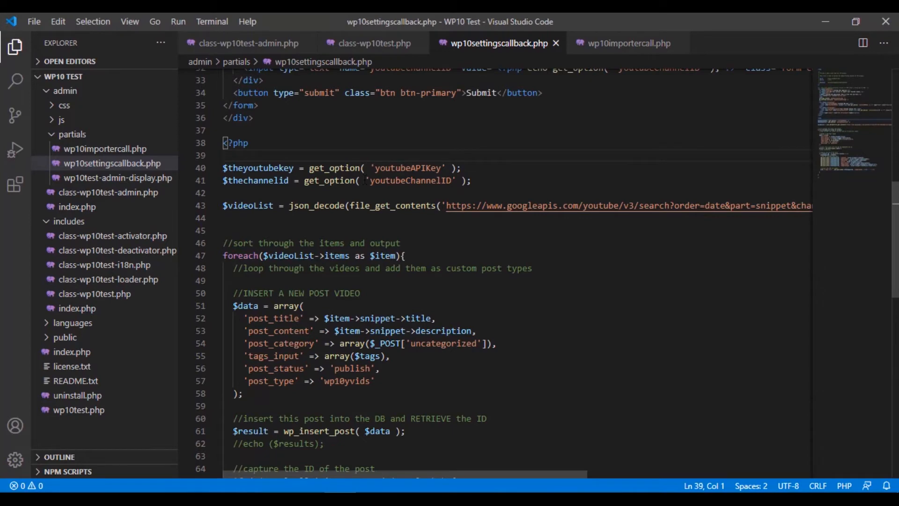
scroll(down, 3)
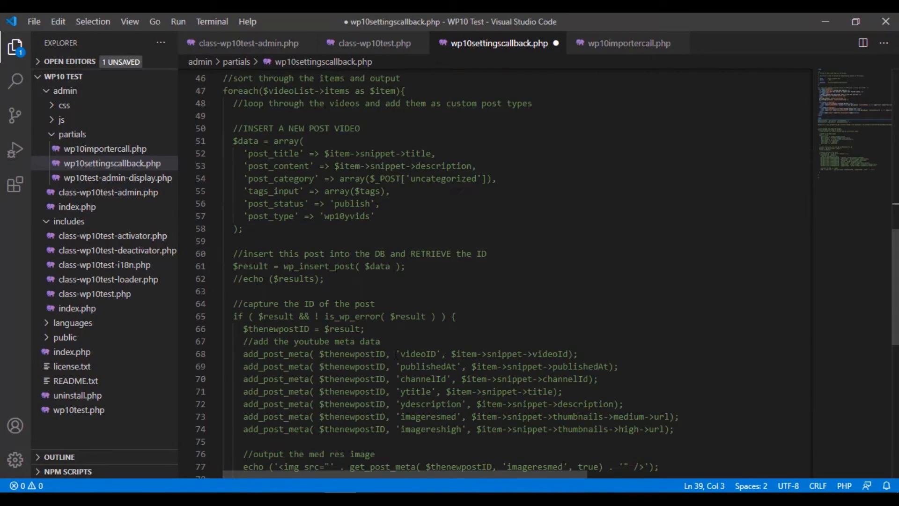
scroll(down, 3)
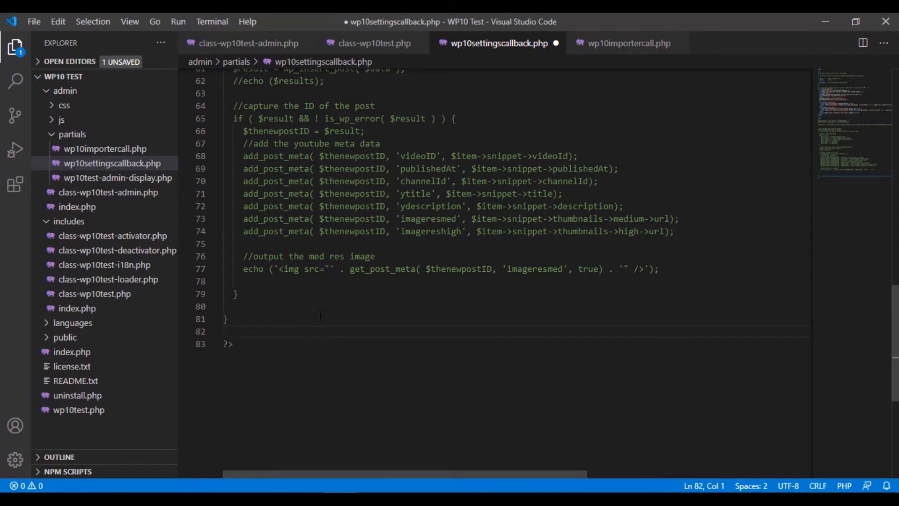
text(*/)
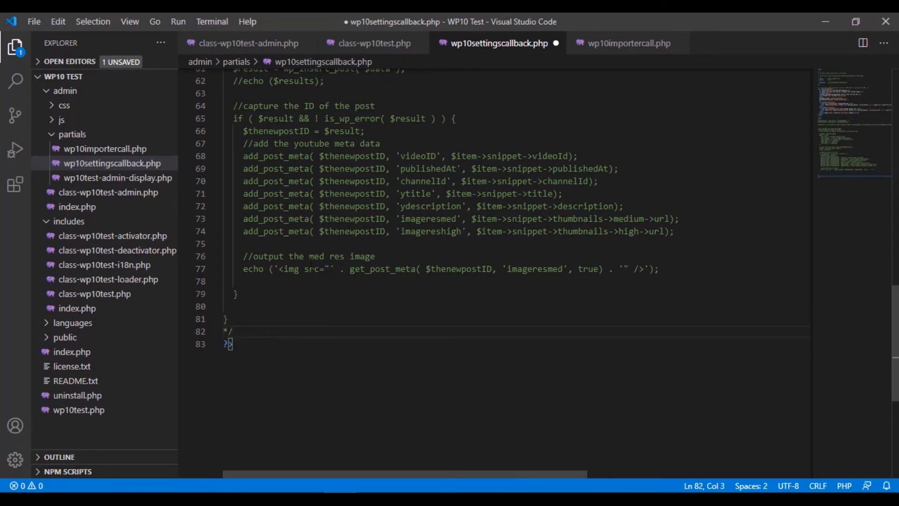
scroll(up, 3)
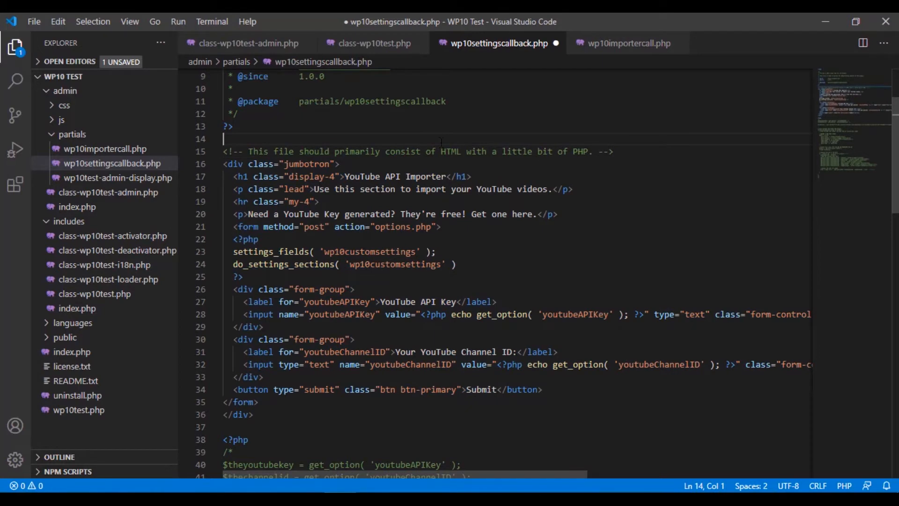
- Replace the closing ?> on line 17 with an if (isset($_GET['var1'])) check
key(enter)
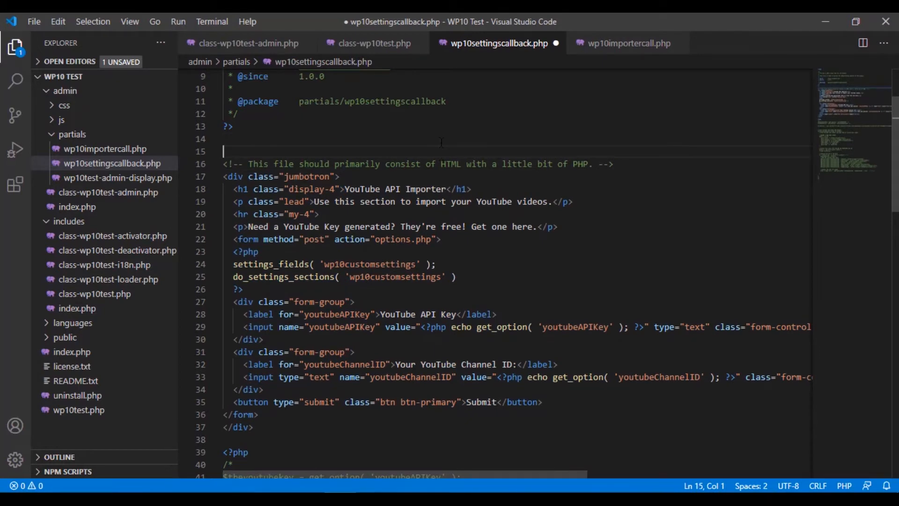
text(<?php)
text(?>)
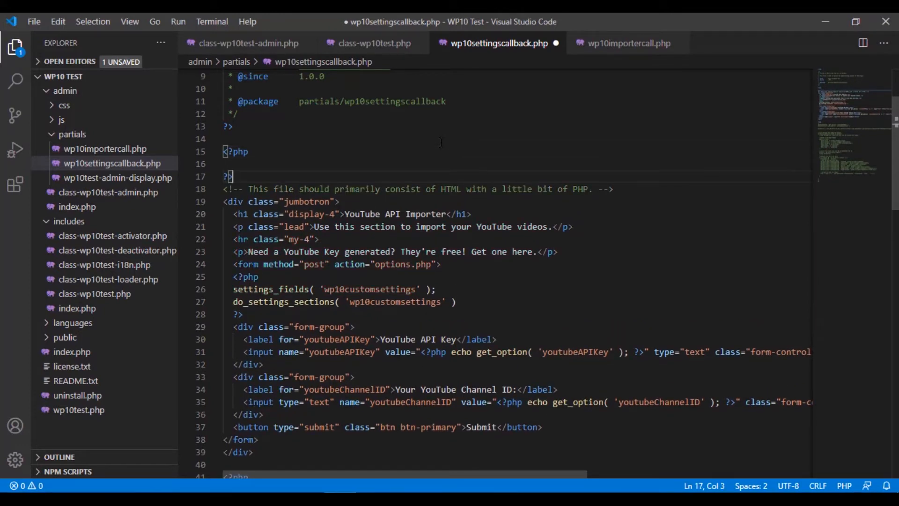
key(Backspace)
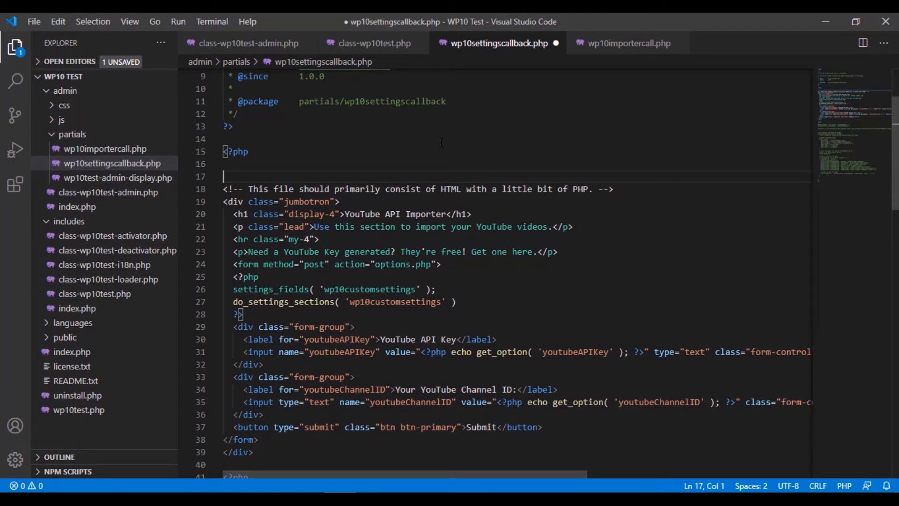
text(if ())
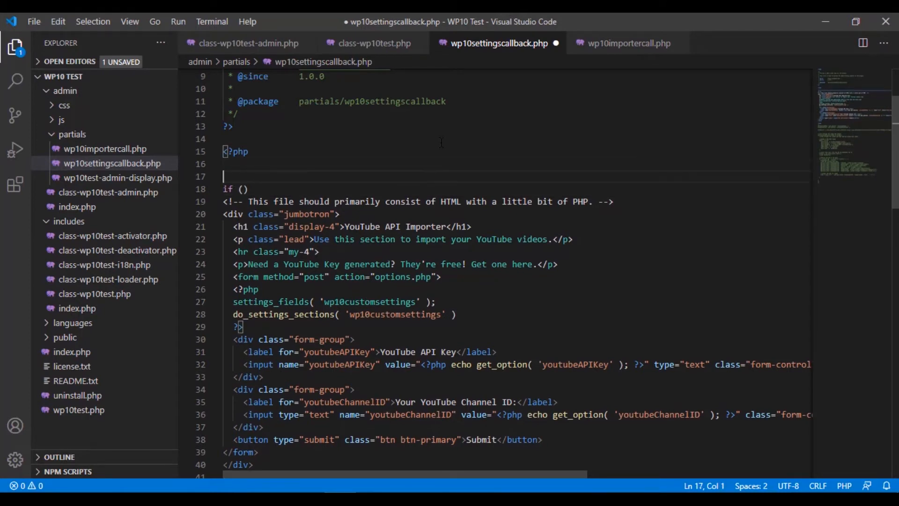
text(IF)
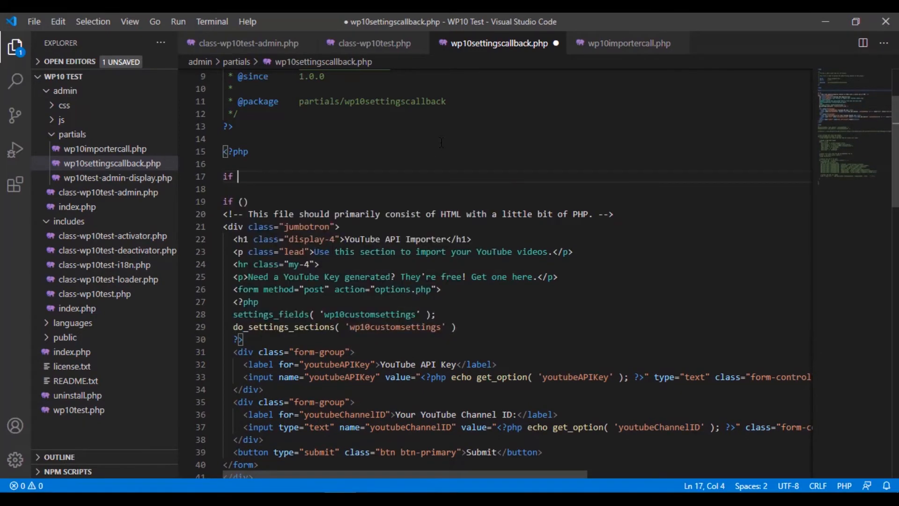
text((isset($)
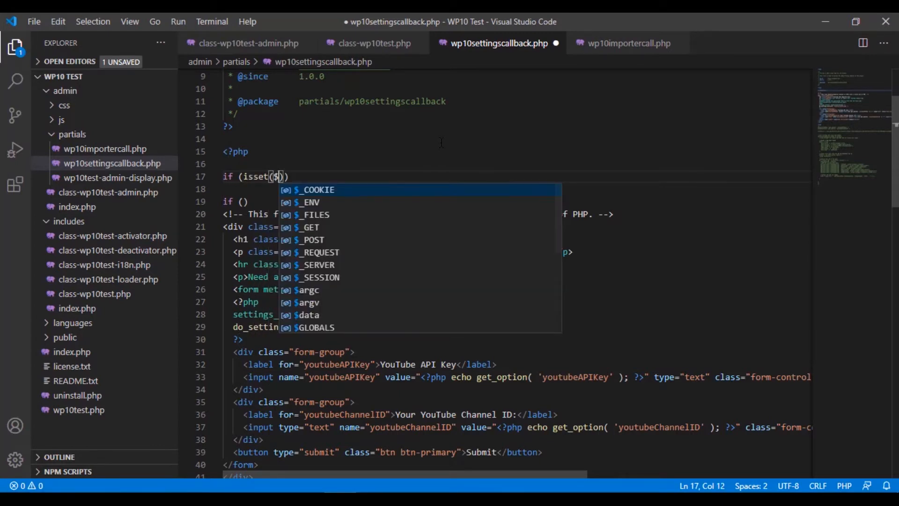
text(_g)
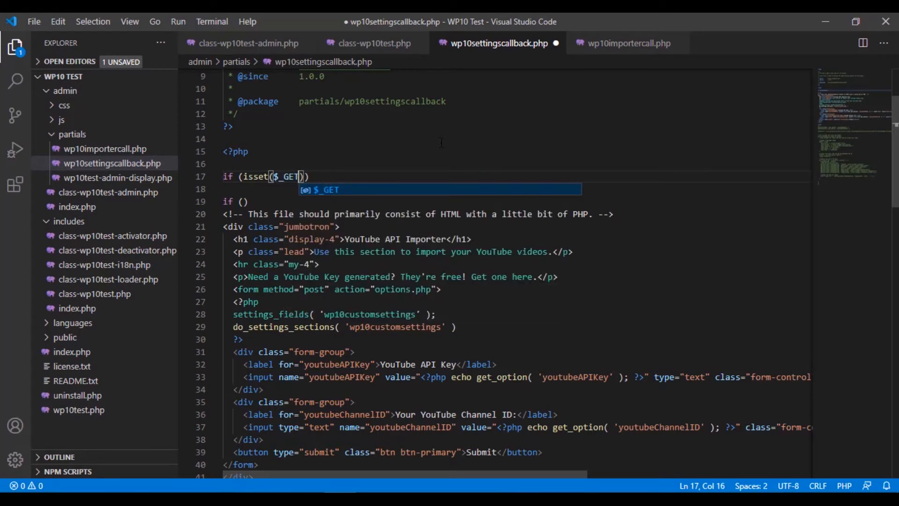
text([''])
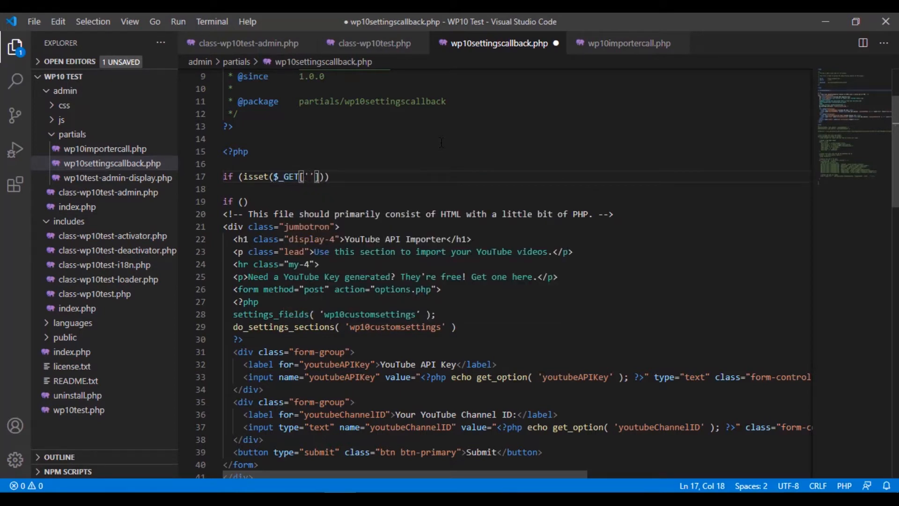
text('var1')
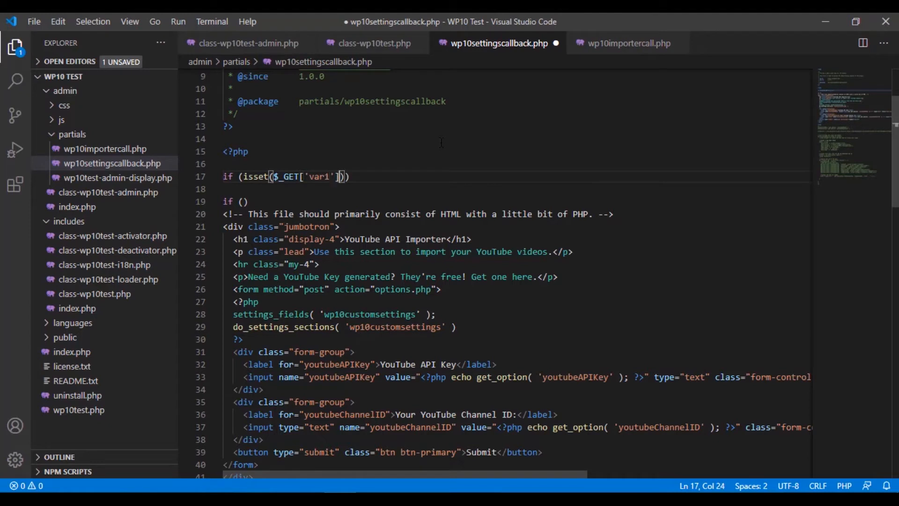
- Assign $_GET['var1'] to $thenewvar1 inside that block and save the file
text({)
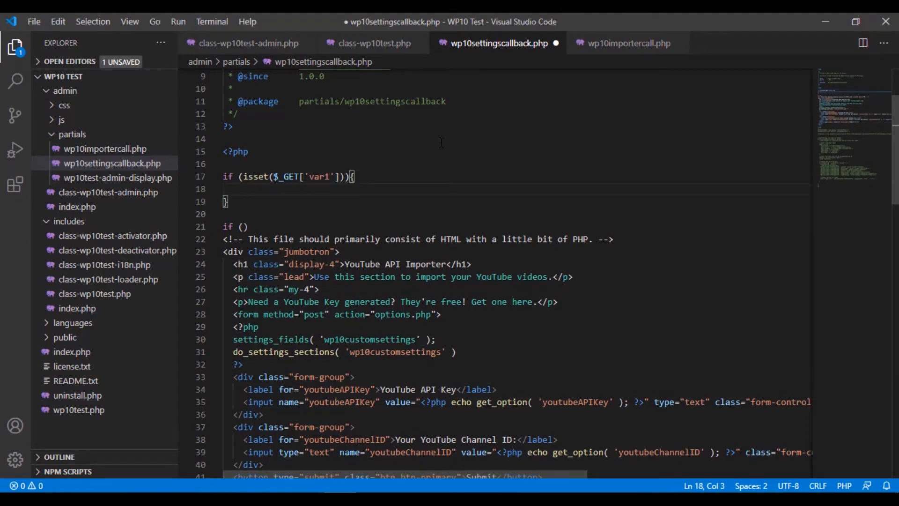
text($)
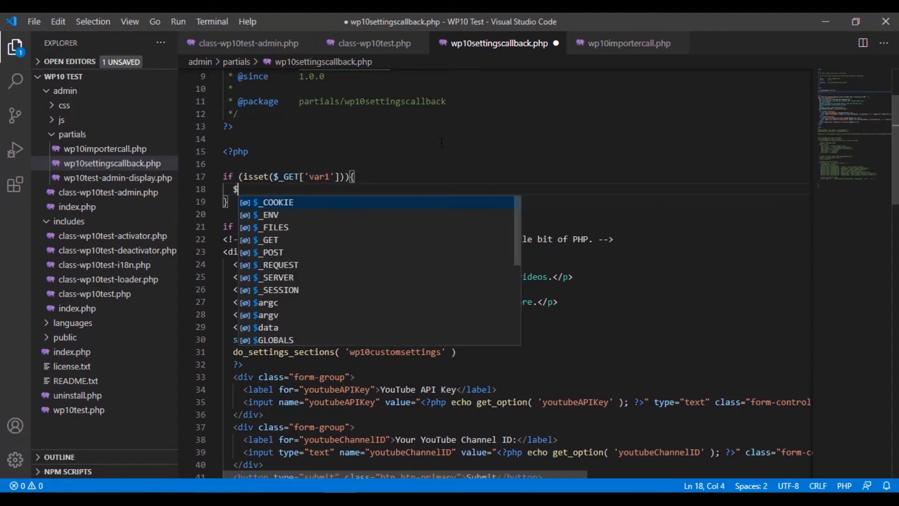
text(thenew)
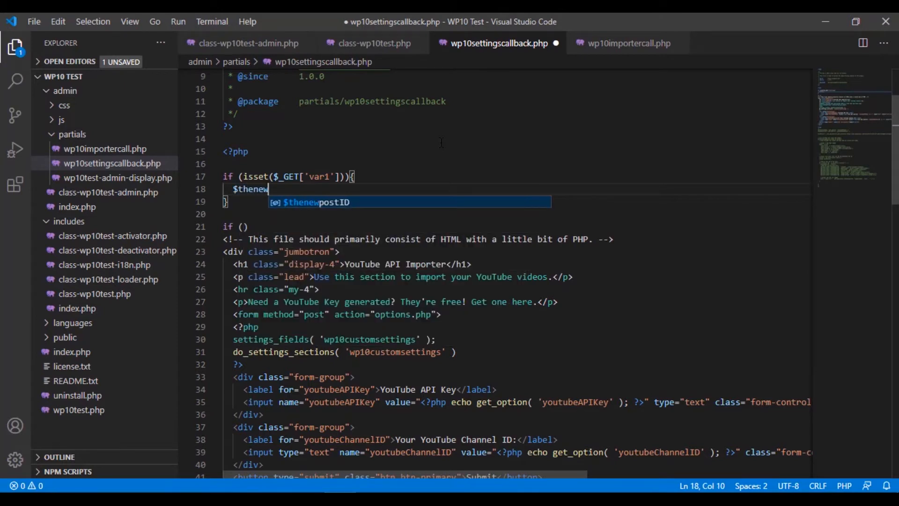
text(var1 =)
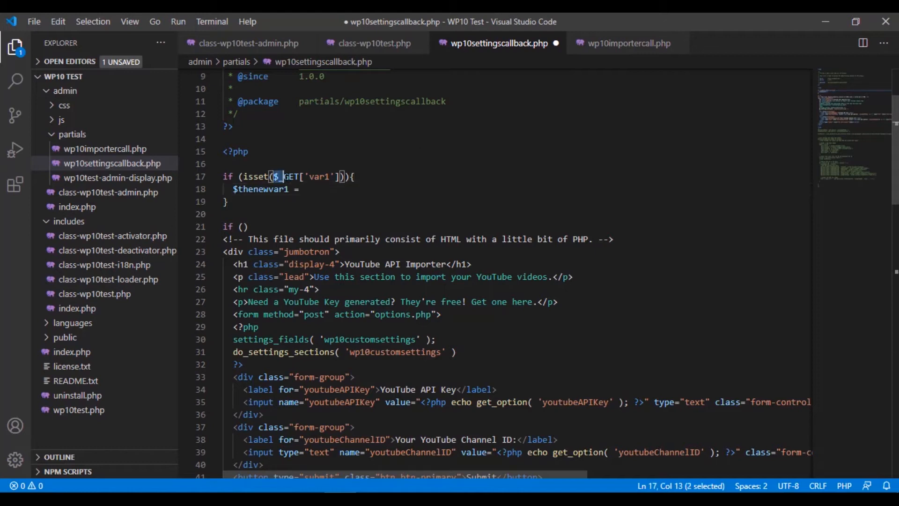
text($_GET['var1']))
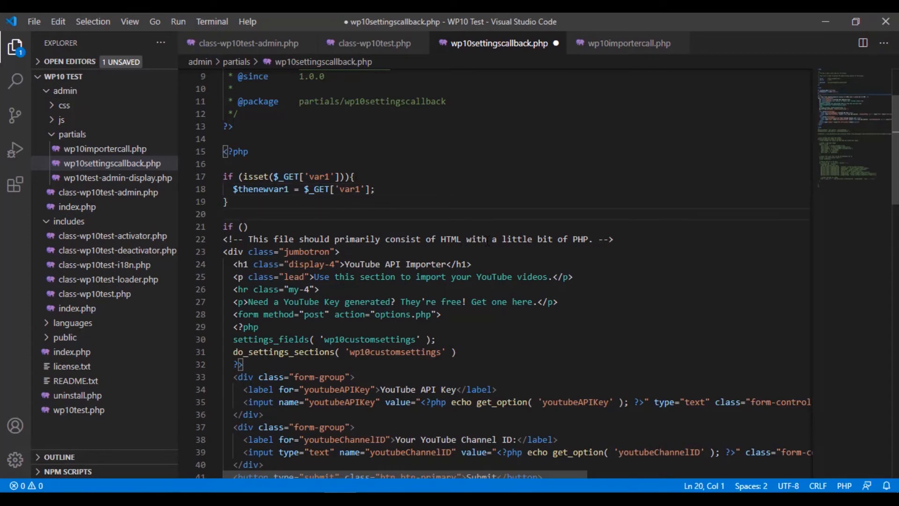
key(ctrl+s)
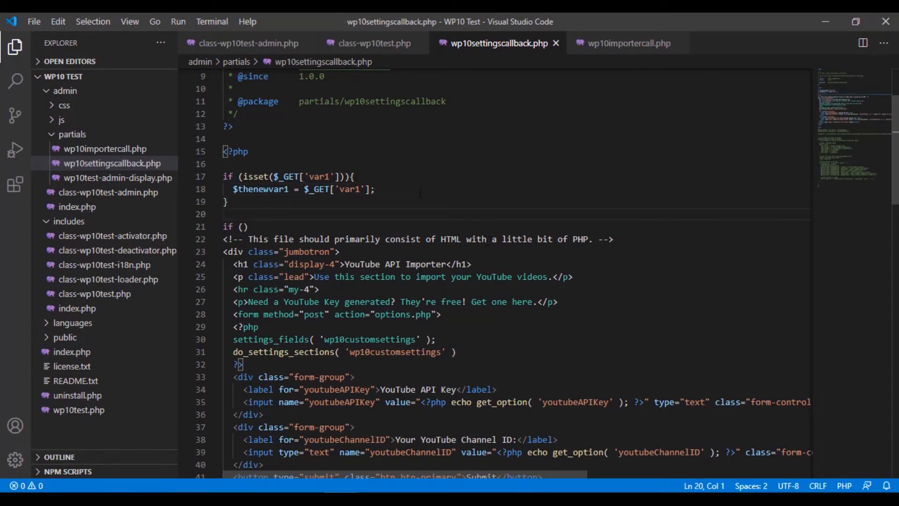
- Highlight the $_GET superglobal and the $thenewvar1 variable on line 18
click(259, 176)
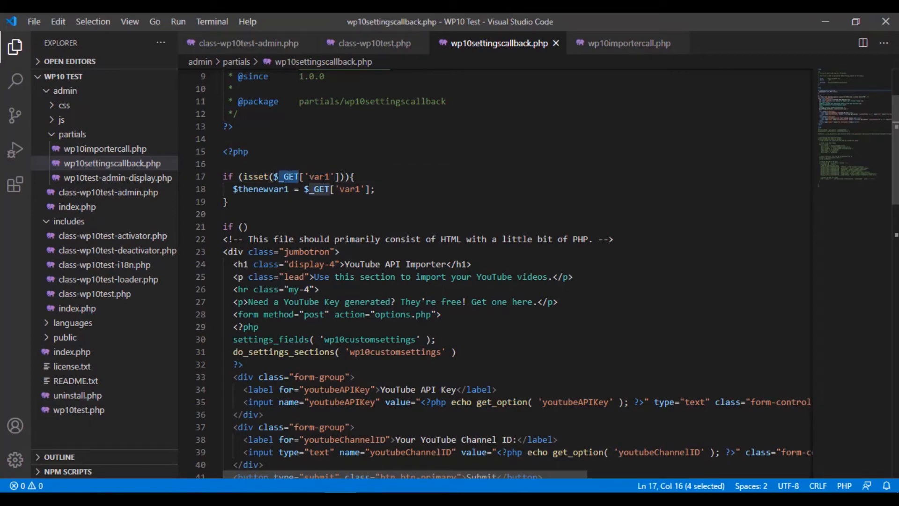
double_click(261, 190)
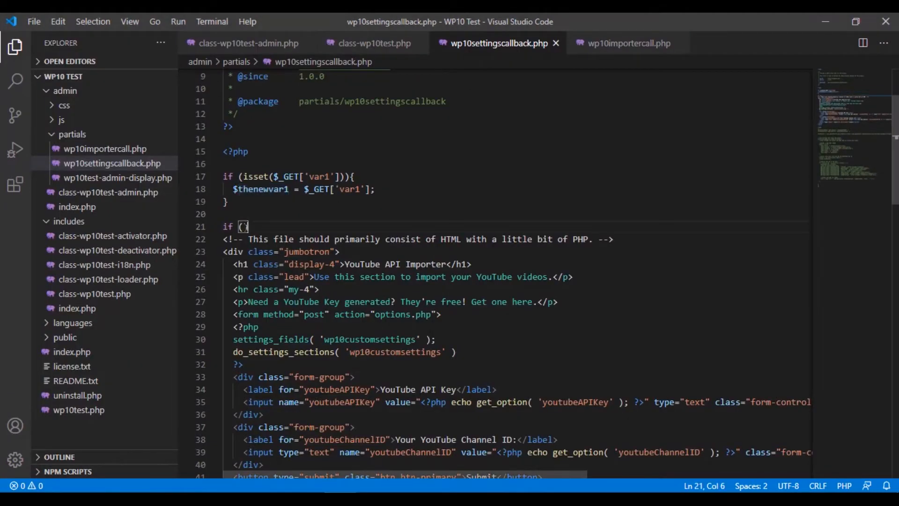
double_click(266, 189)
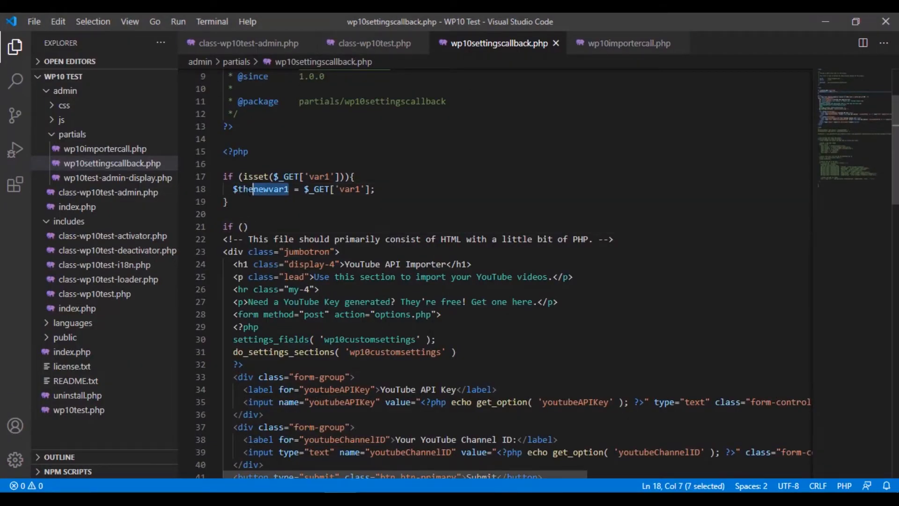
- Make the empty if test $thenewvar1 == 'yes', opening its block and closing PHP with ?> before the form
click(244, 225)
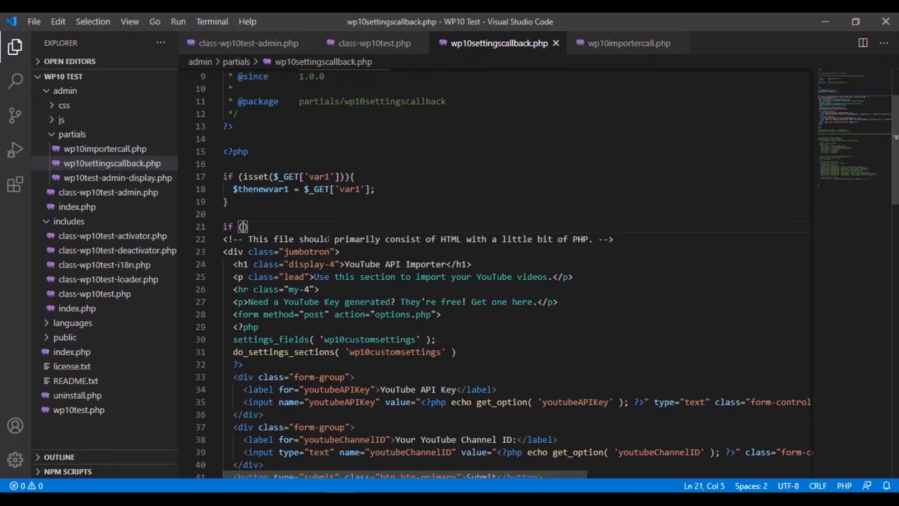
text($thenewvar1 ==)
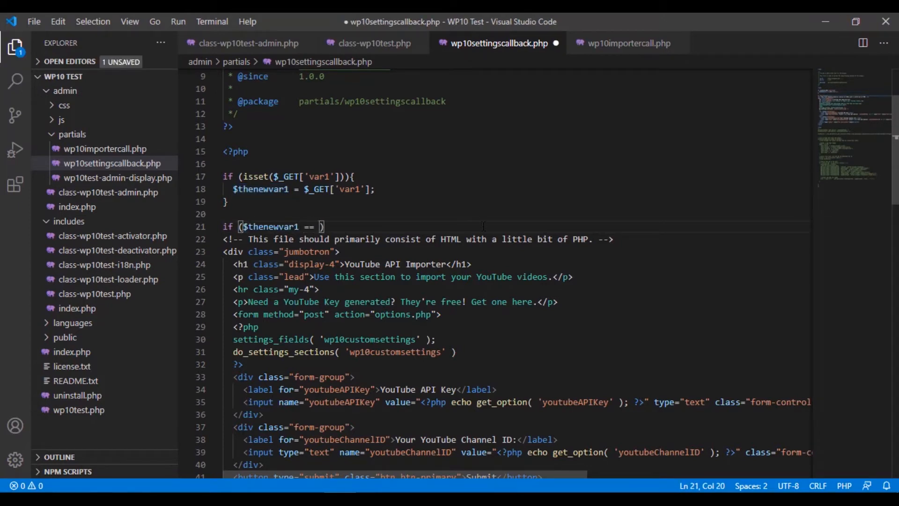
text(ye')
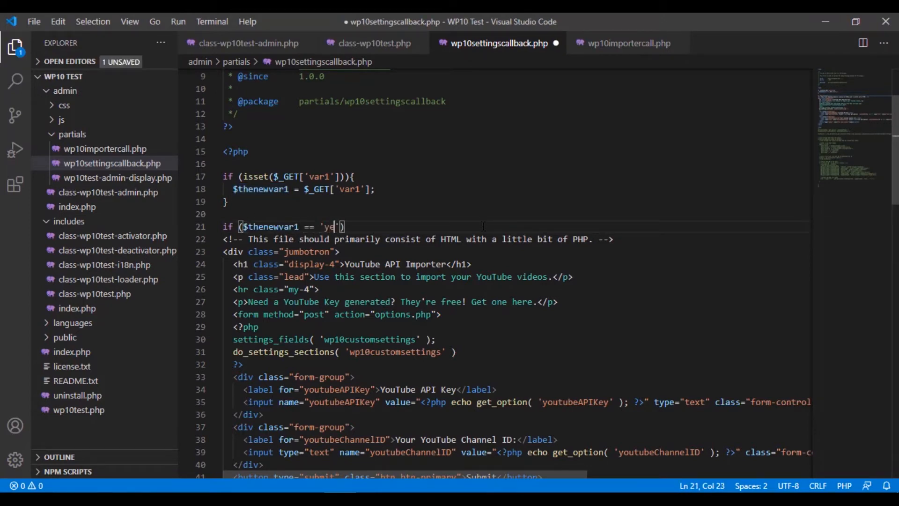
text(s'){})
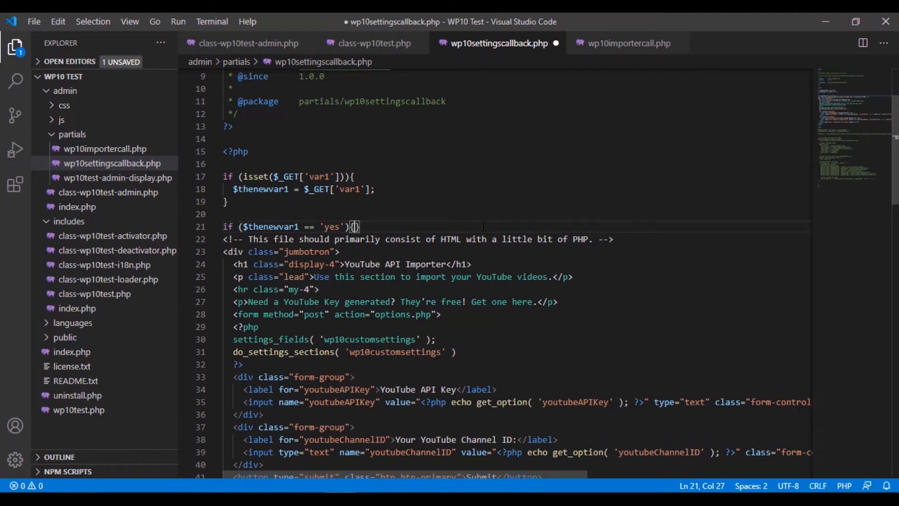
key(Enter)
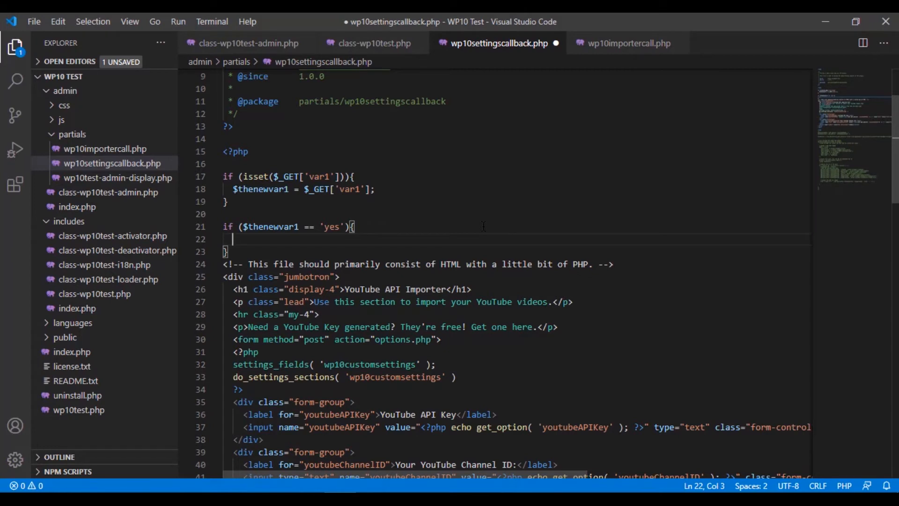
key(Backspace)
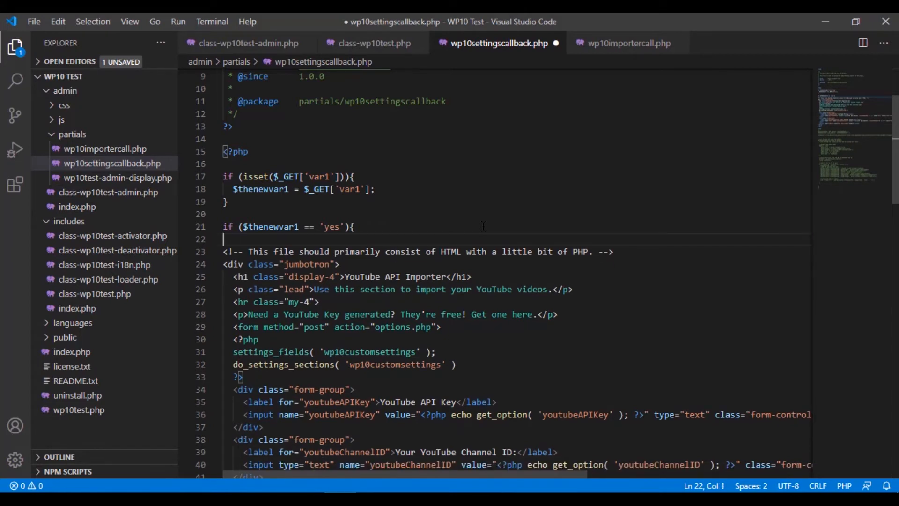
text(?>)
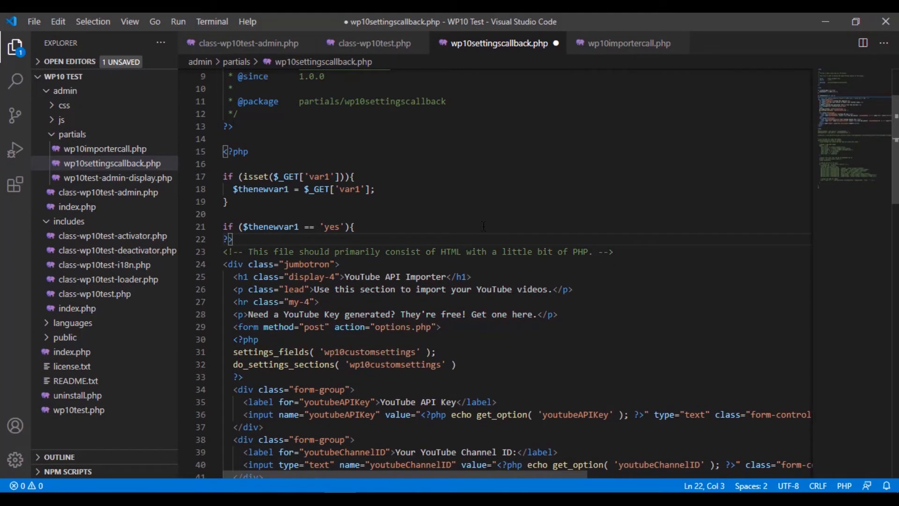
scroll(down, 3)
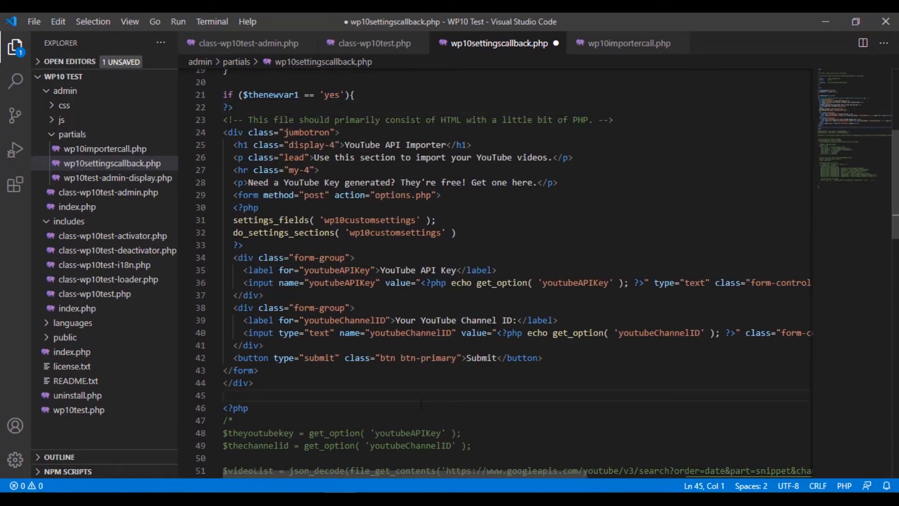
- Add an else branch echoing 'variable not set' and close the PHP block with ?>
text(<?php)
text(})
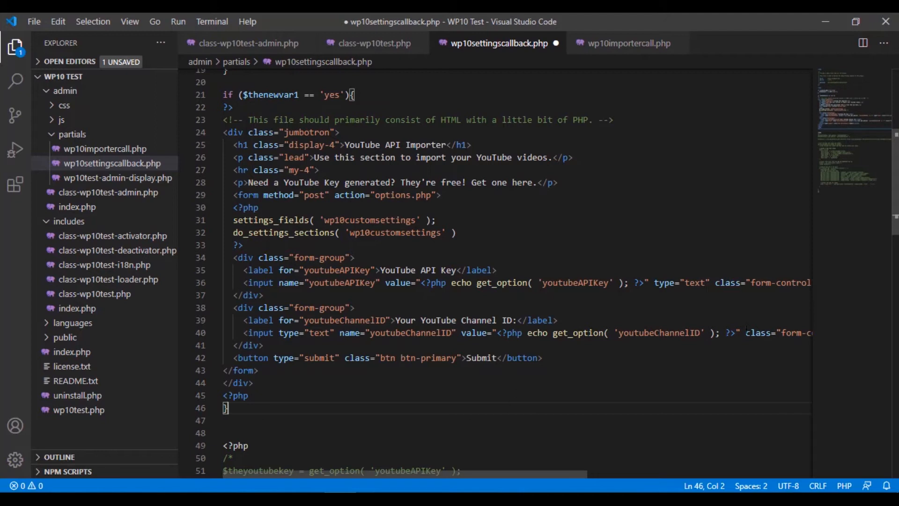
text(else {)
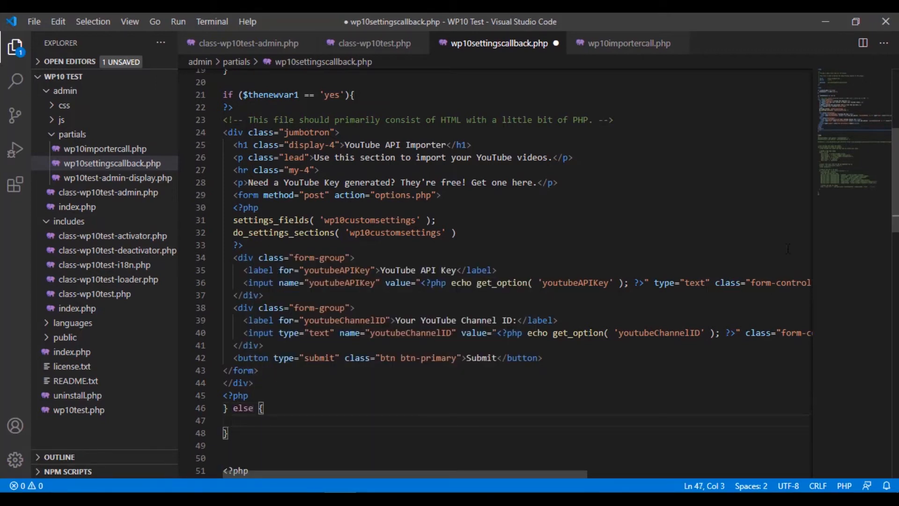
text(echo ('');)
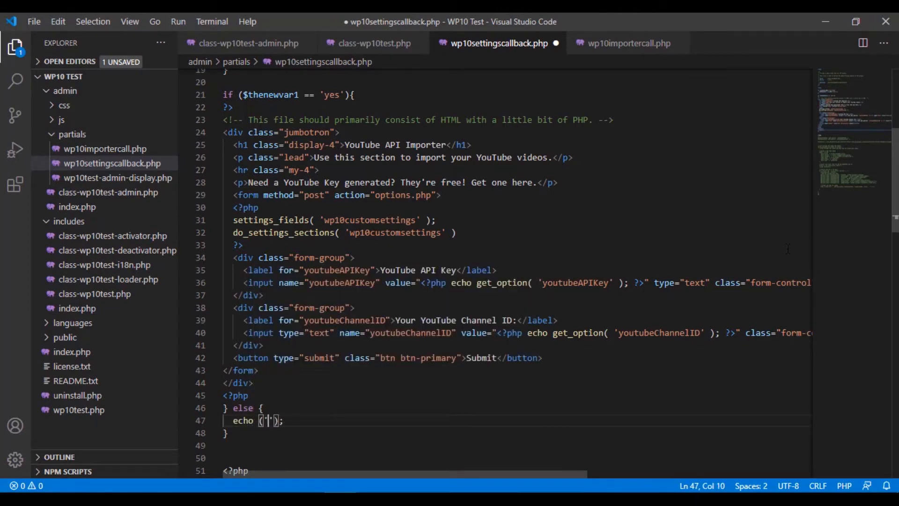
text(variable not set)
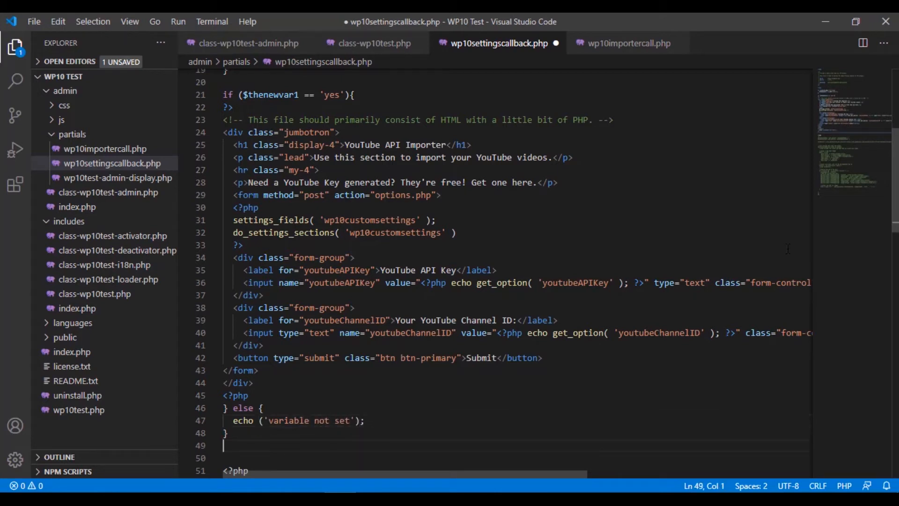
text(?>)
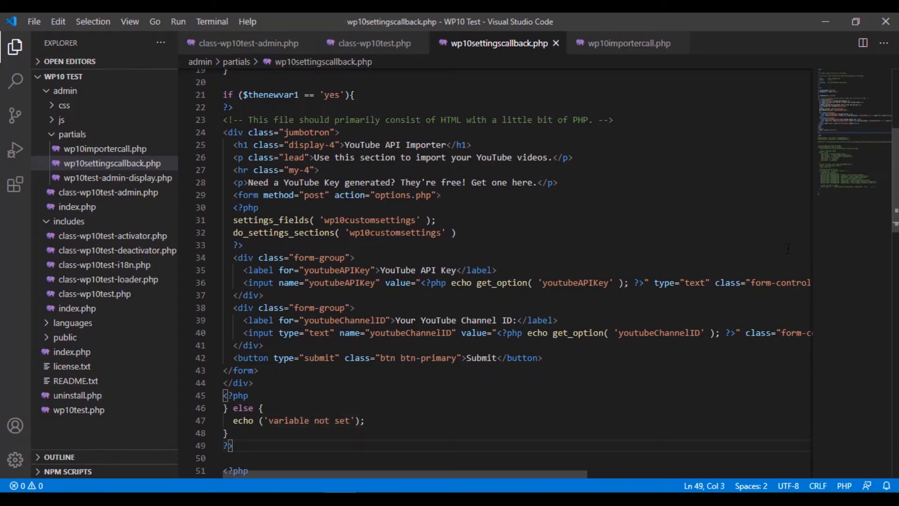
scroll(down, 3)
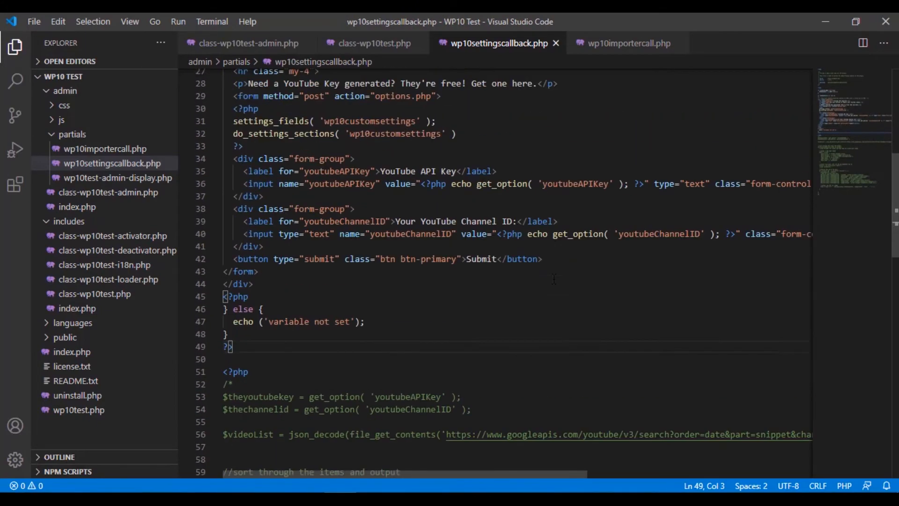
scroll(up, 3)
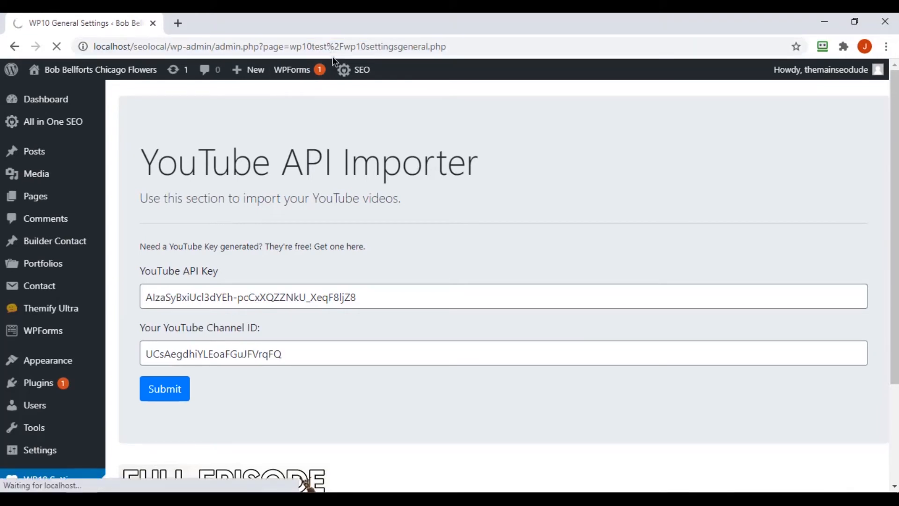
- Place the cursor at the end of the settings page address to extend it
click(164, 387)
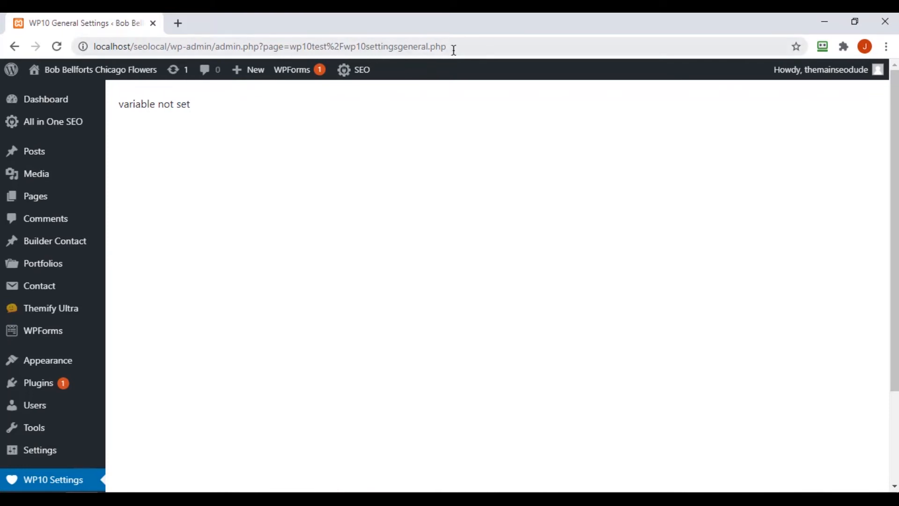
mouse_move(472, 45)
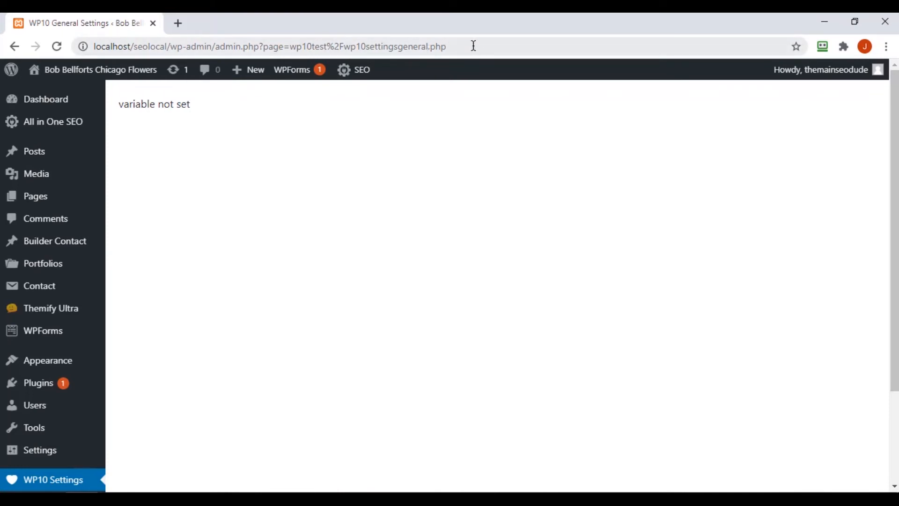
mouse_move(465, 87)
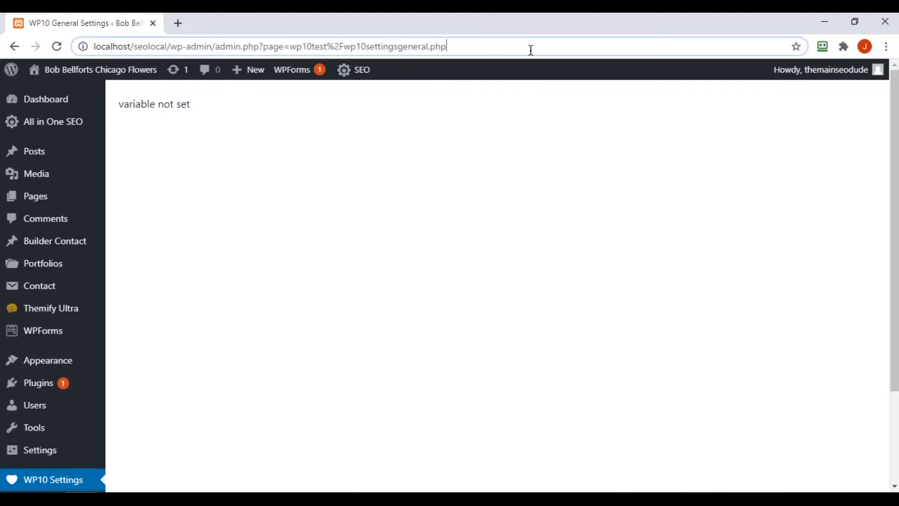
- Append &var1=yes to the settings page URL so the importer form loads
text(&)
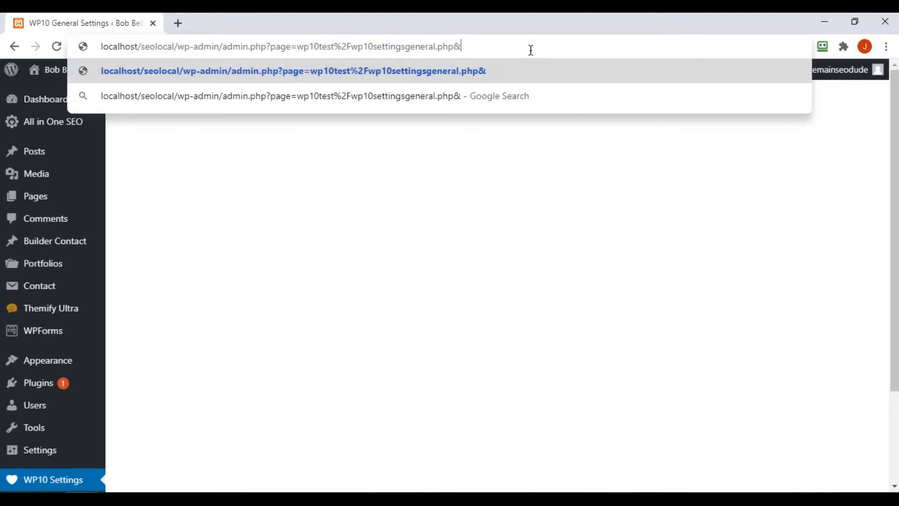
text(var1=)
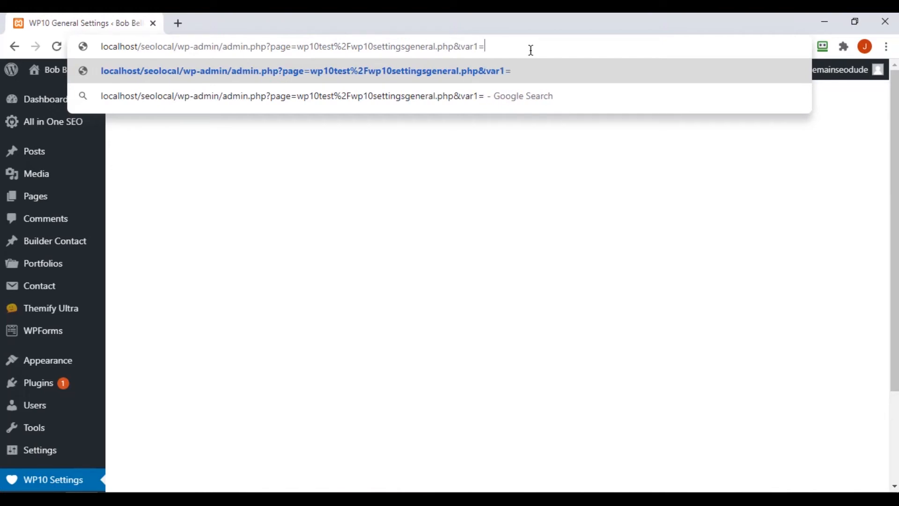
text(yes)
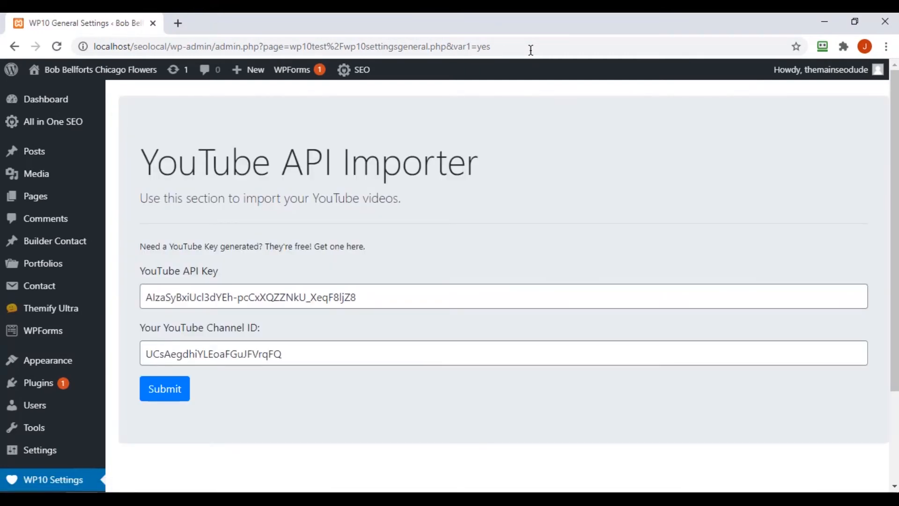
mouse_move(446, 286)
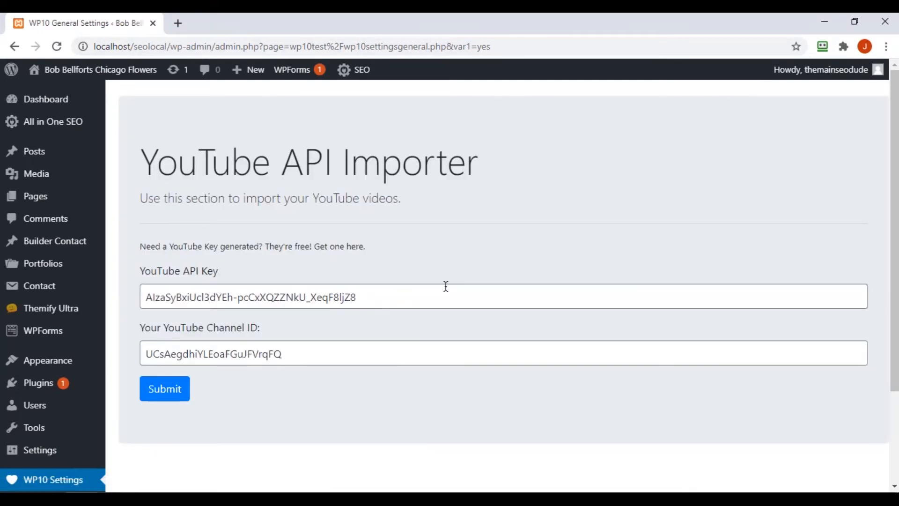
mouse_move(362, 457)
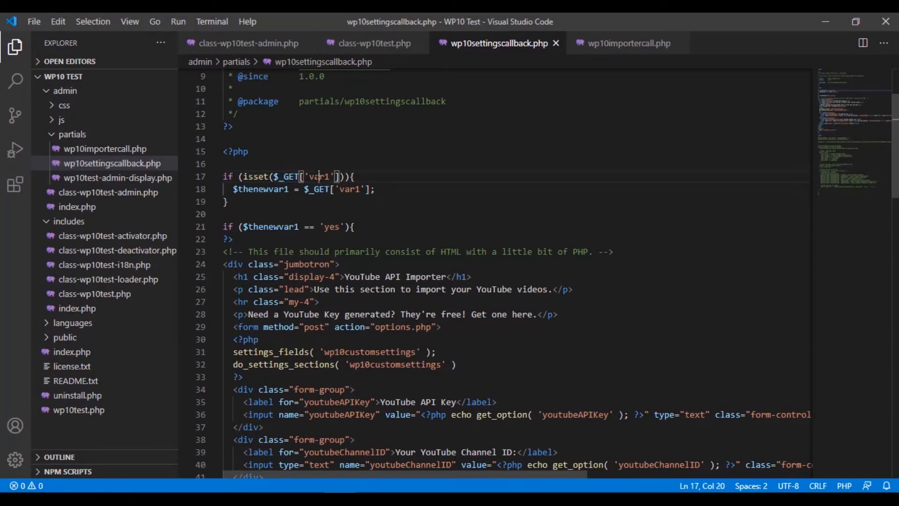
double_click(264, 189)
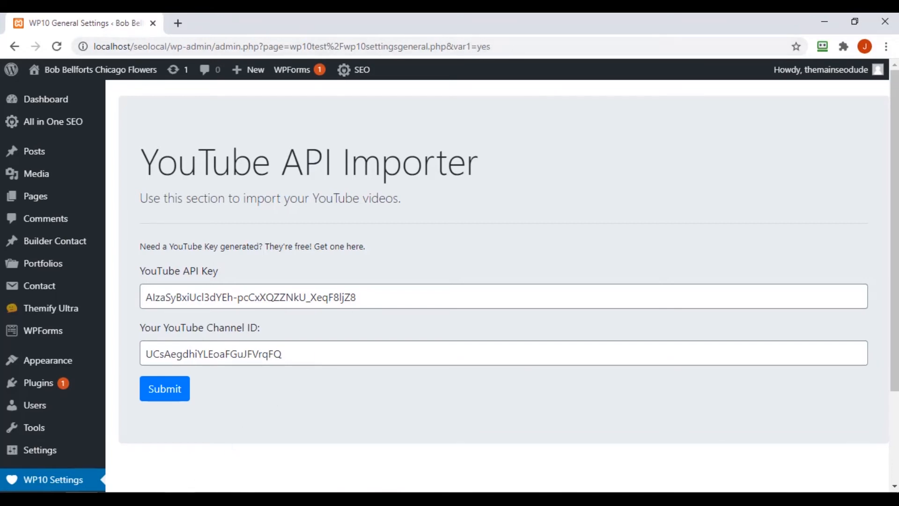
mouse_move(230, 395)
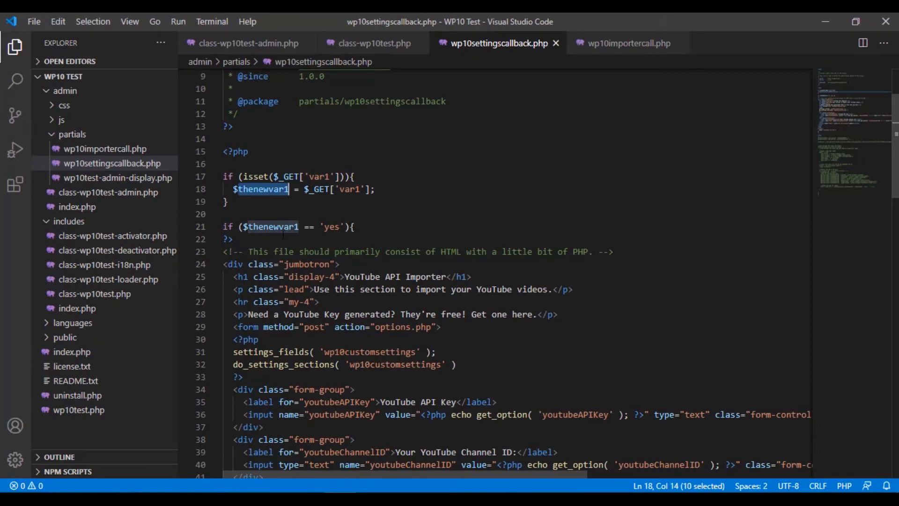
scroll(down, 3)
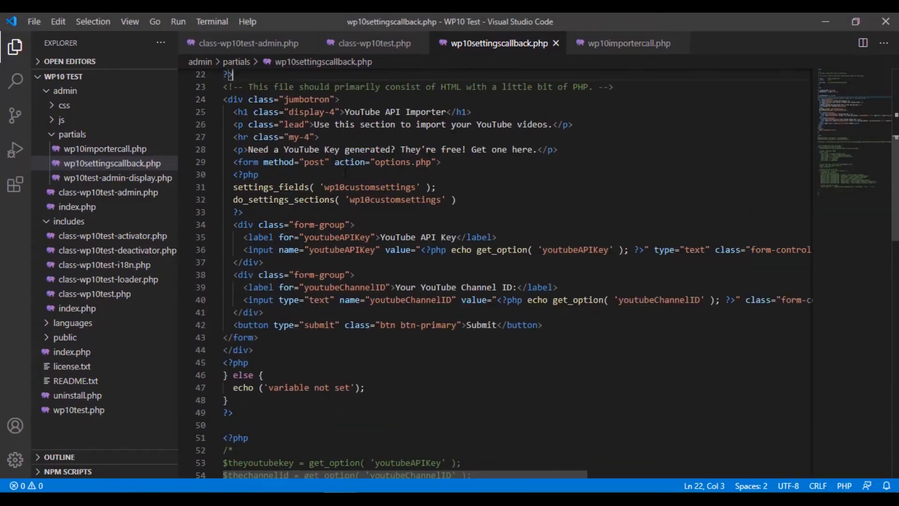
scroll(up, 3)
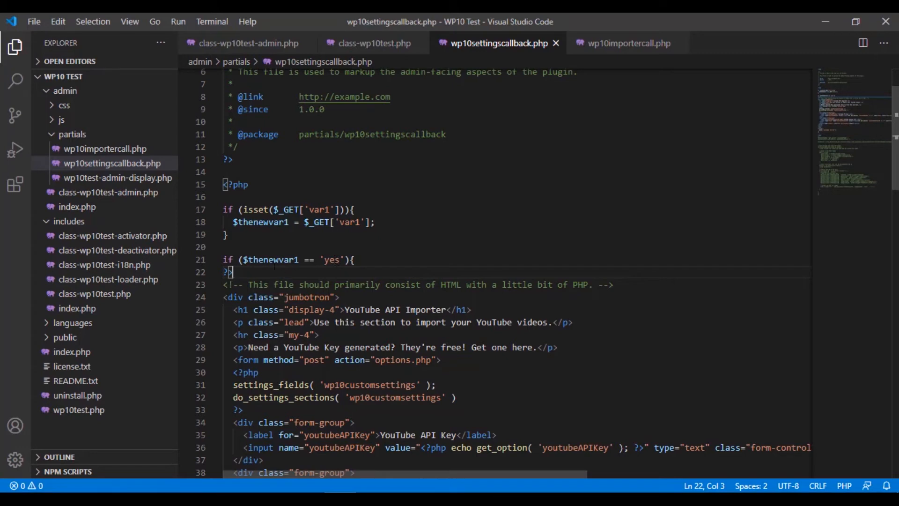
click(244, 259)
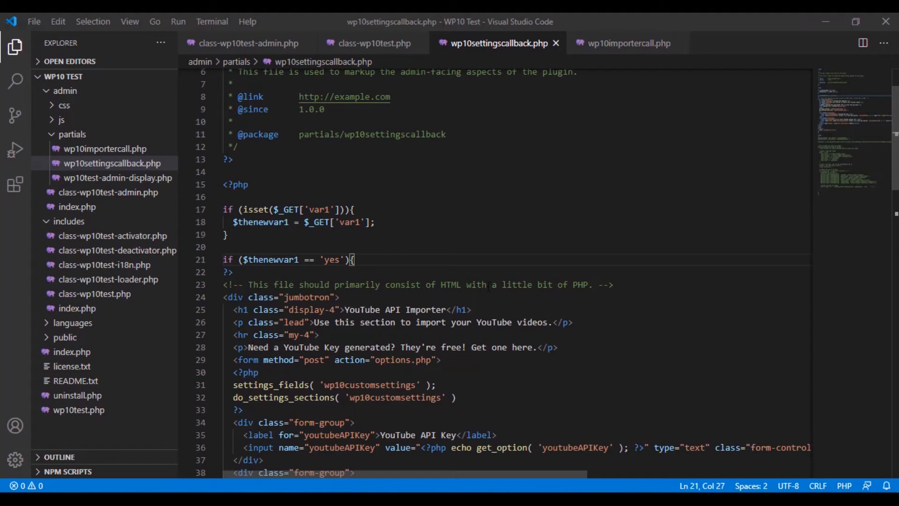
scroll(down, 3)
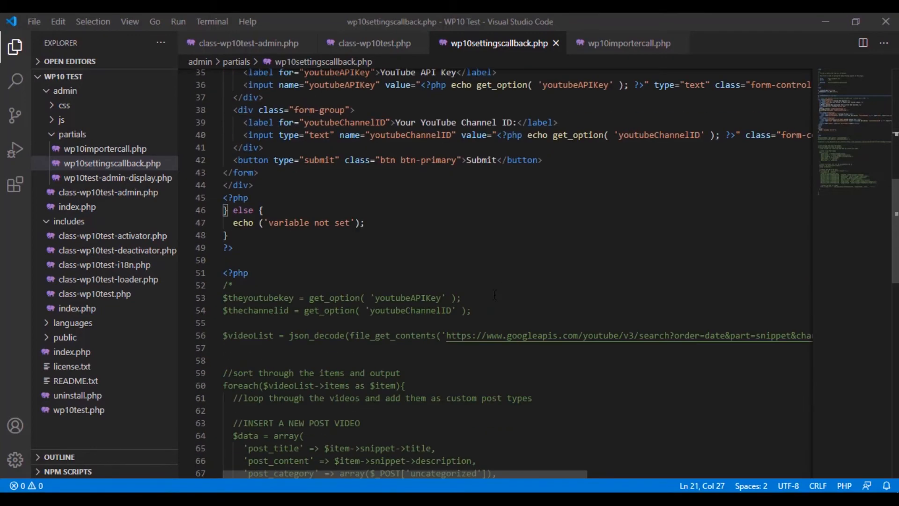
scroll(up, 3)
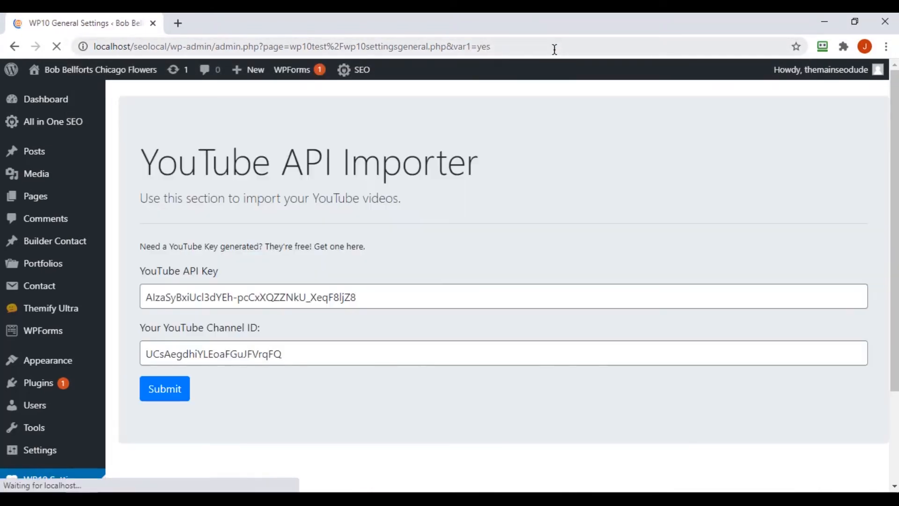
- Reload the settings page with var1=yes to confirm the importer form appears
click(165, 388)
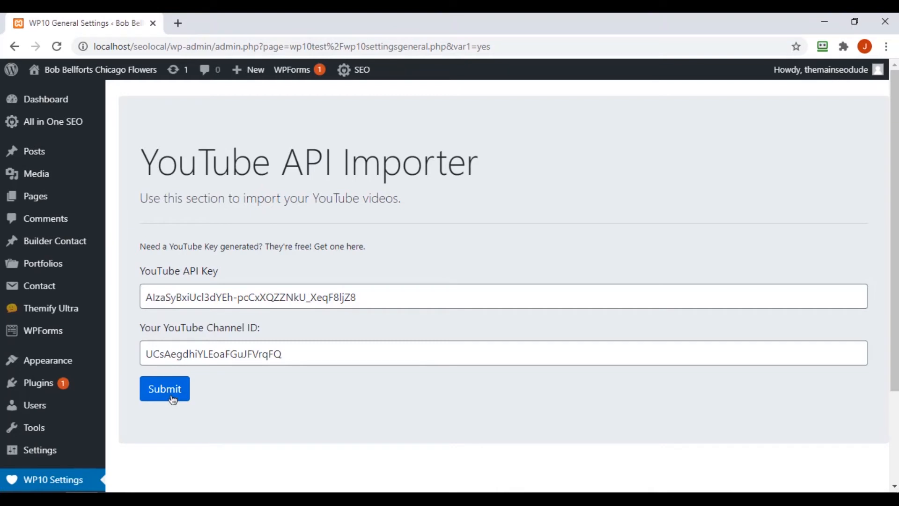
mouse_move(369, 216)
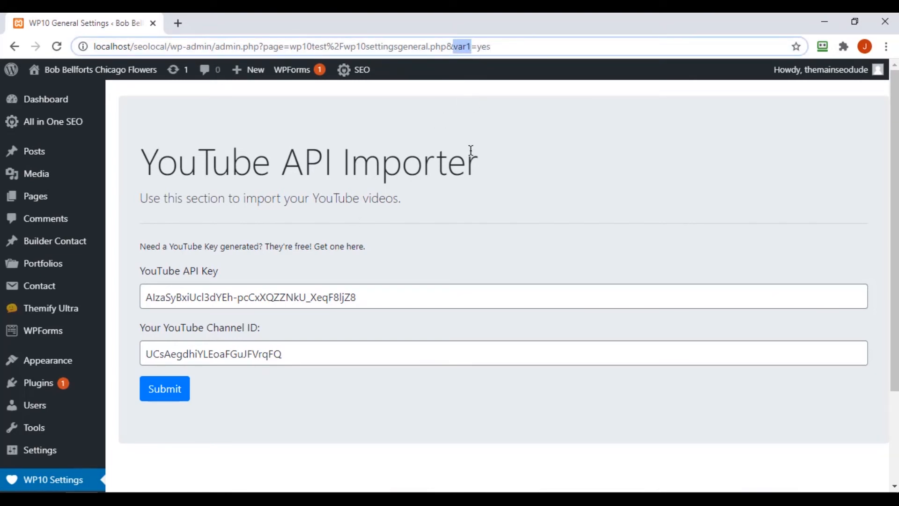
mouse_move(470, 159)
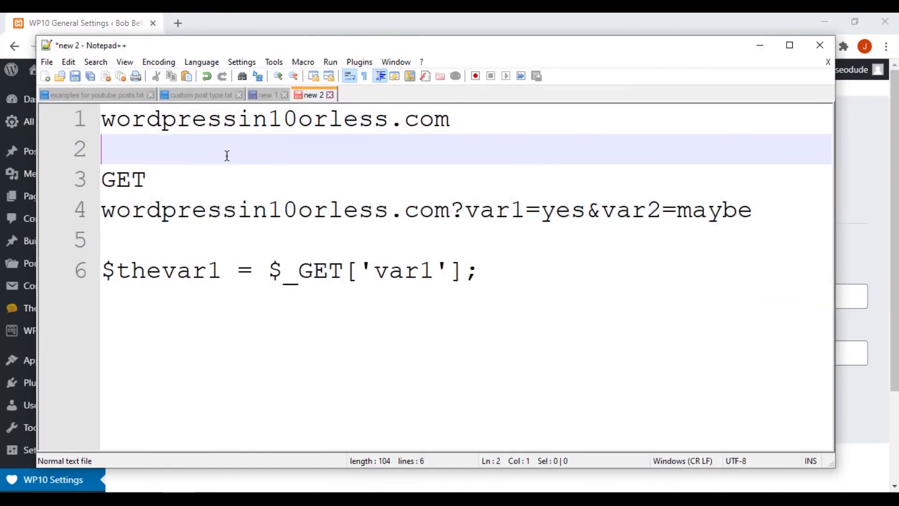
- Add a POST heading above the $thevar1 = $_POST['var1']; example, mirroring the GET example
key(Enter)
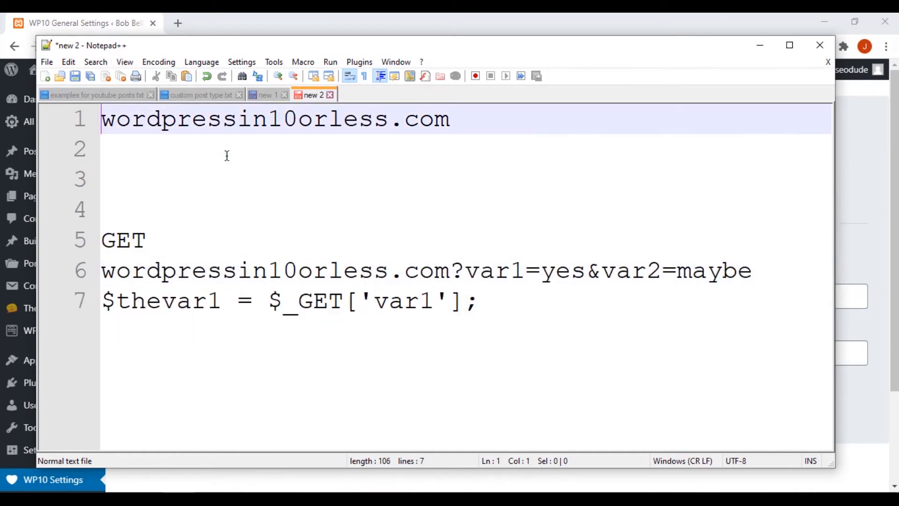
click(227, 149)
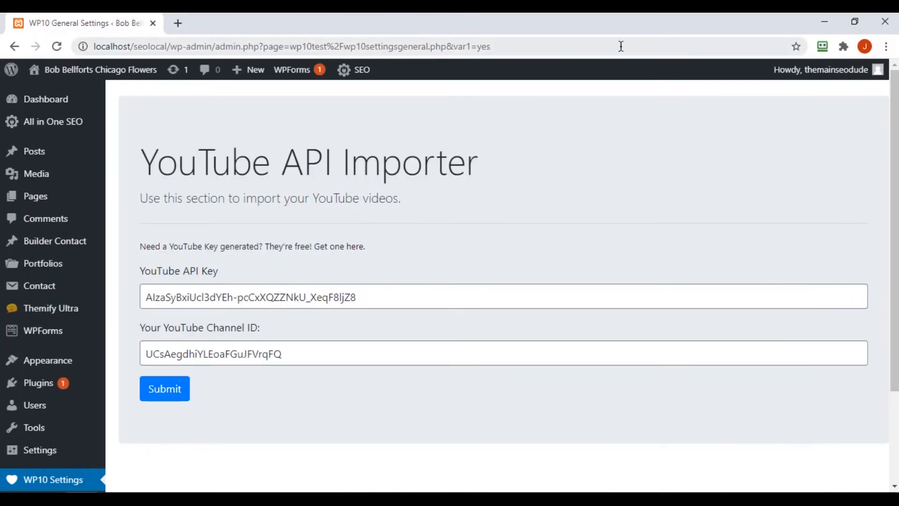
mouse_move(638, 86)
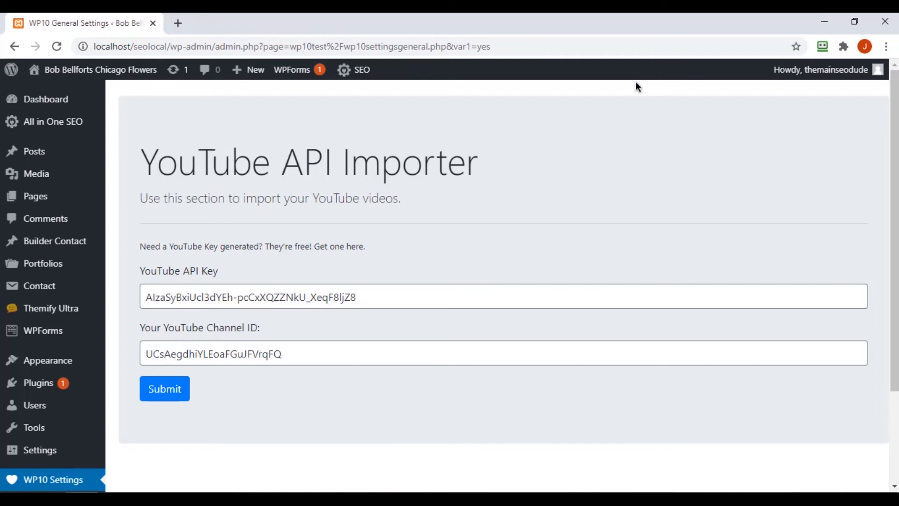
mouse_move(500, 100)
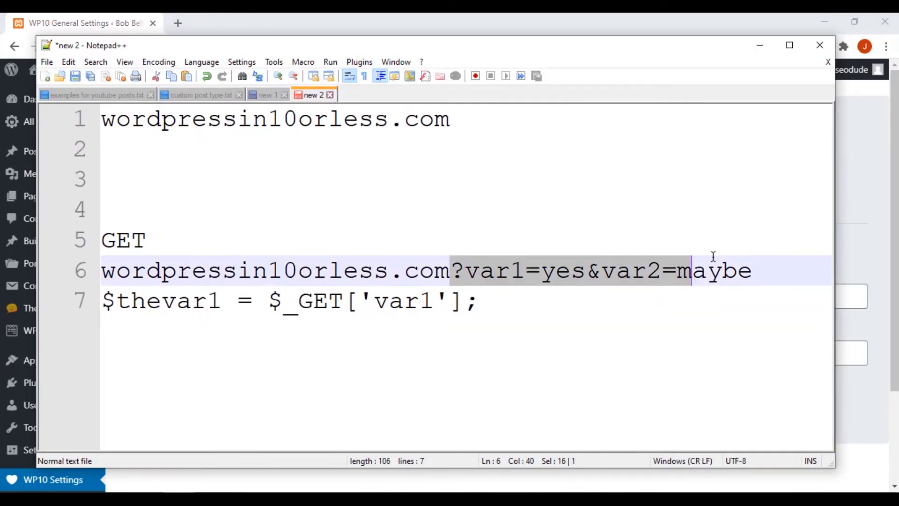
double_click(562, 270)
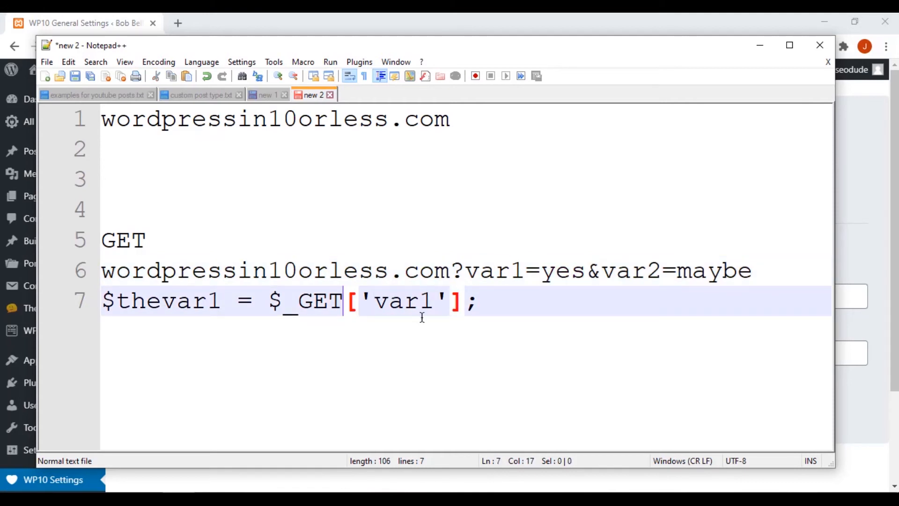
text(POST)
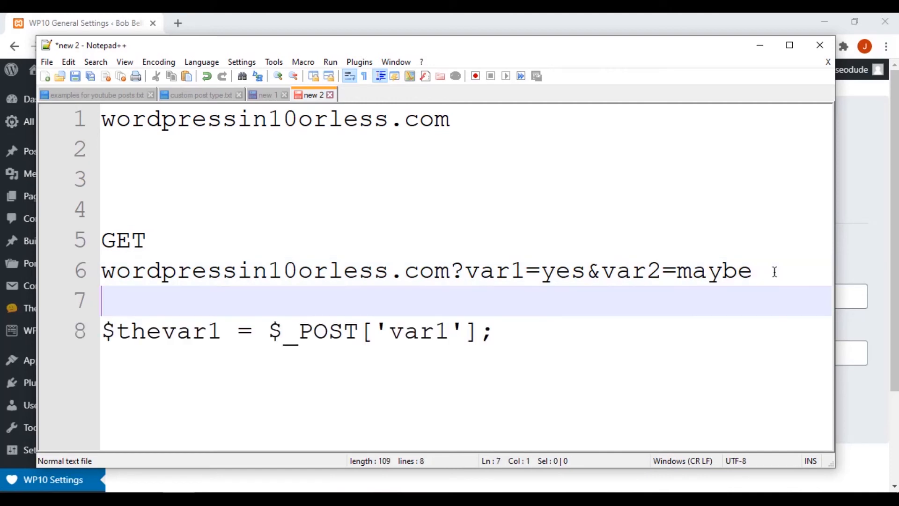
text(POST)
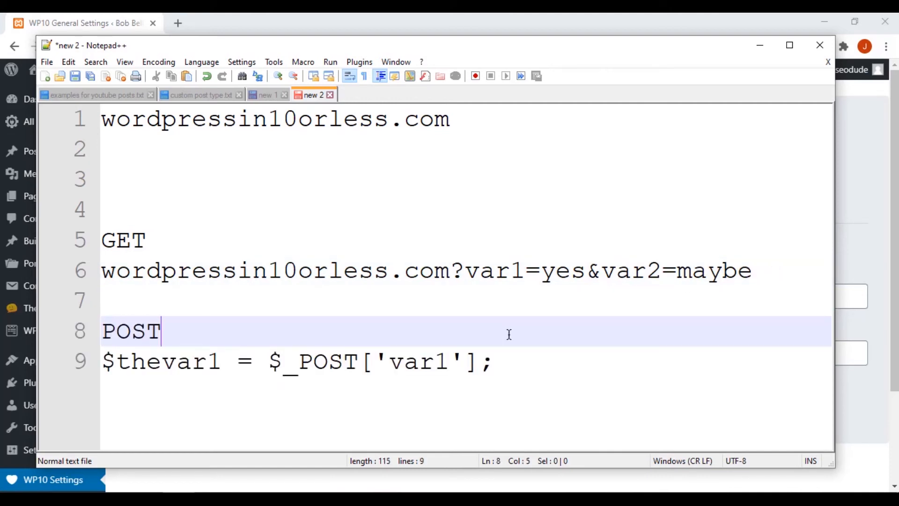
click(546, 362)
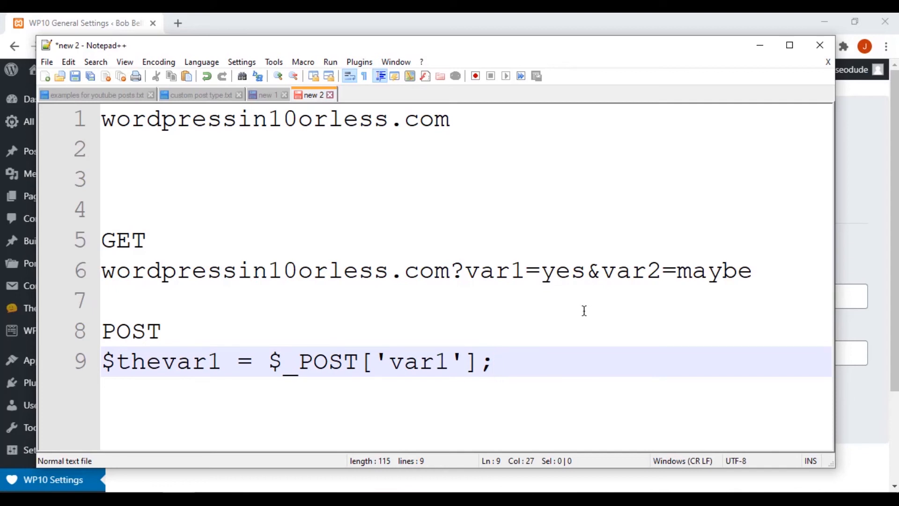
mouse_move(344, 214)
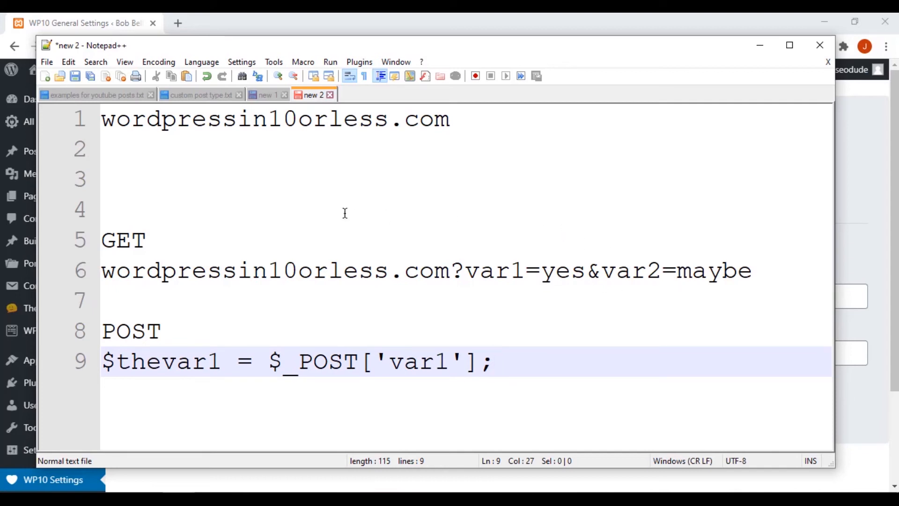
click(365, 179)
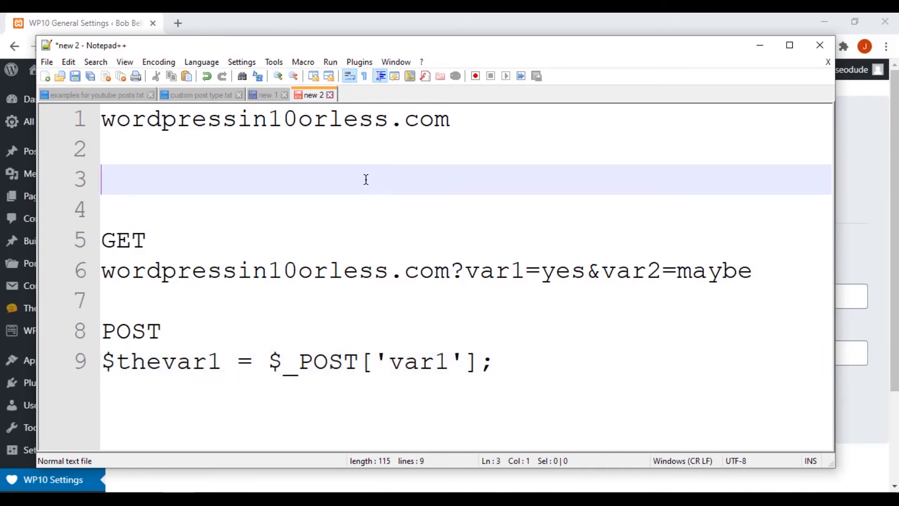
- Write the opening tag <form method="post"> in the notes
text(<)
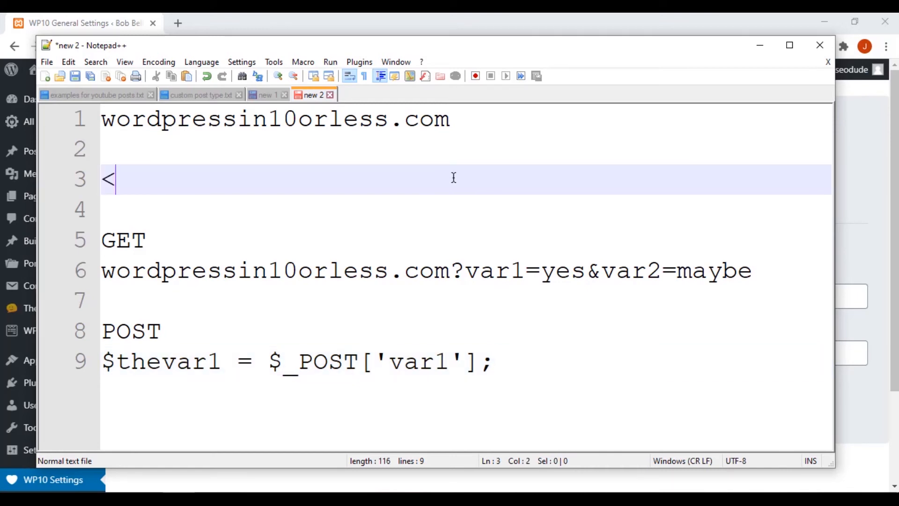
text(form)
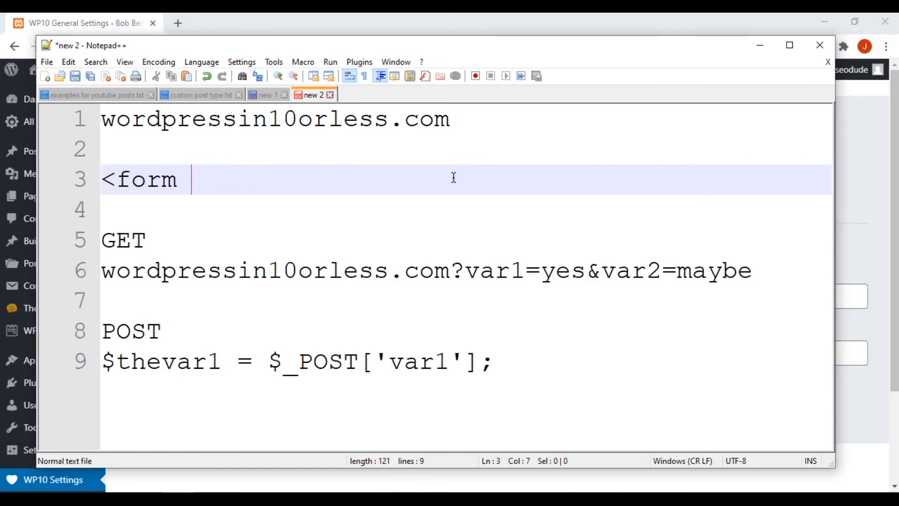
text(method="")
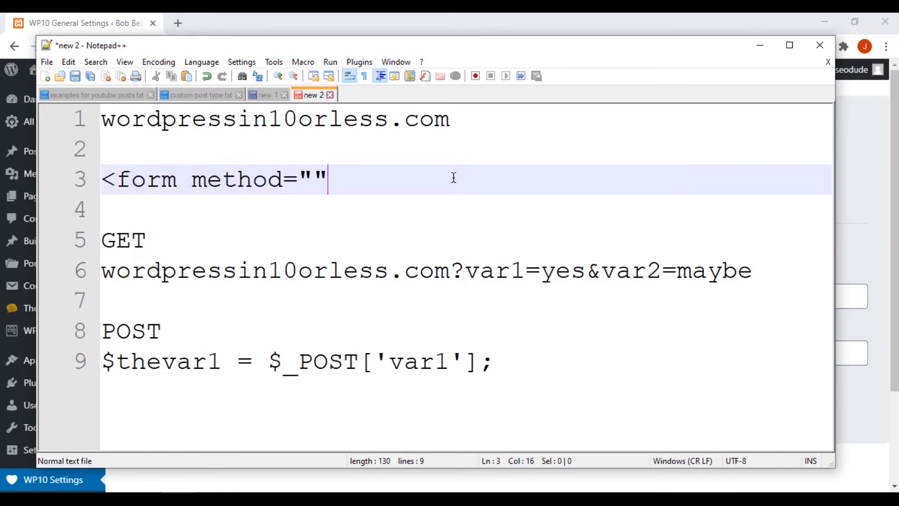
text(g)
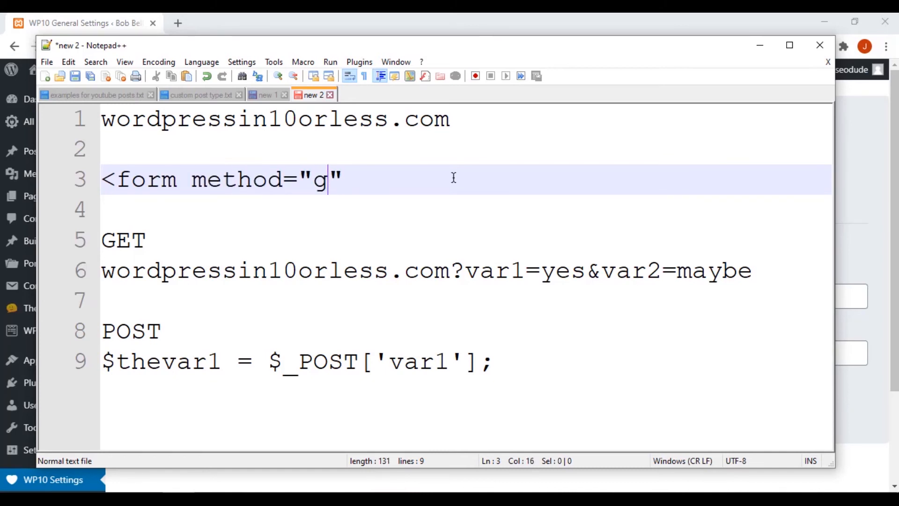
text(p)
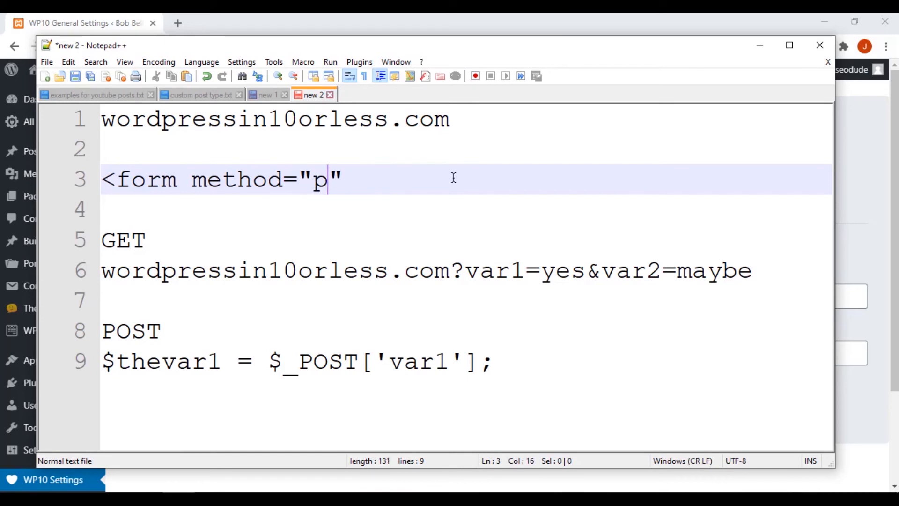
text(ost)
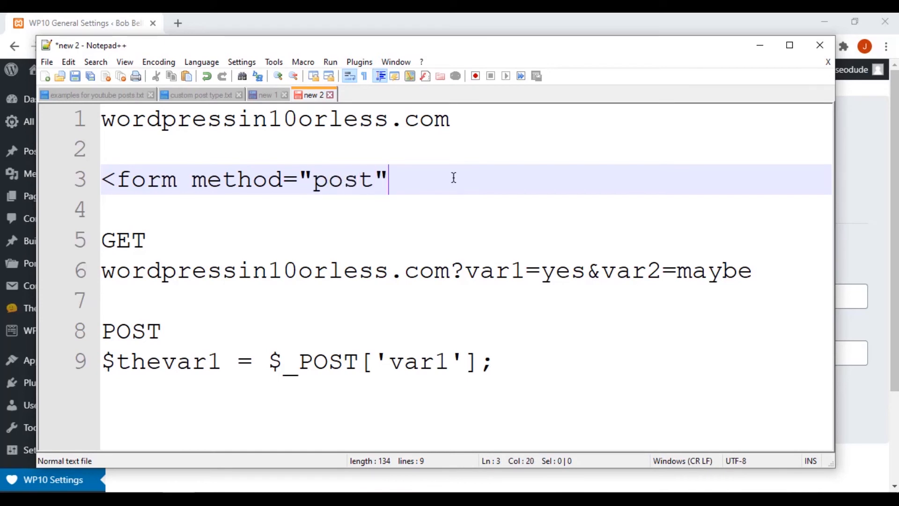
text(>)
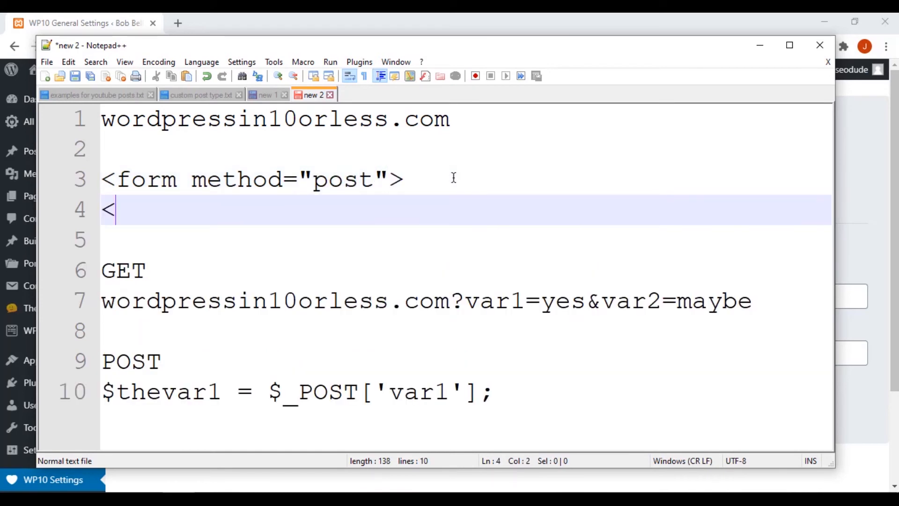
- Add an <input type="text" name="var"> field inside the form
text(type)
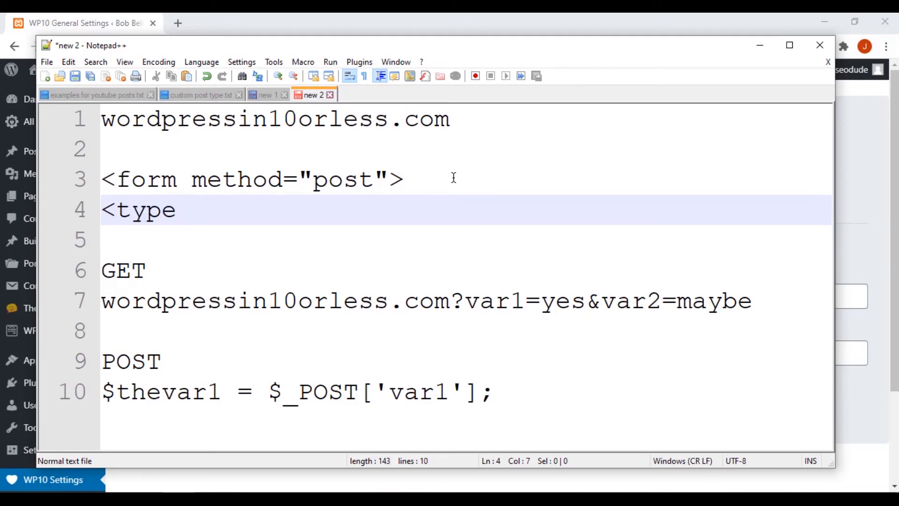
key(BackSpace)
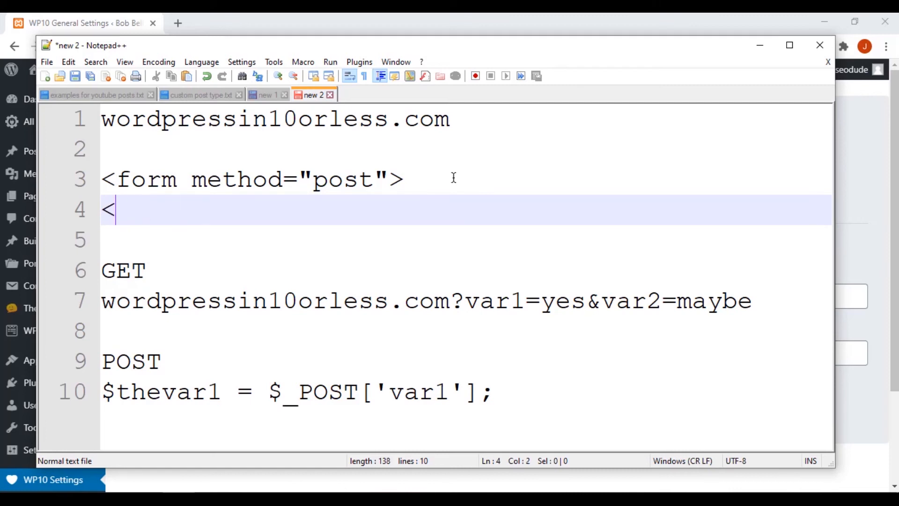
text(i)
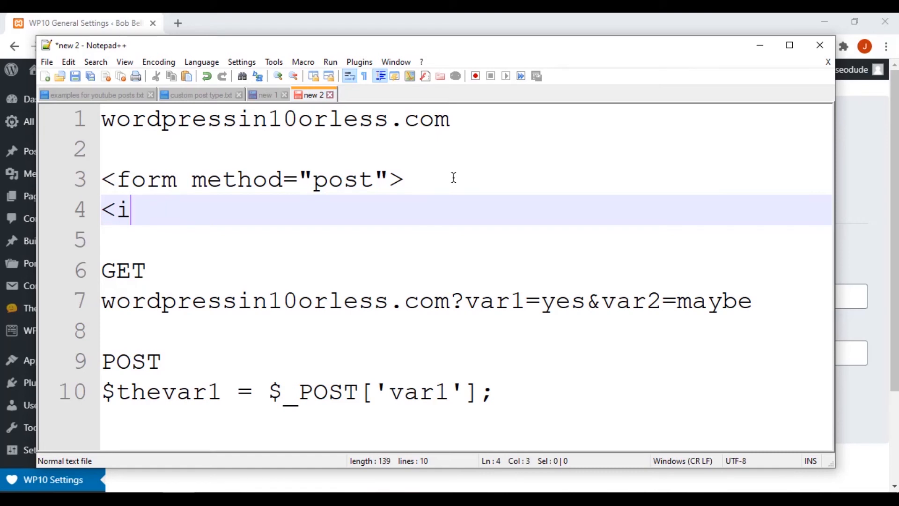
text(nput ty)
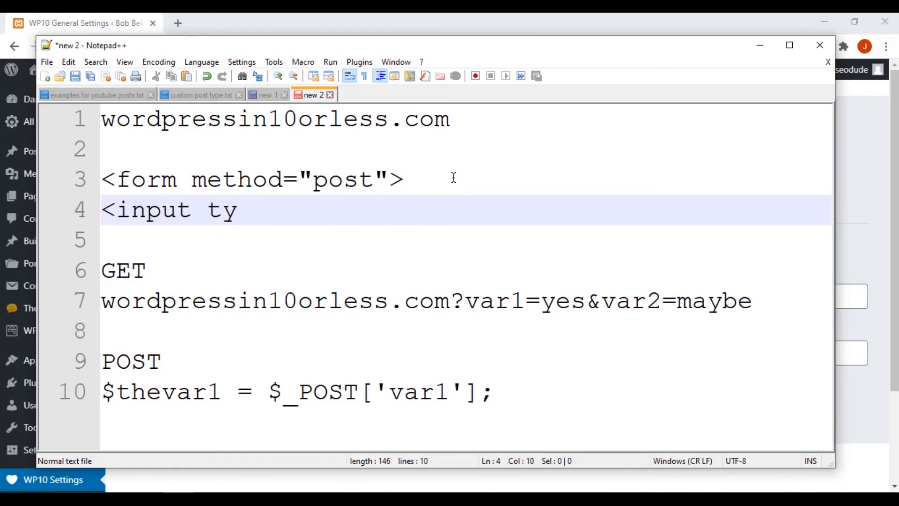
text(pe="")
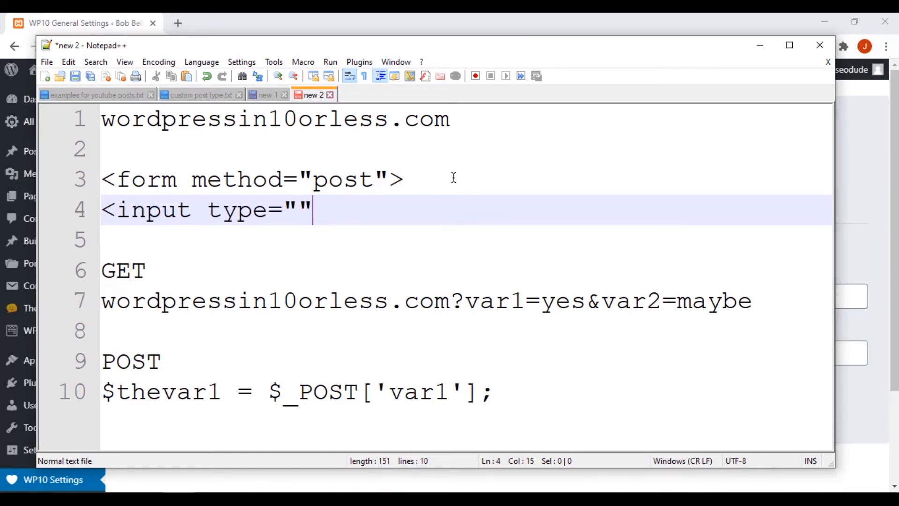
key(Backspace)
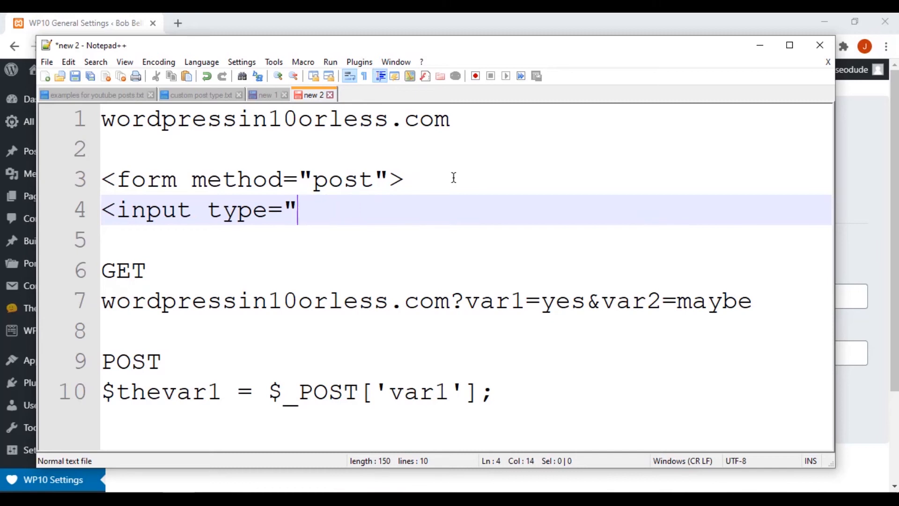
text(text")
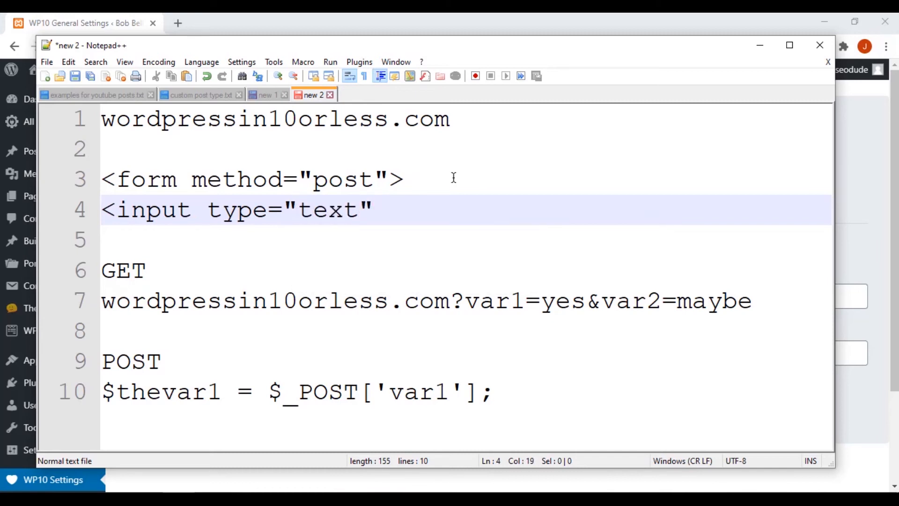
text(name="")
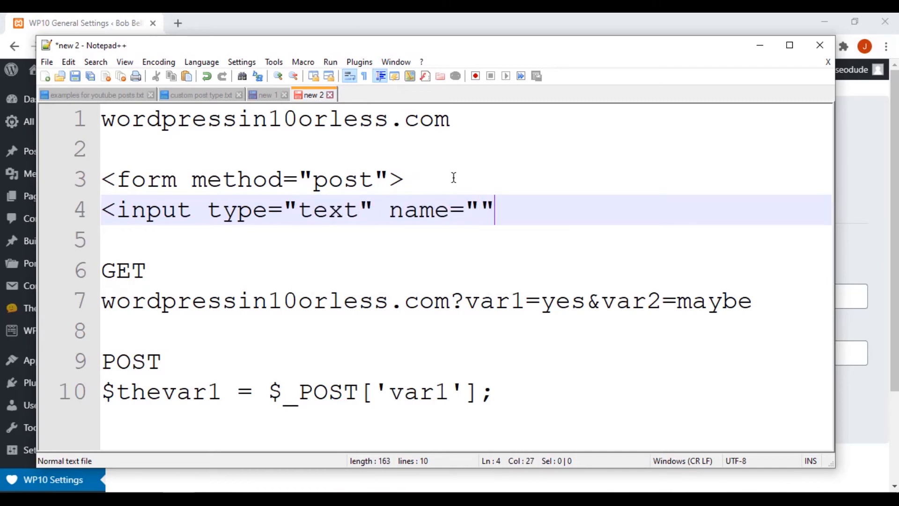
text(var1)
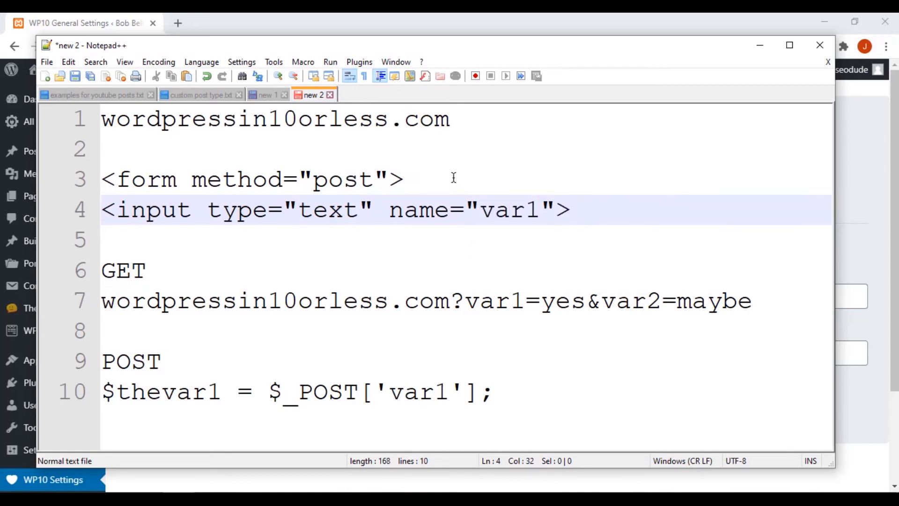
- Add an empty action="" attribute to the form tag and review the method value
click(570, 209)
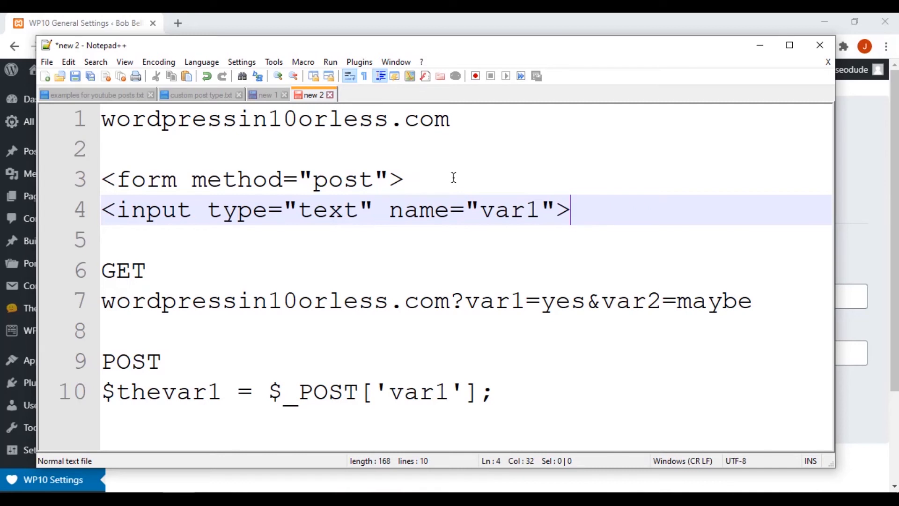
click(389, 179)
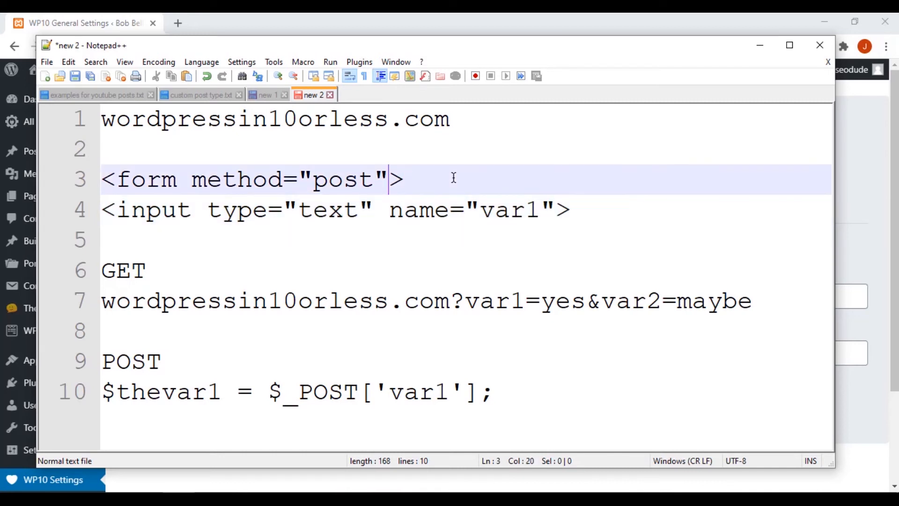
text(action=")
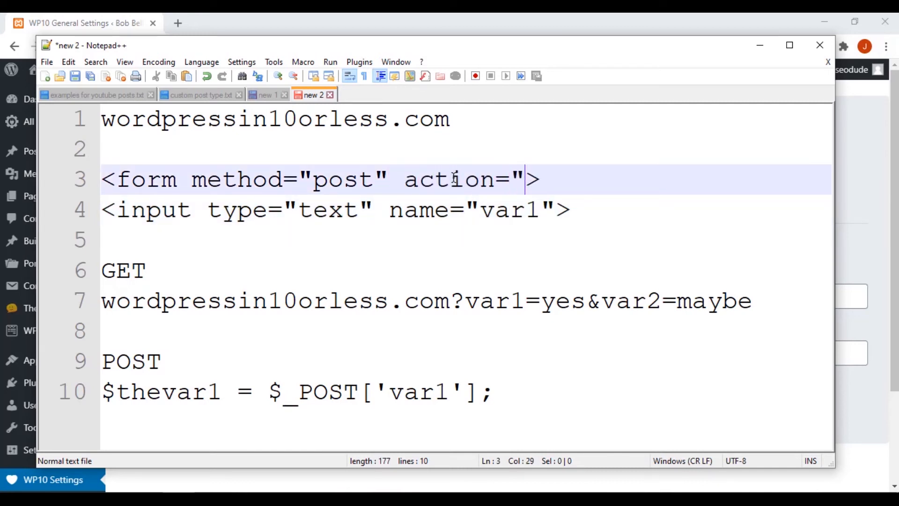
text(")
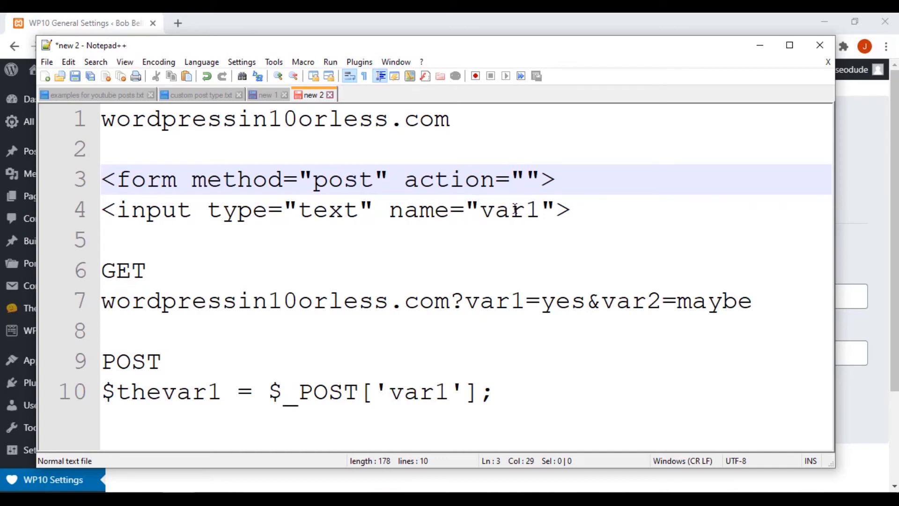
double_click(510, 209)
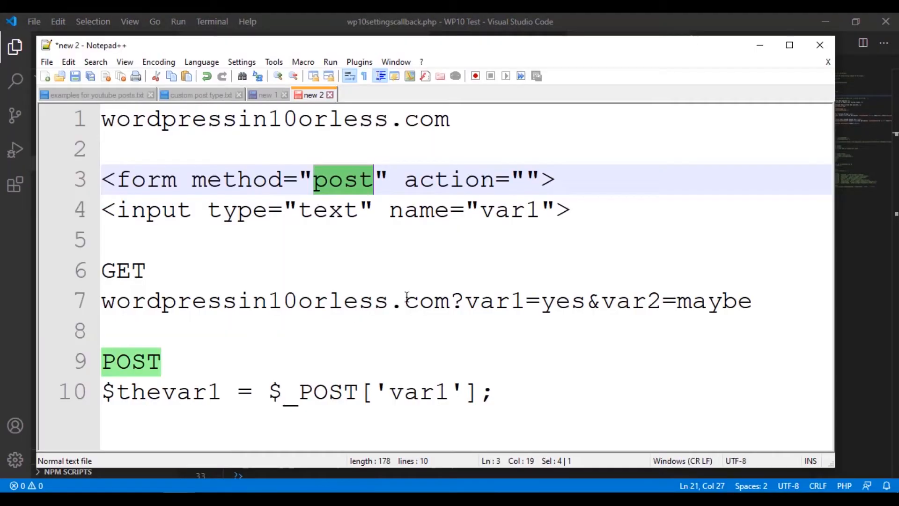
double_click(327, 392)
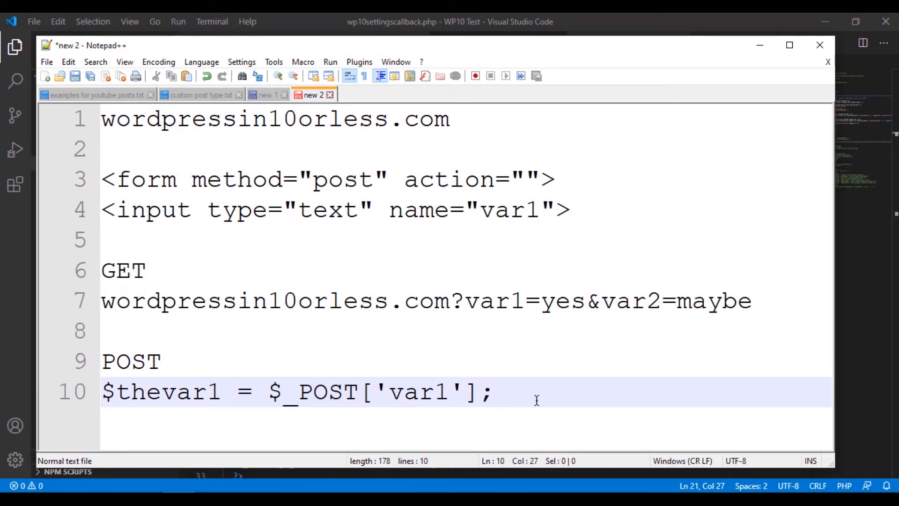
mouse_move(529, 367)
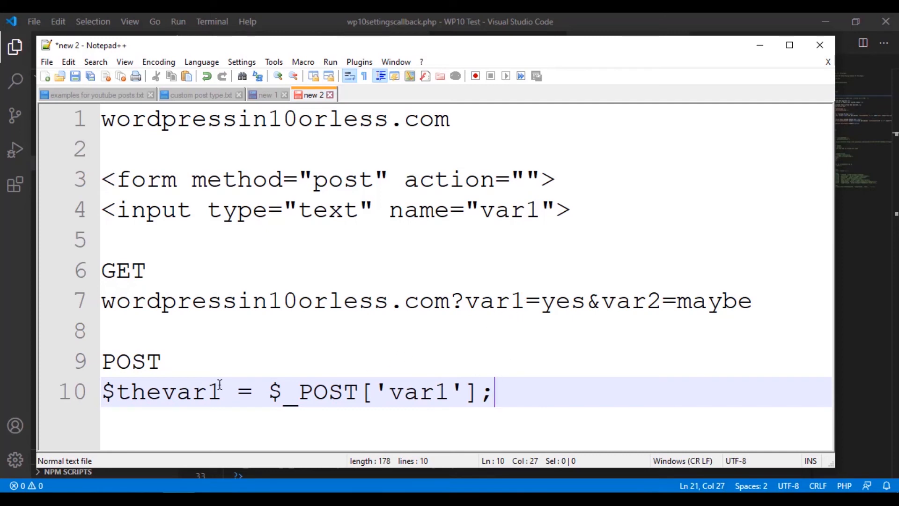
mouse_move(588, 340)
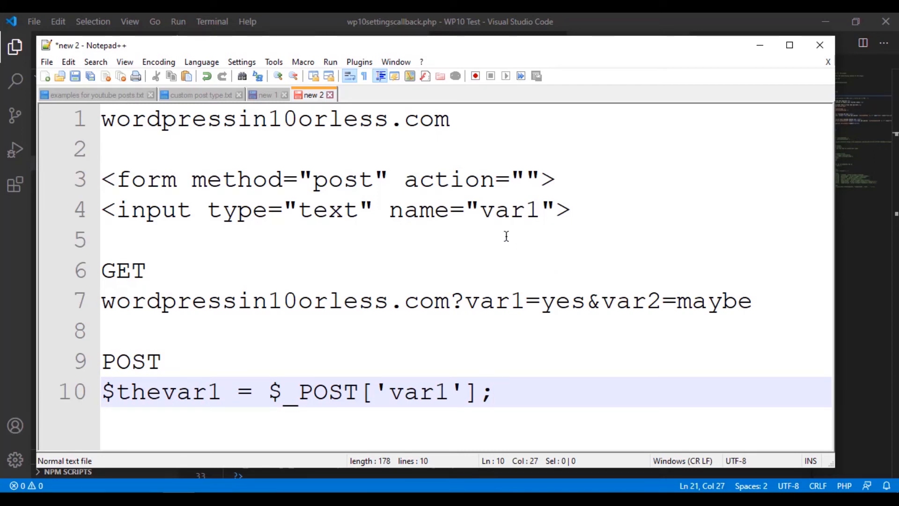
click(493, 392)
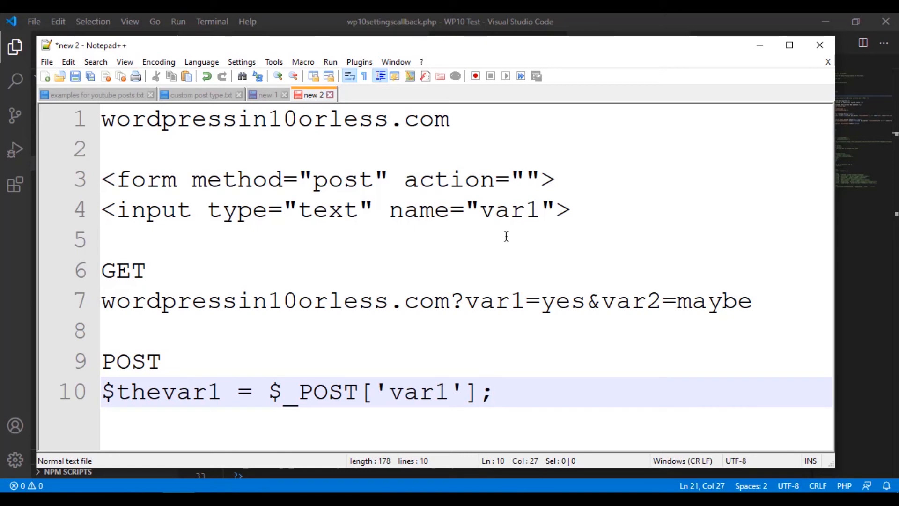
click(494, 392)
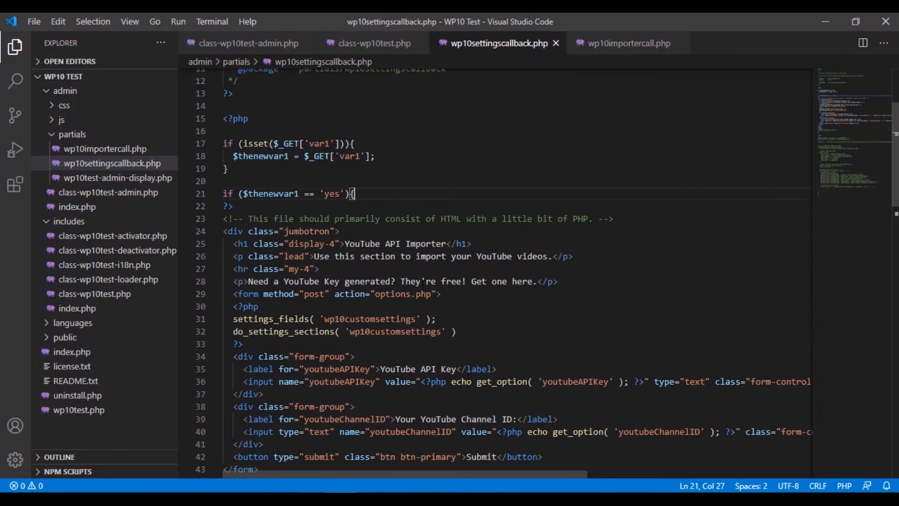
- Scroll through the YouTube API Importer form on the var1=yes settings page
scroll(down, 3)
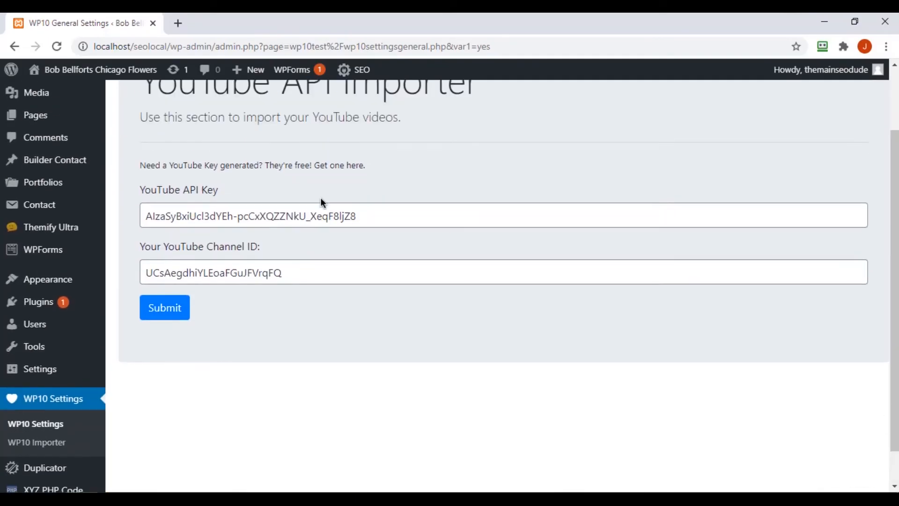
scroll(down, 3)
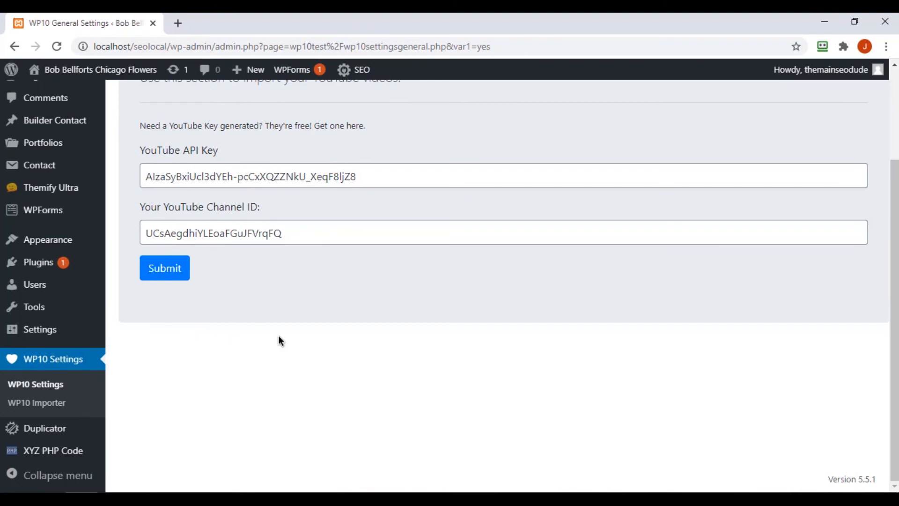
mouse_move(462, 325)
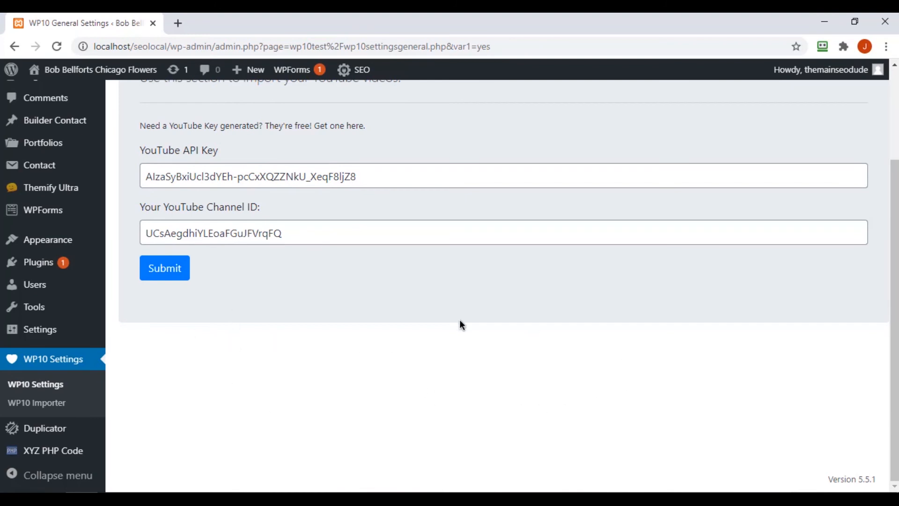
mouse_move(737, 369)
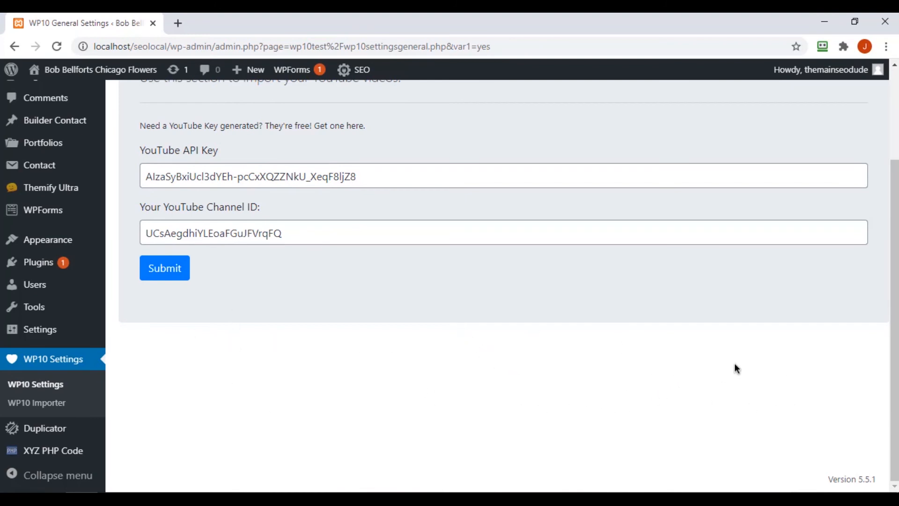
mouse_move(703, 372)
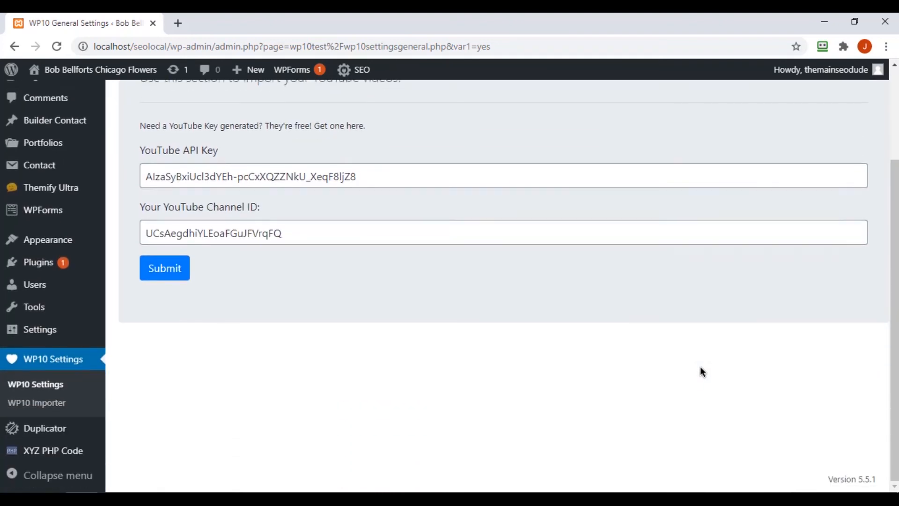
scroll(up, 3)
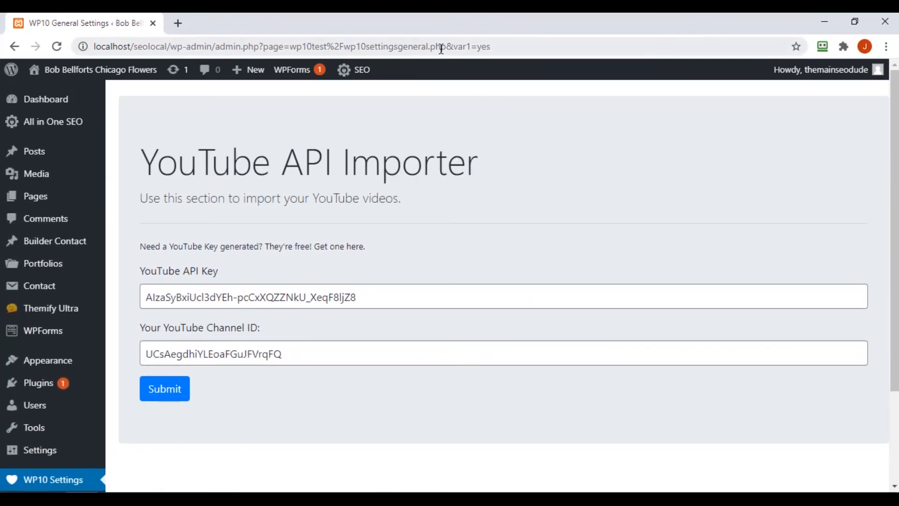
mouse_move(520, 279)
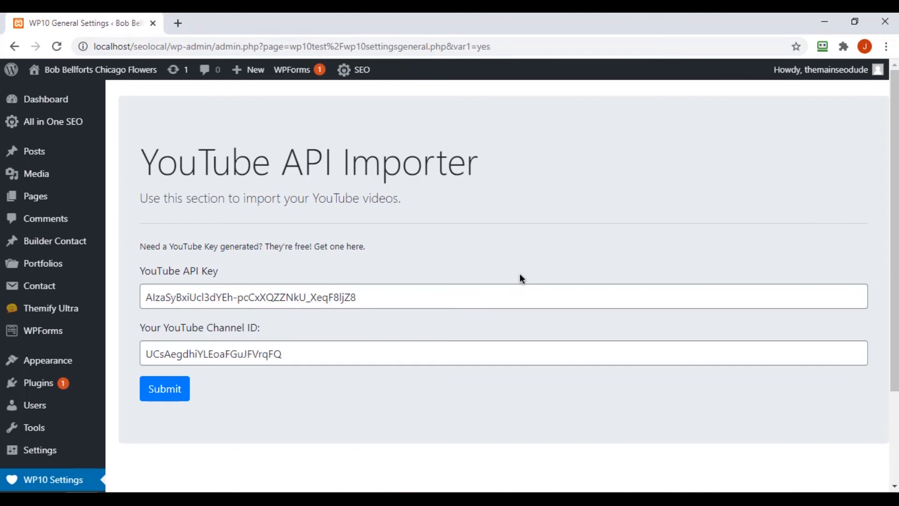
mouse_move(351, 452)
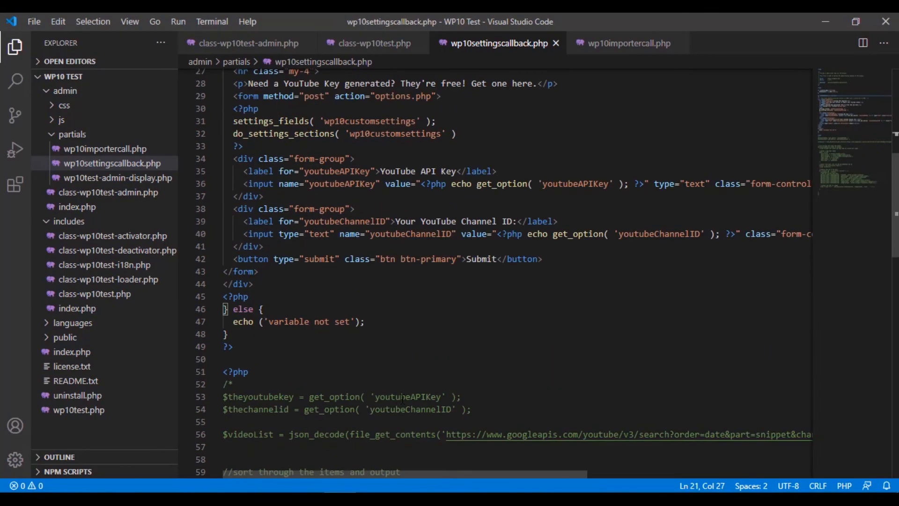
- Scroll wp10settingscallback.php down to the foreach loop and add_post_meta calls and back
scroll(up, 3)
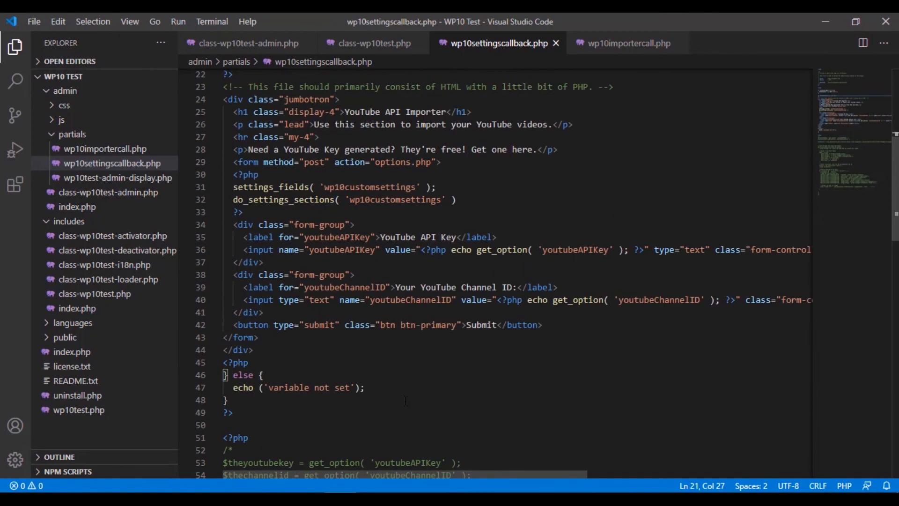
scroll(down, 3)
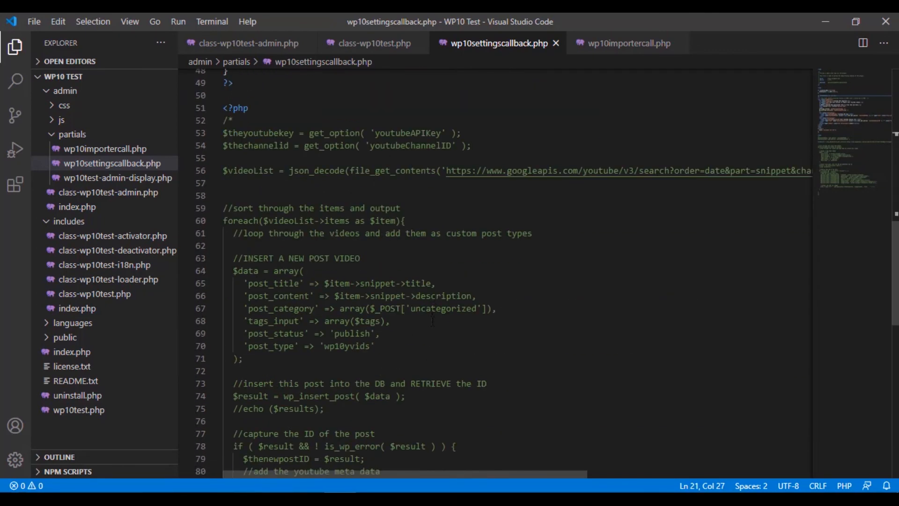
scroll(down, 3)
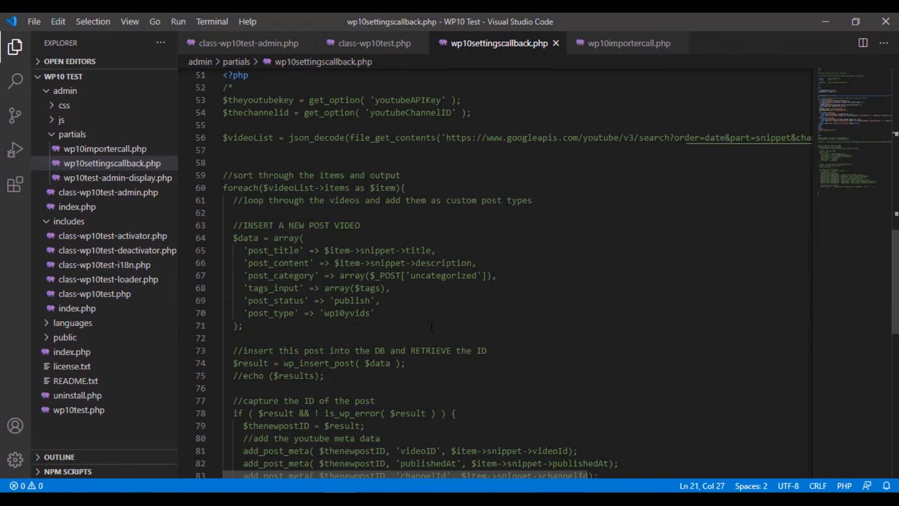
scroll(down, 3)
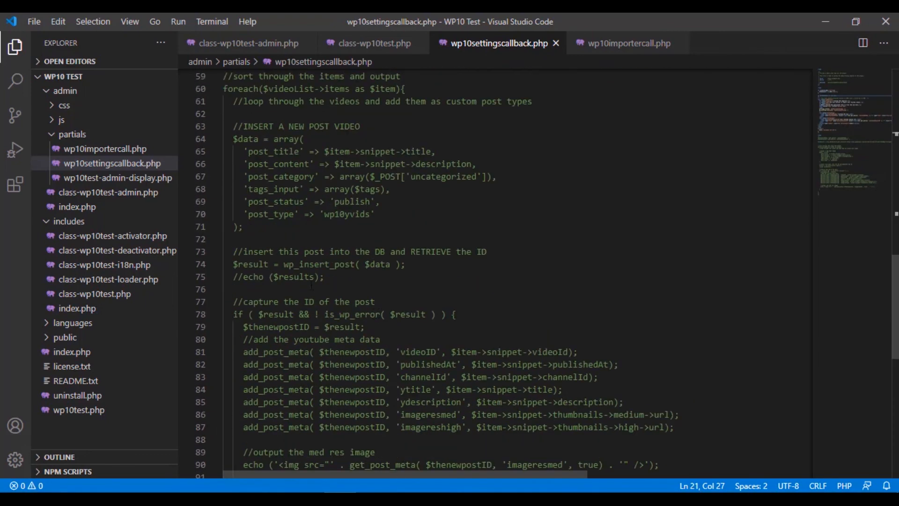
scroll(up, 3)
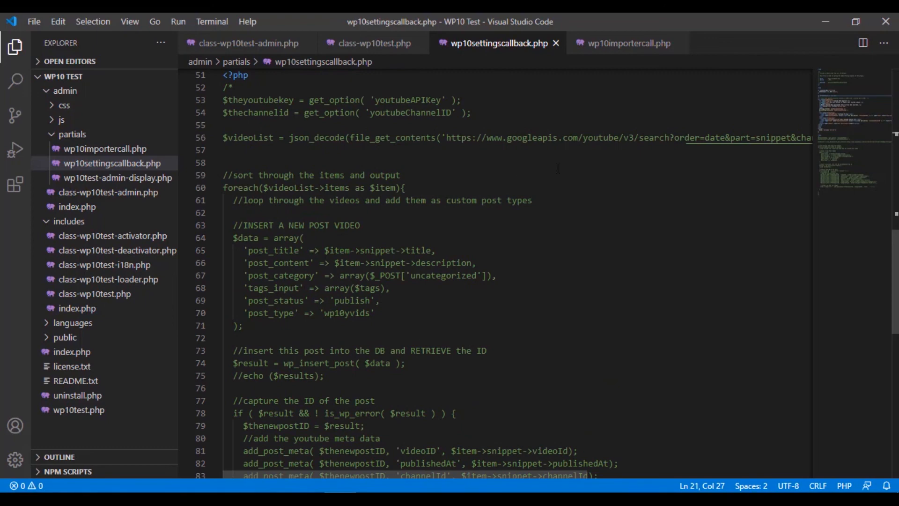
scroll(down, 3)
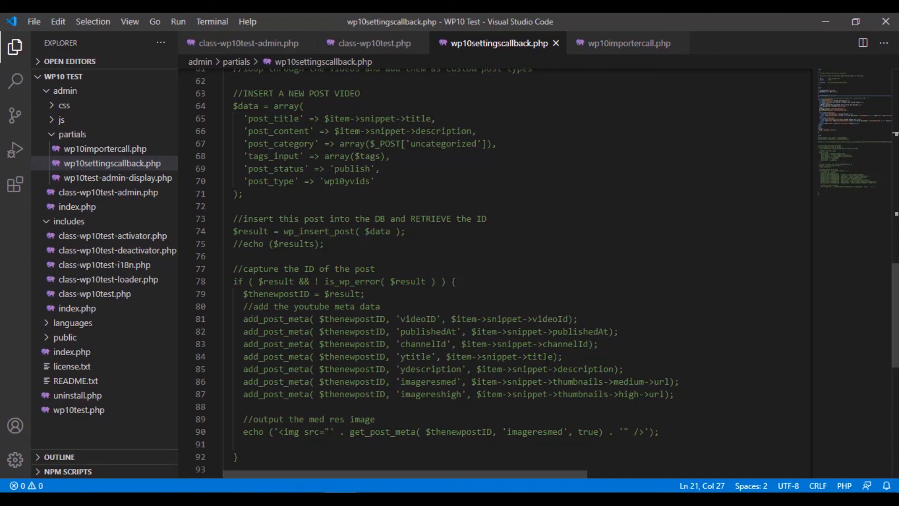
scroll(up, 3)
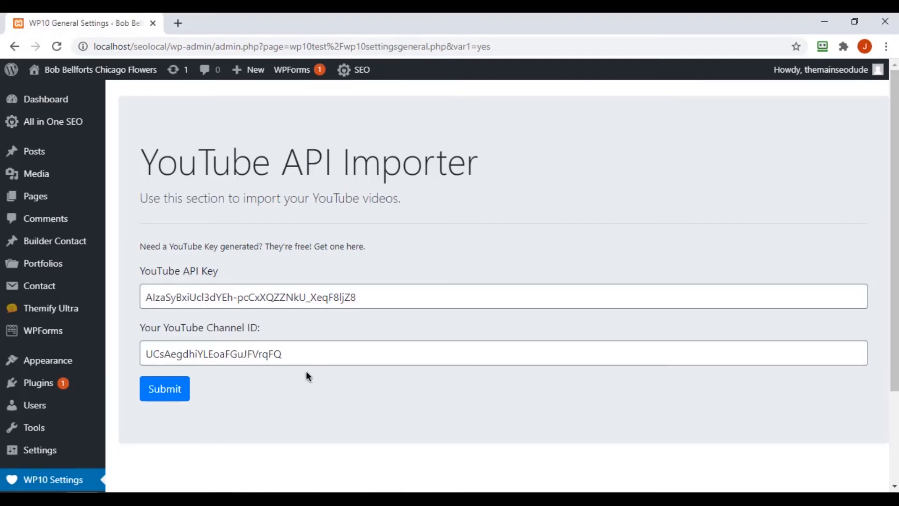
mouse_move(205, 435)
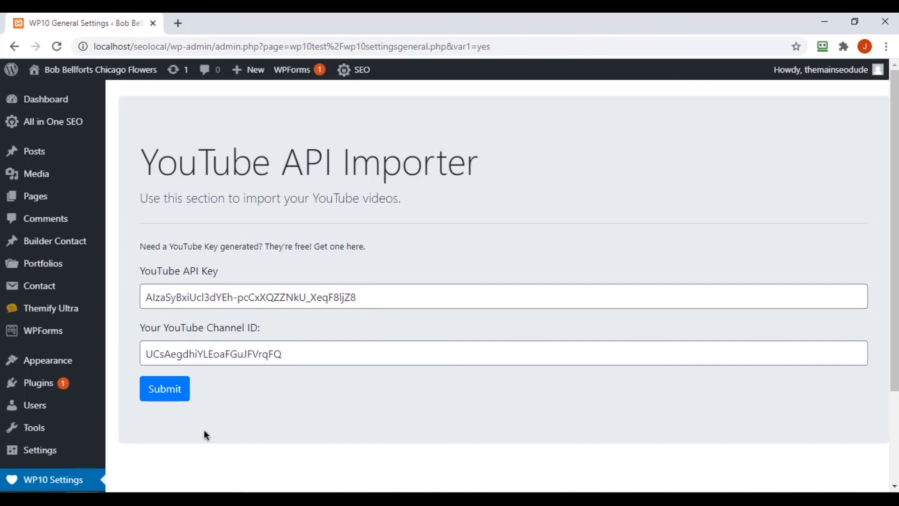
mouse_move(428, 365)
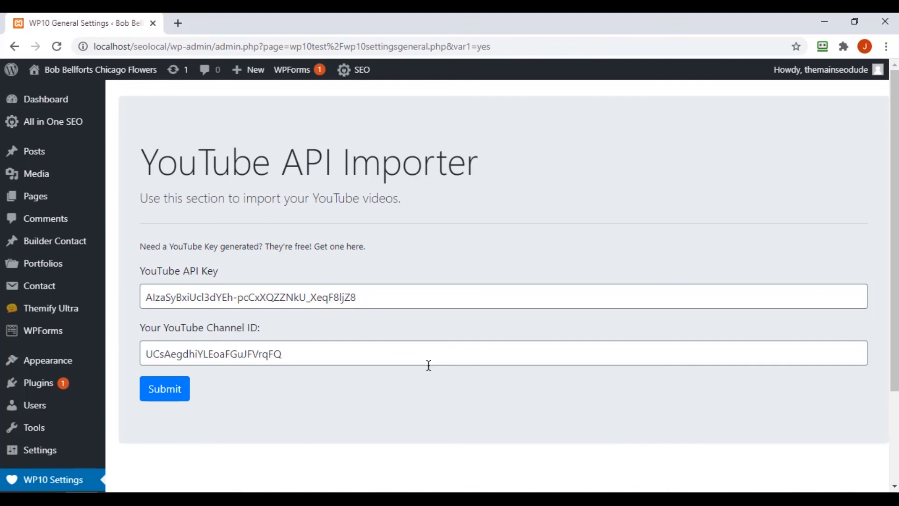
mouse_move(459, 455)
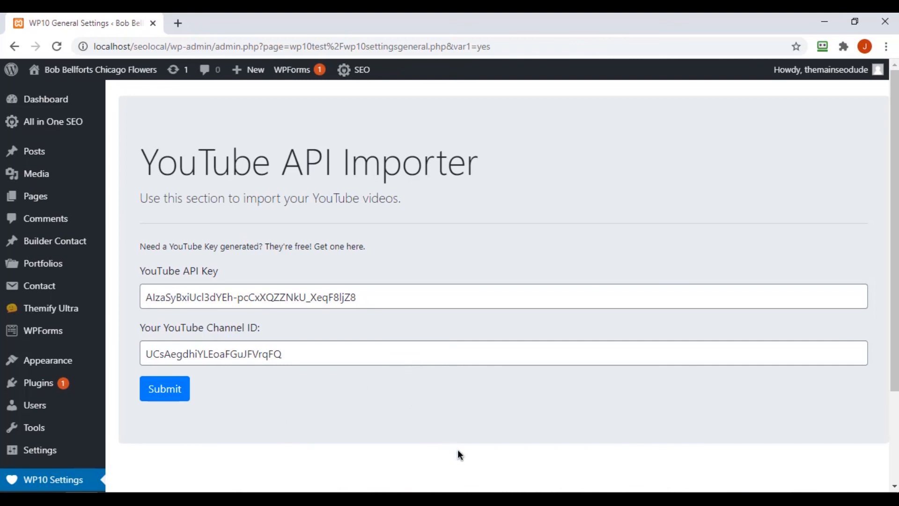
mouse_move(538, 426)
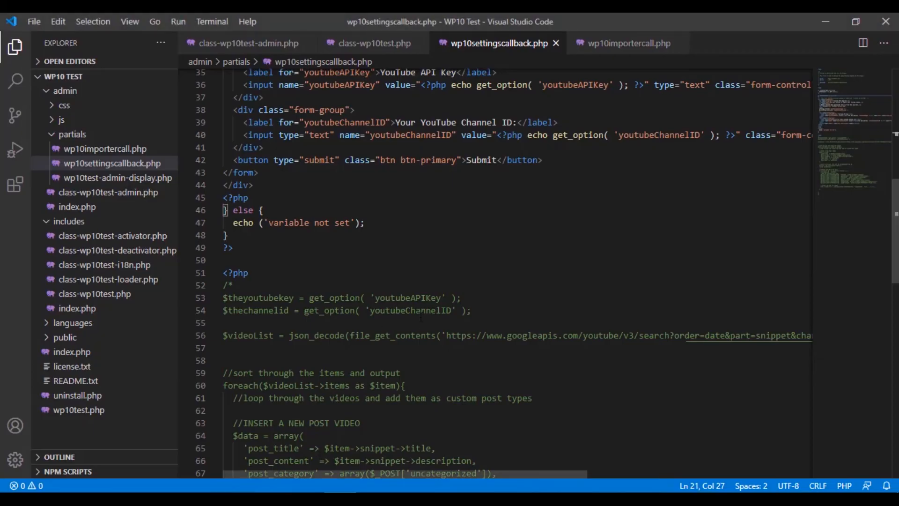
- Scroll to the isset($_GET['var1']) check at the top and clear its highlight
scroll(up, 3)
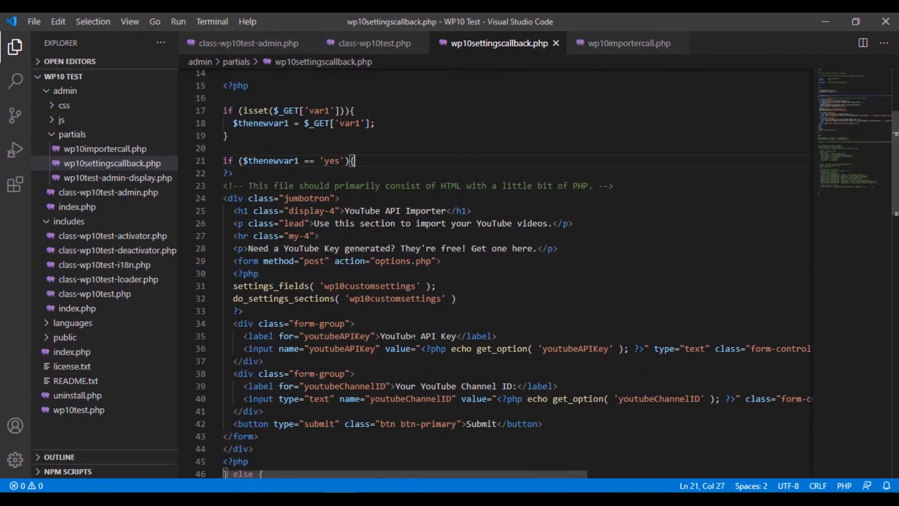
scroll(down, 3)
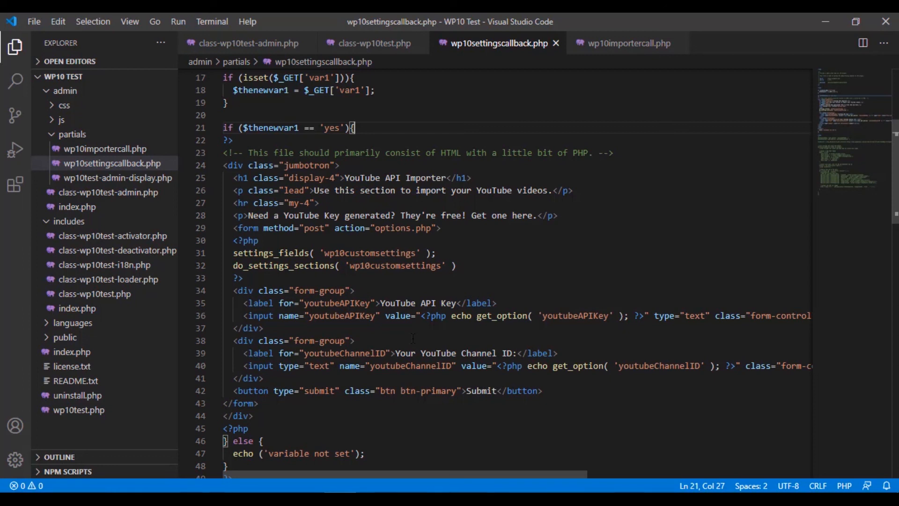
scroll(up, 3)
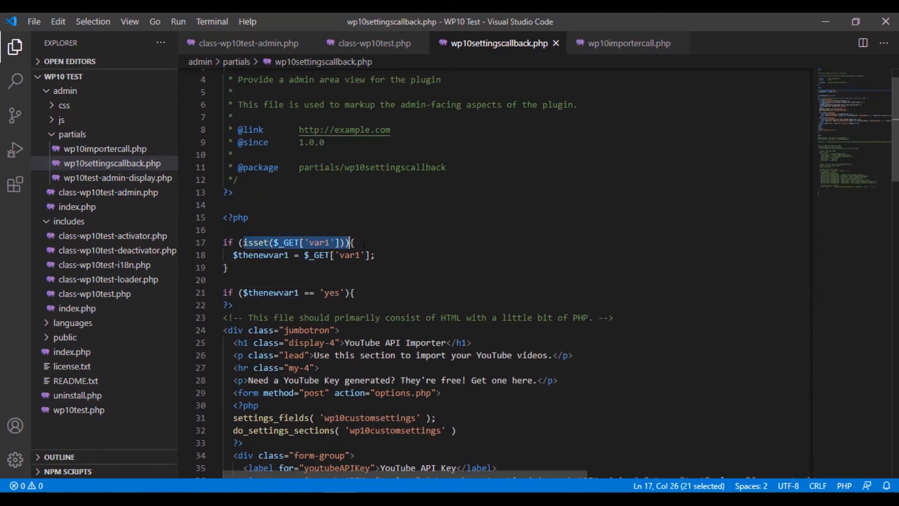
click(435, 318)
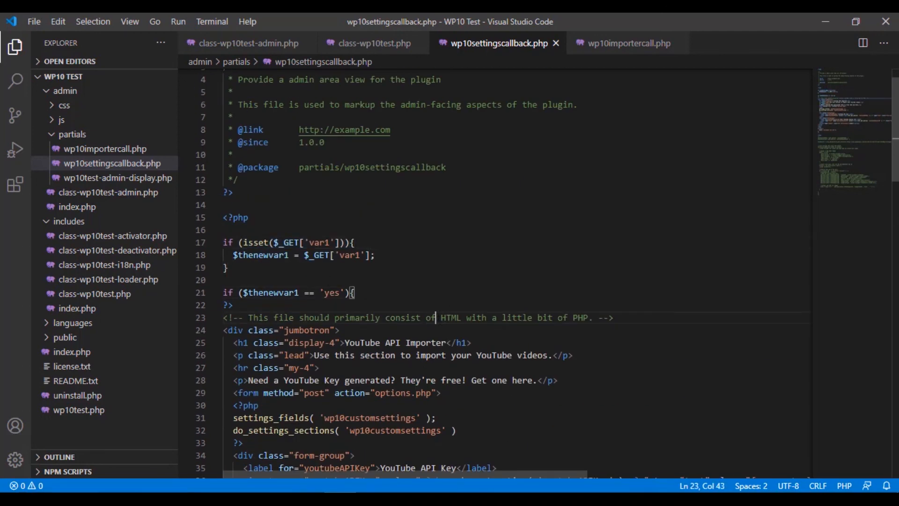